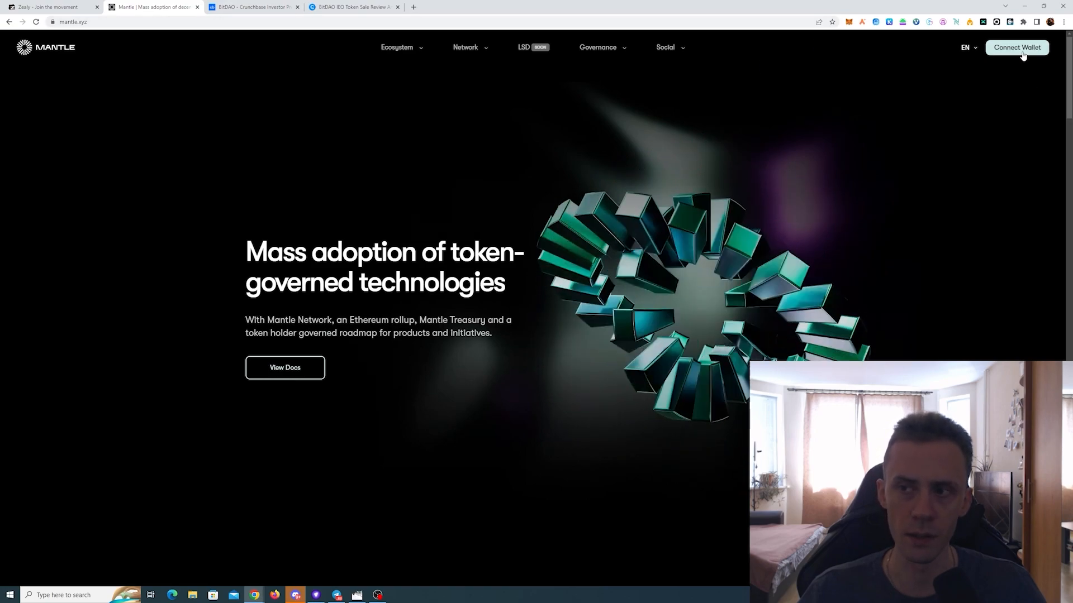
# - Connect the wallet to the Mantle site, approve switching to Mantle Testnet, and handle the Terms dialog
pyautogui.click(1017, 47)
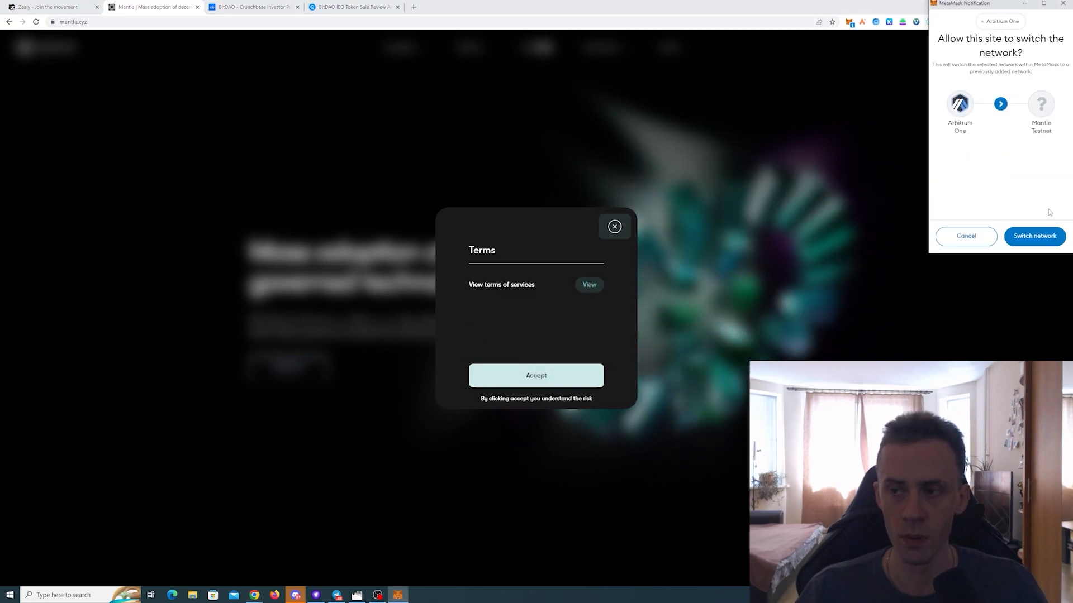
pyautogui.click(1033, 235)
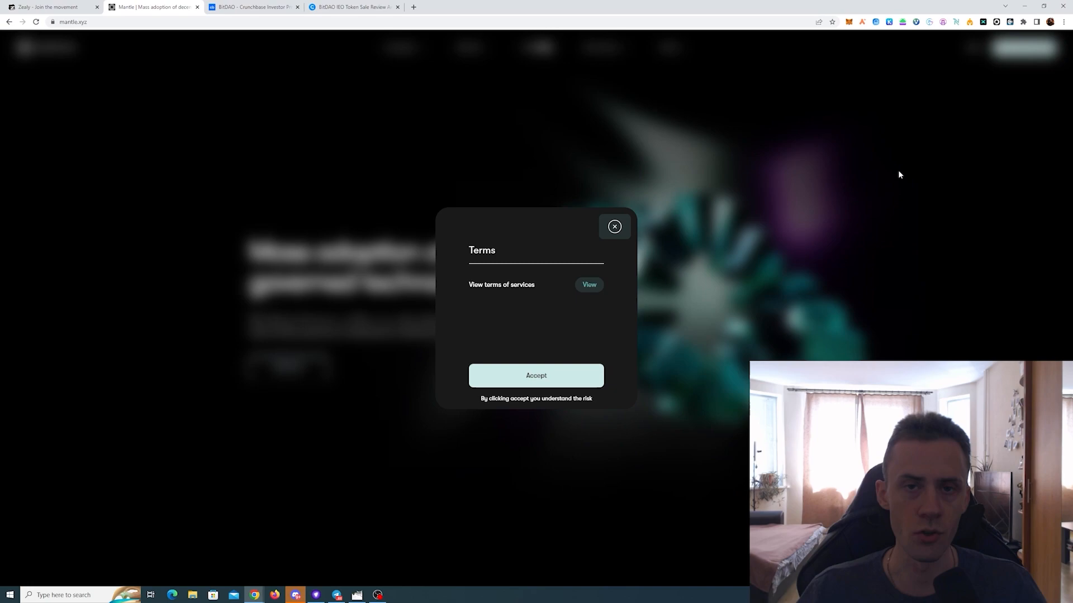
pyautogui.click(614, 226)
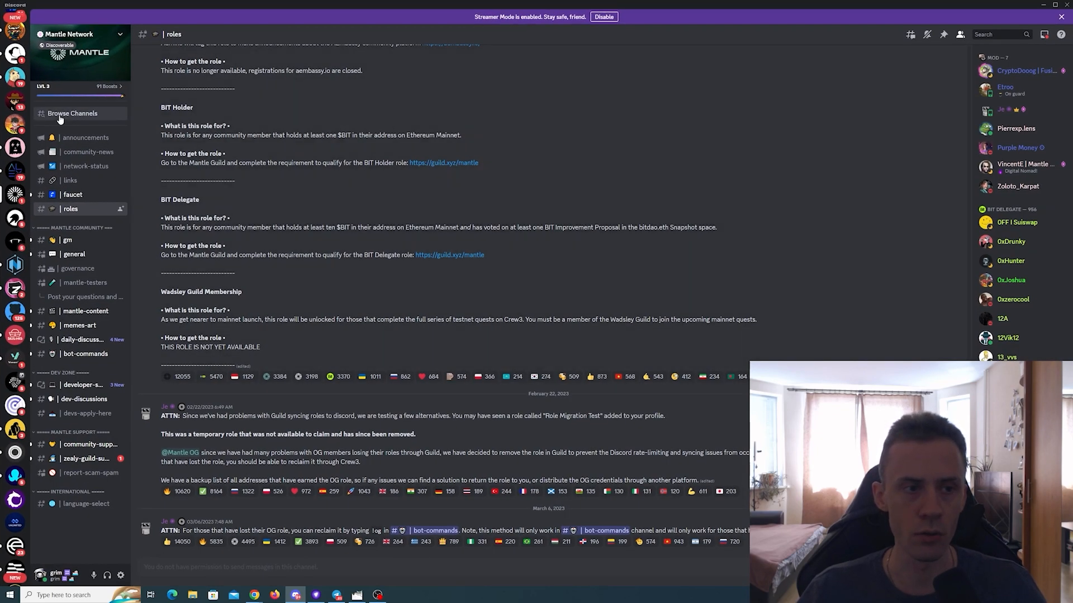
# - Post the $faucet command with the wallet address in the #faucet channel to receive 1000 test BIT
pyautogui.click(73, 113)
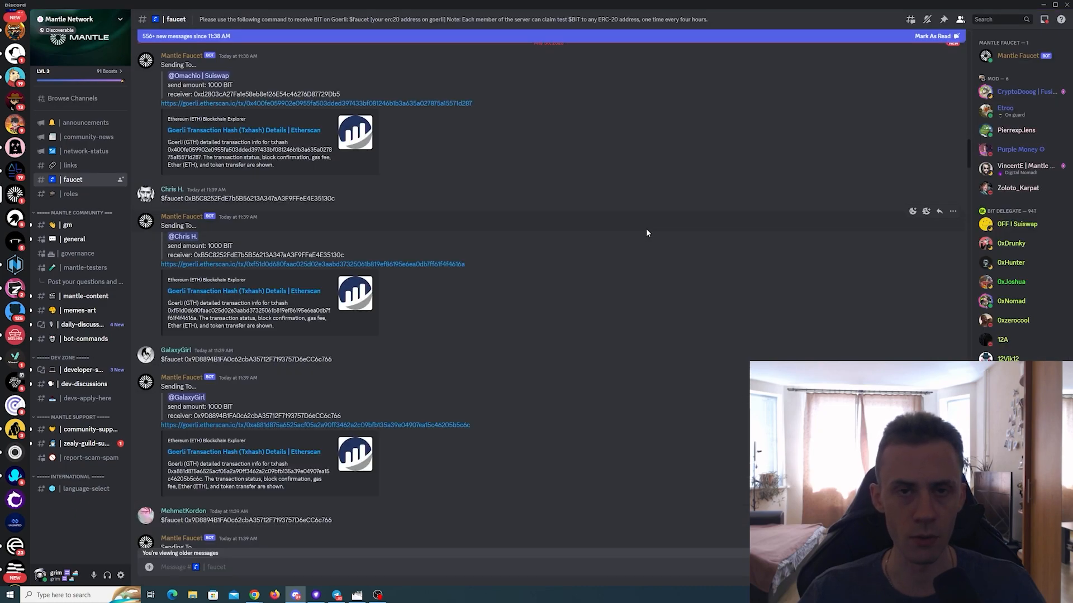
pyautogui.scroll(-3)
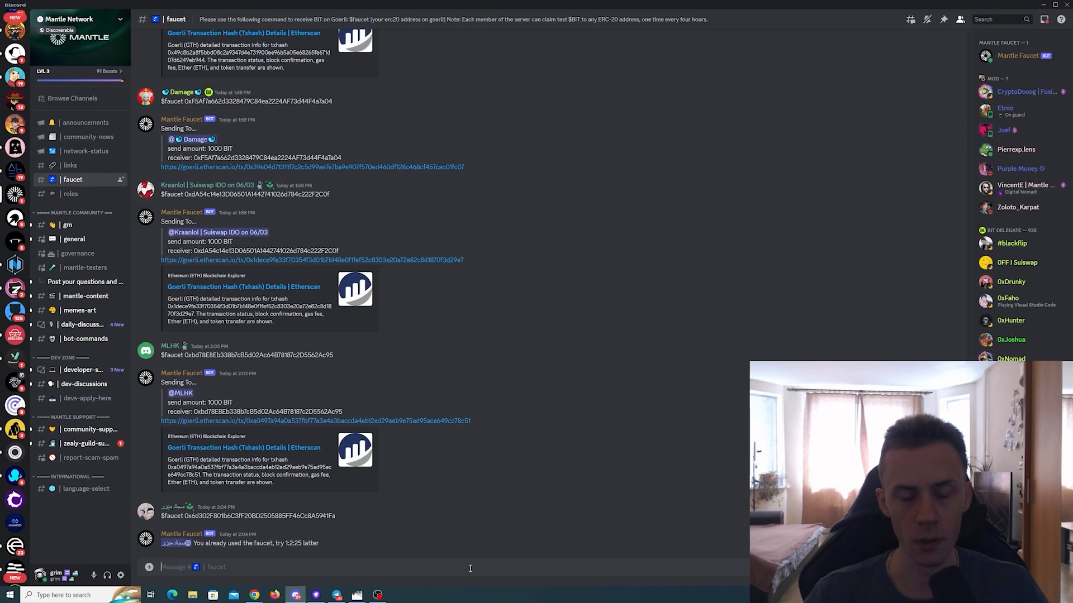
pyautogui.write('$')
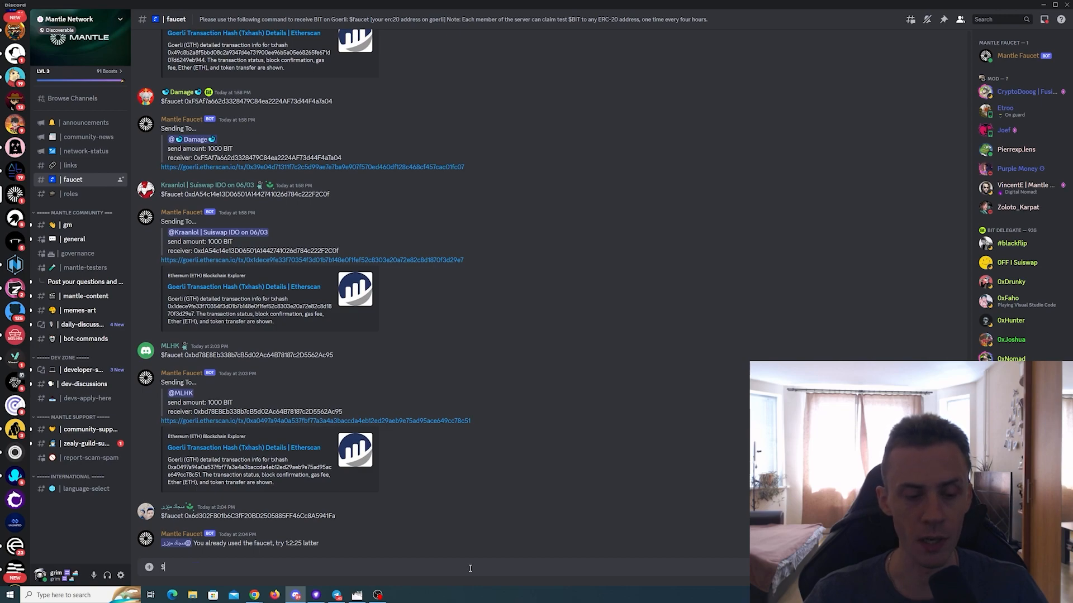
pyautogui.write('faucet')
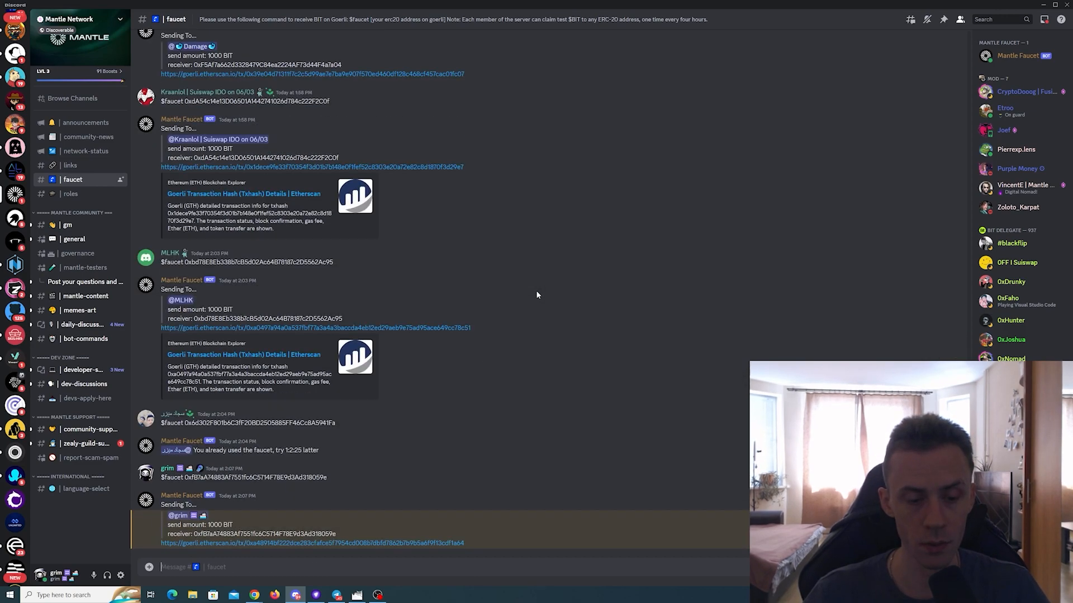
pyautogui.scroll(-3)
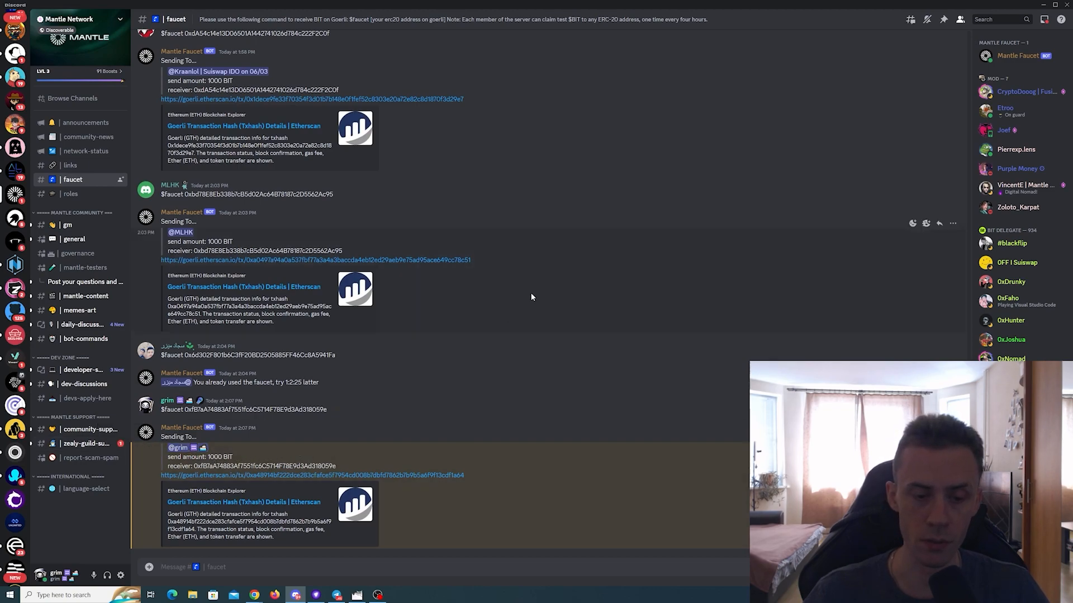
pyautogui.moveTo(712, 102)
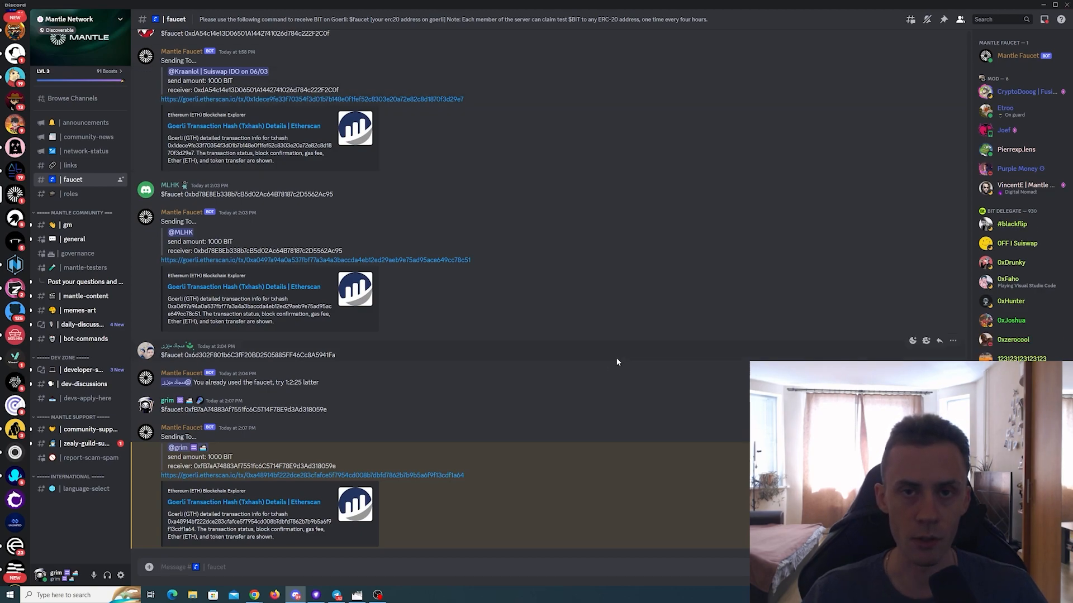
pyautogui.moveTo(705, 375)
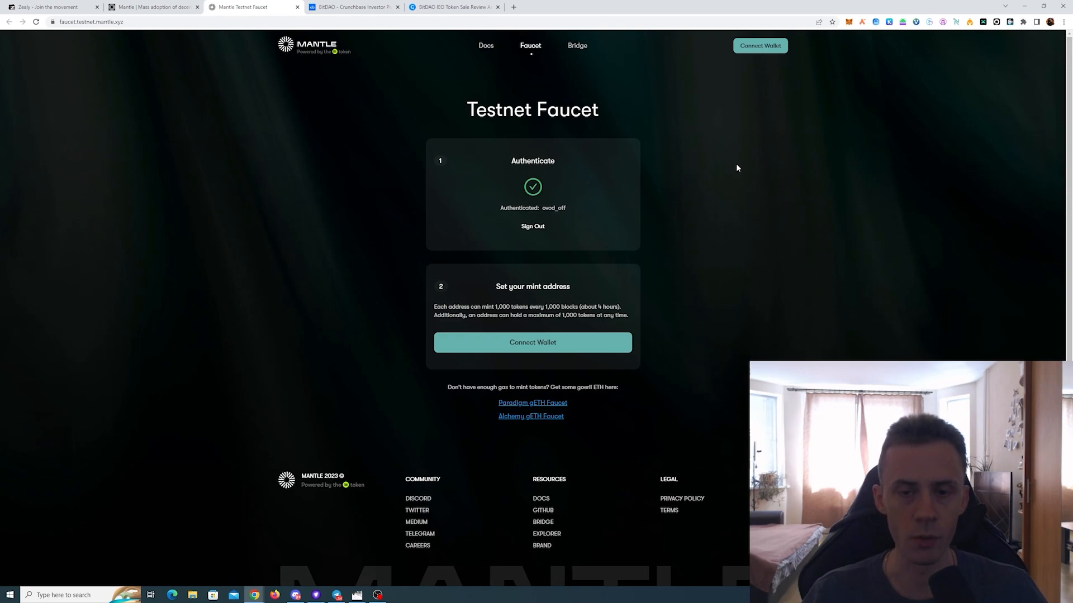
pyautogui.moveTo(409, 334)
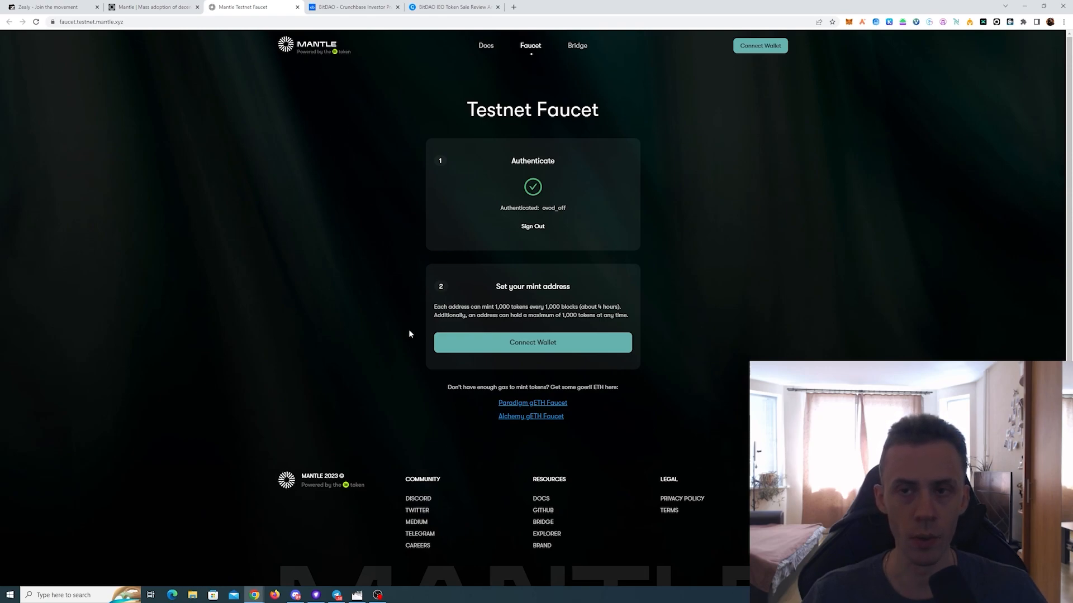
# - Connect the wallet to the Mantle Testnet Faucet and check the prefilled mint address
pyautogui.click(532, 342)
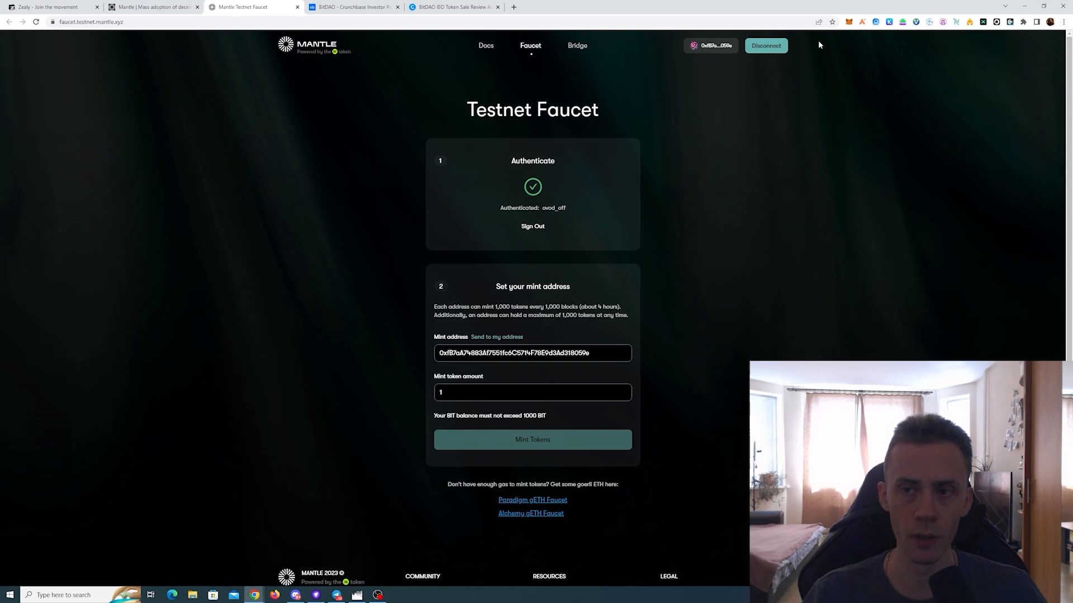
pyautogui.moveTo(556, 160)
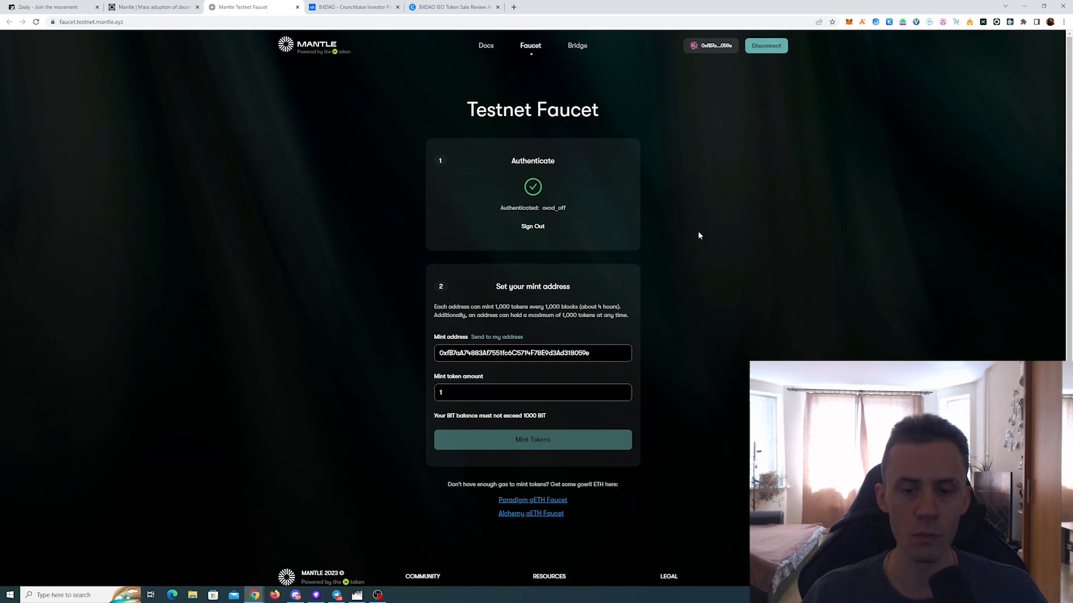
pyautogui.click(532, 353)
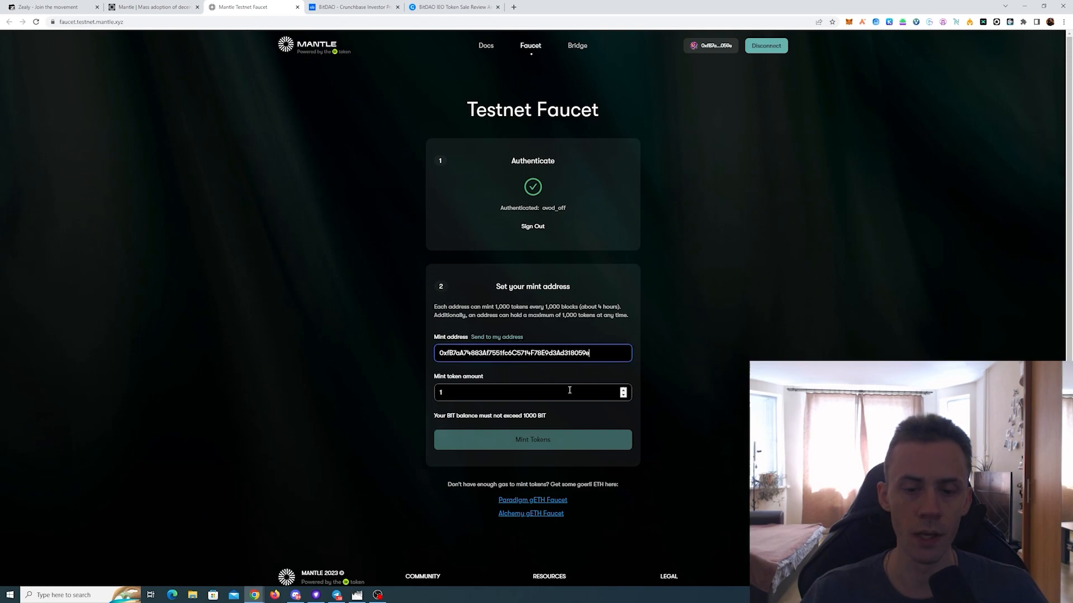
pyautogui.click(526, 392)
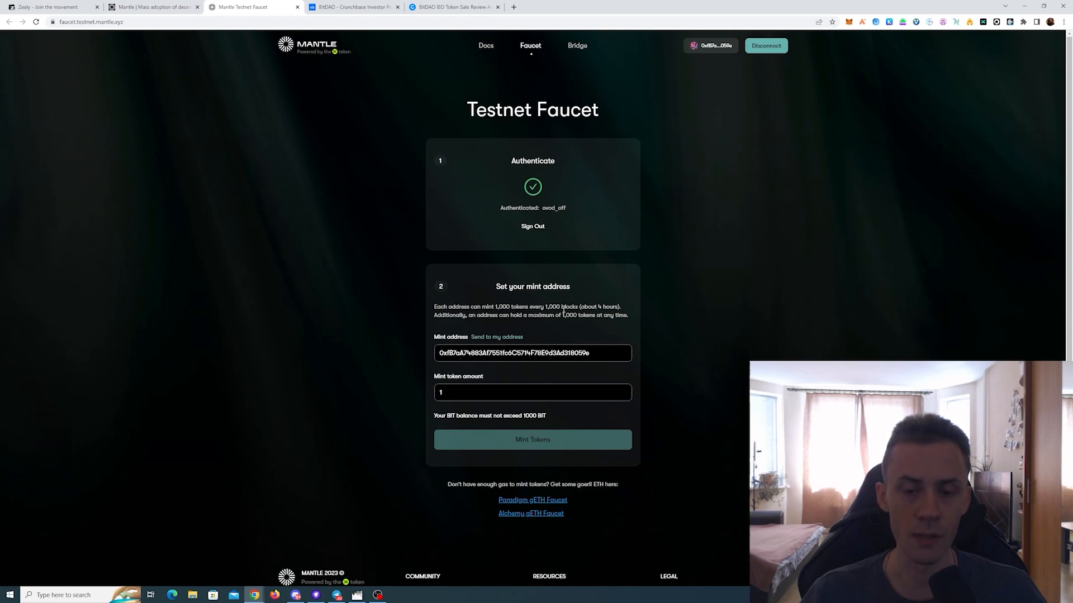
pyautogui.moveTo(590, 314)
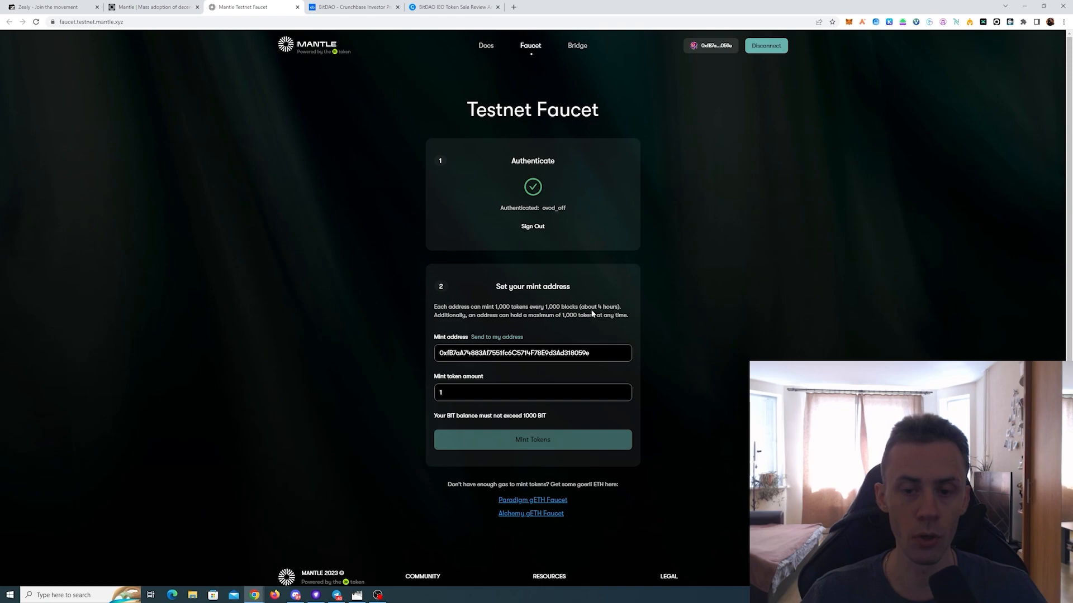
pyautogui.moveTo(487, 325)
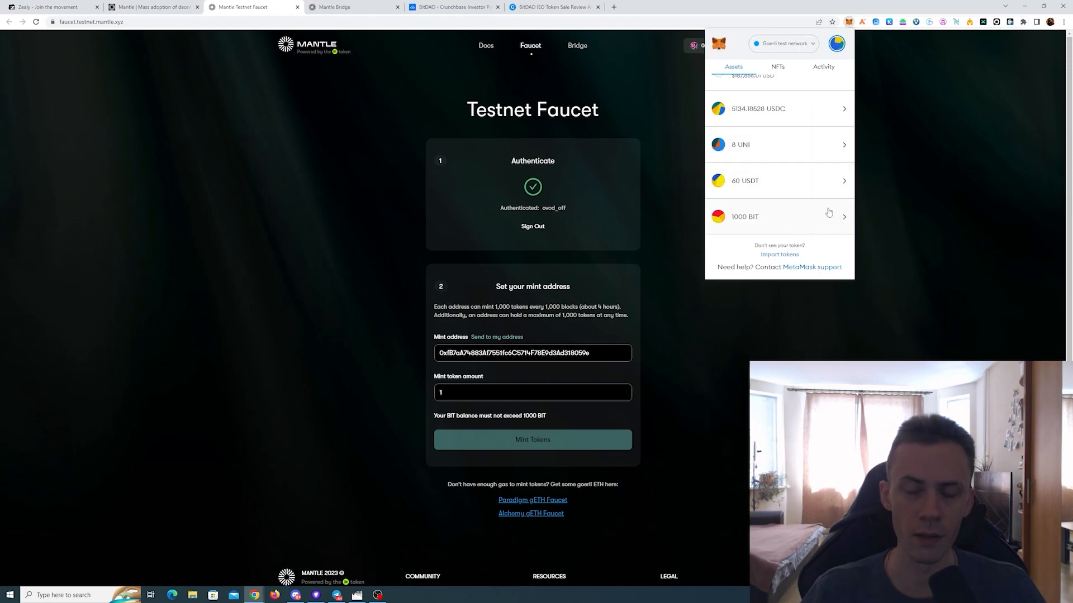
# - Set the mint token amount to 100 BIT and submit the Mint Tokens request
pyautogui.click(489, 393)
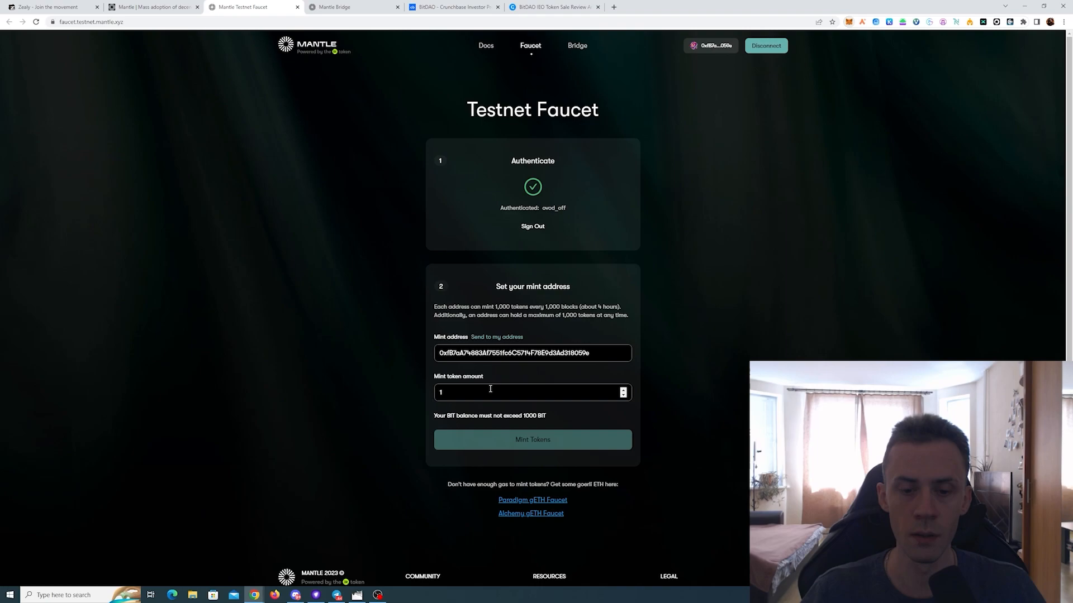
pyautogui.write('000')
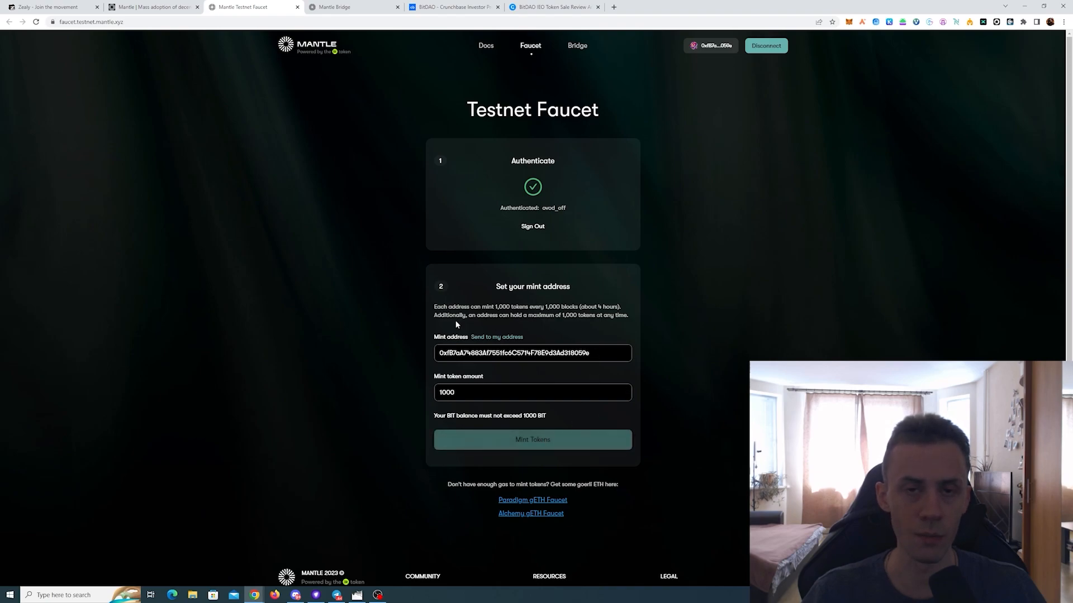
pyautogui.moveTo(656, 318)
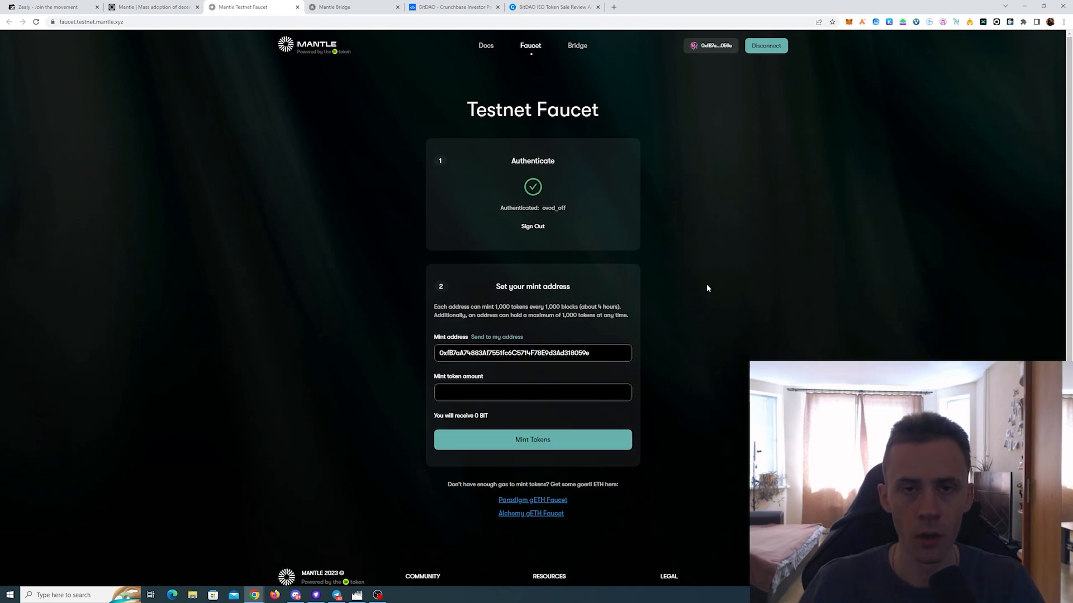
pyautogui.click(532, 392)
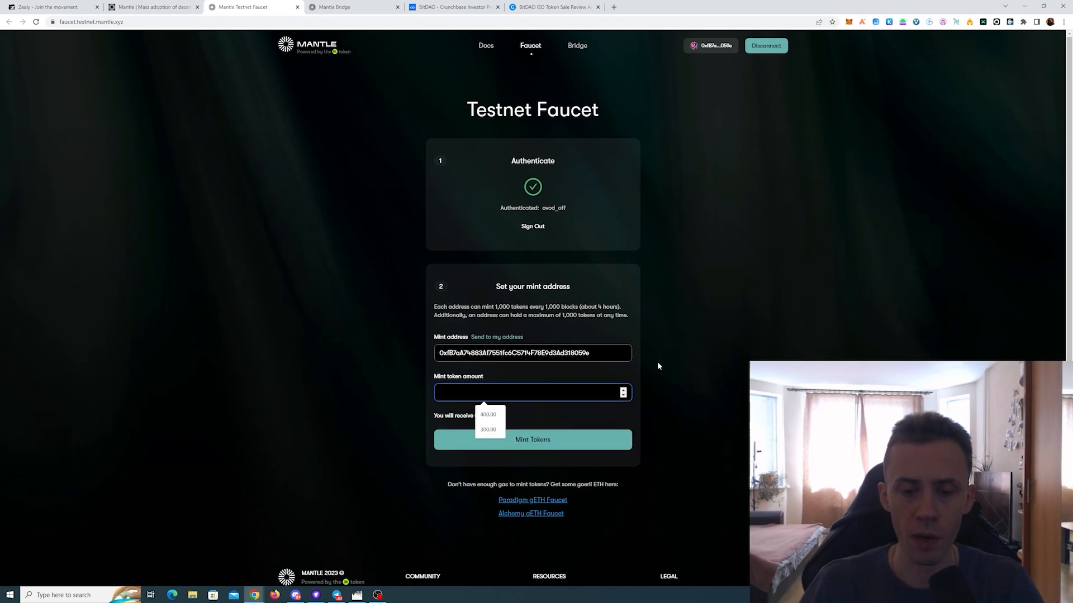
pyautogui.write('100')
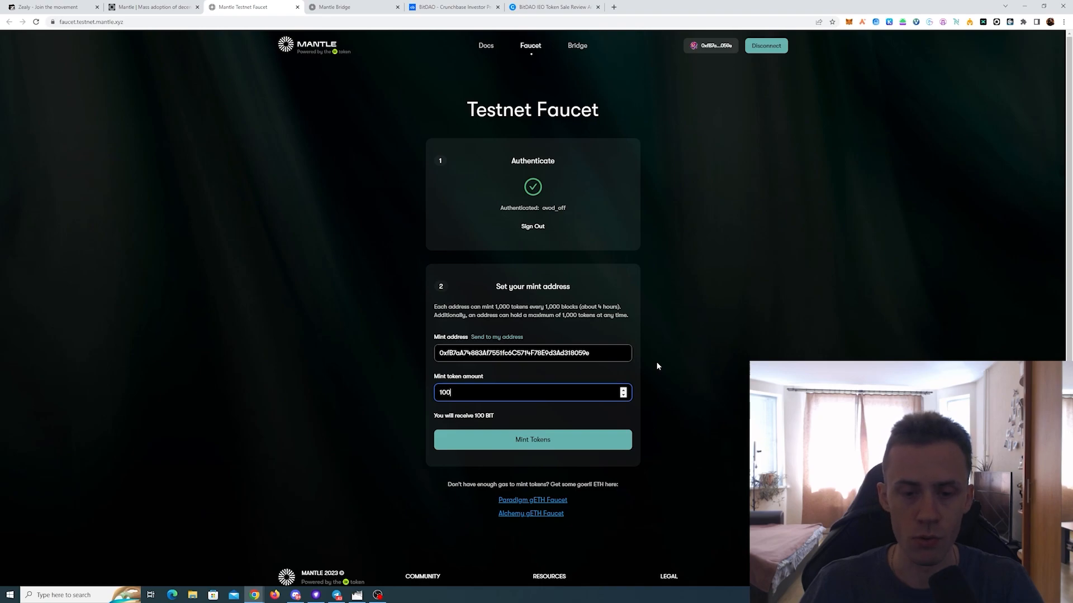
pyautogui.click(532, 439)
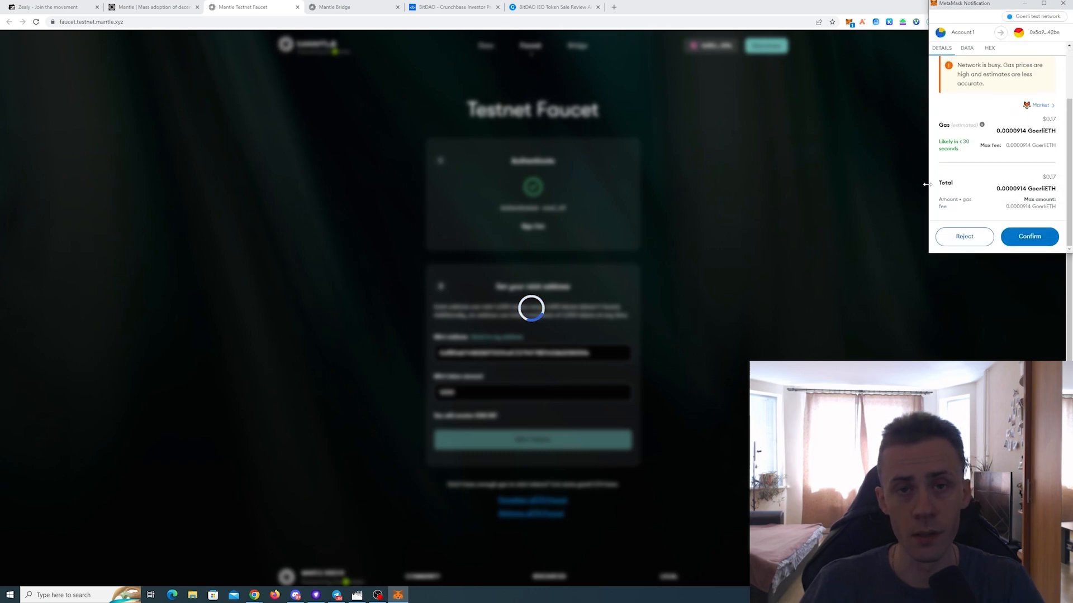
# - Confirm the mint in MetaMask, then view the Mint transaction on the block explorer from wallet Activity
pyautogui.click(1029, 236)
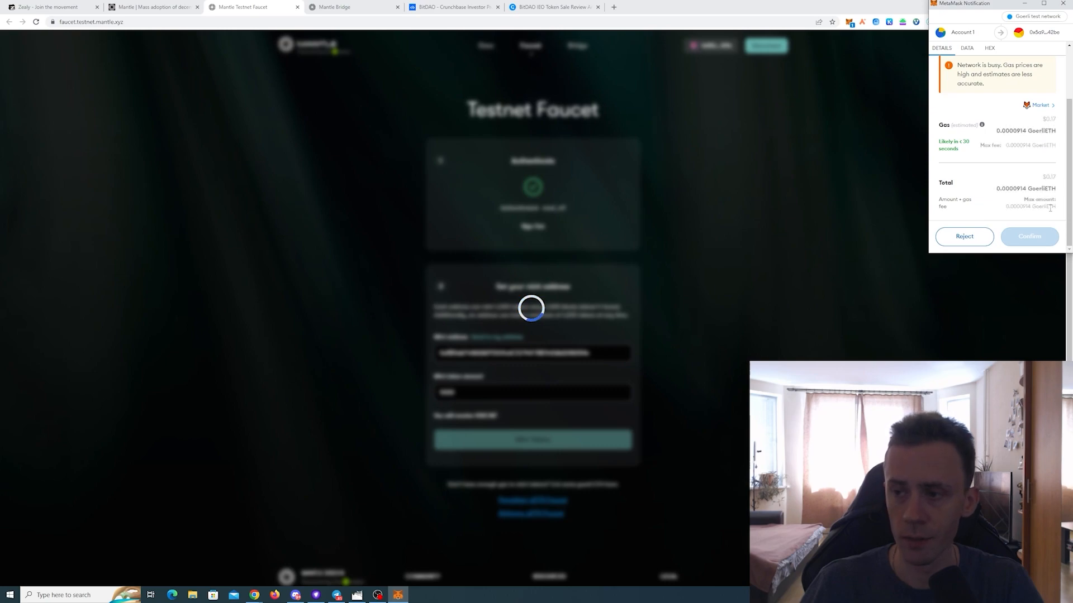
pyautogui.click(1029, 235)
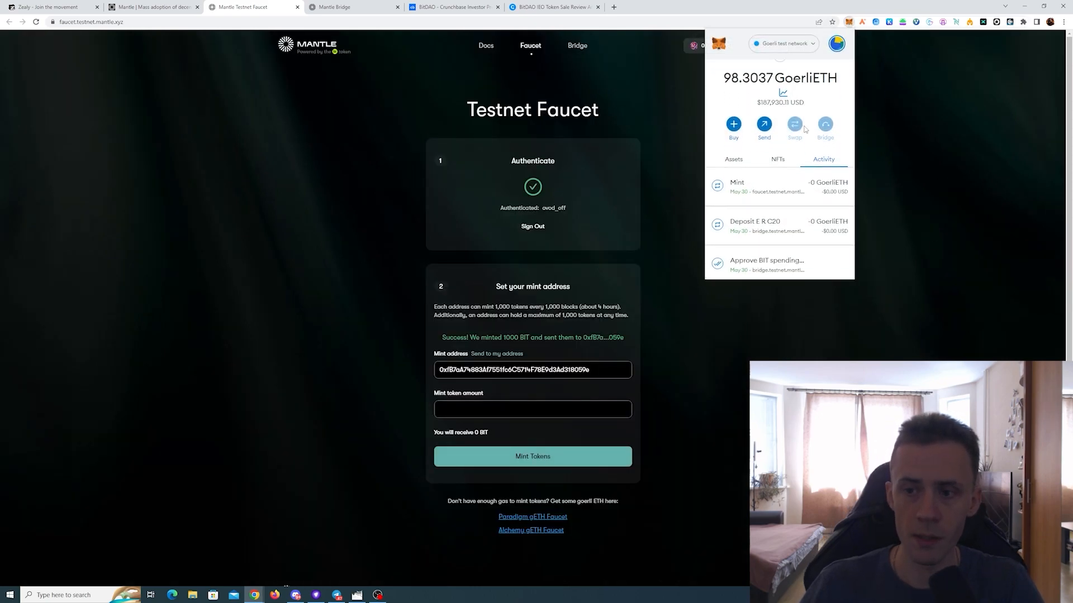
pyautogui.click(737, 182)
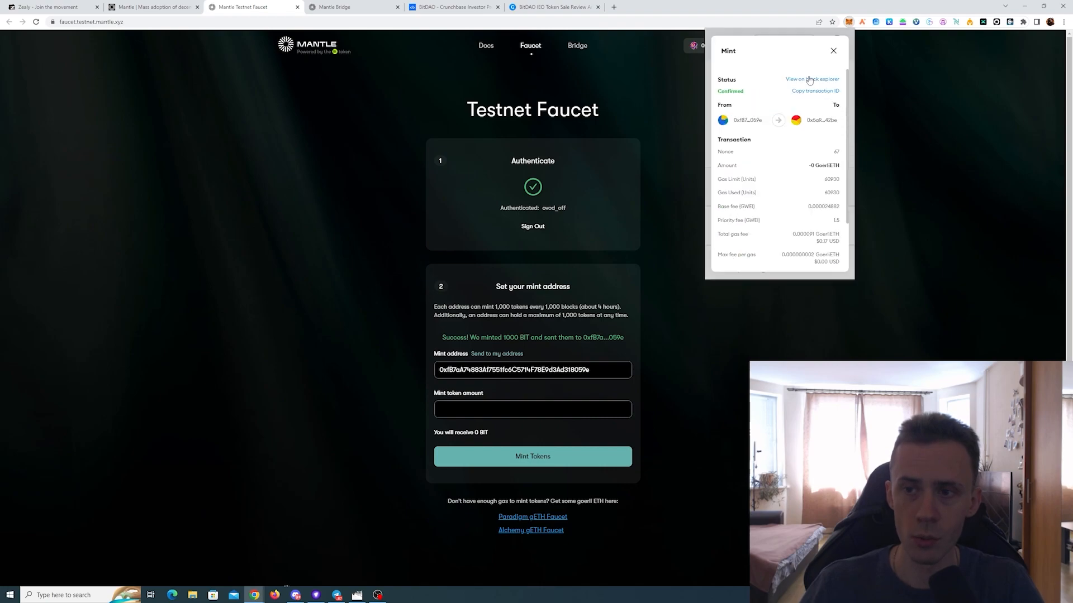
pyautogui.click(811, 78)
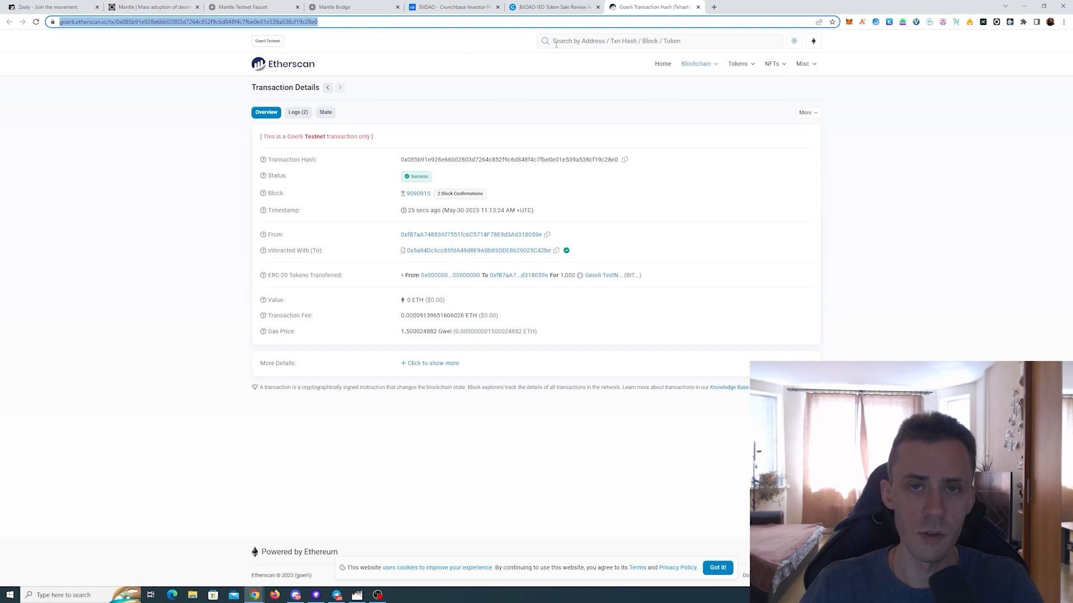
pyautogui.moveTo(454, 43)
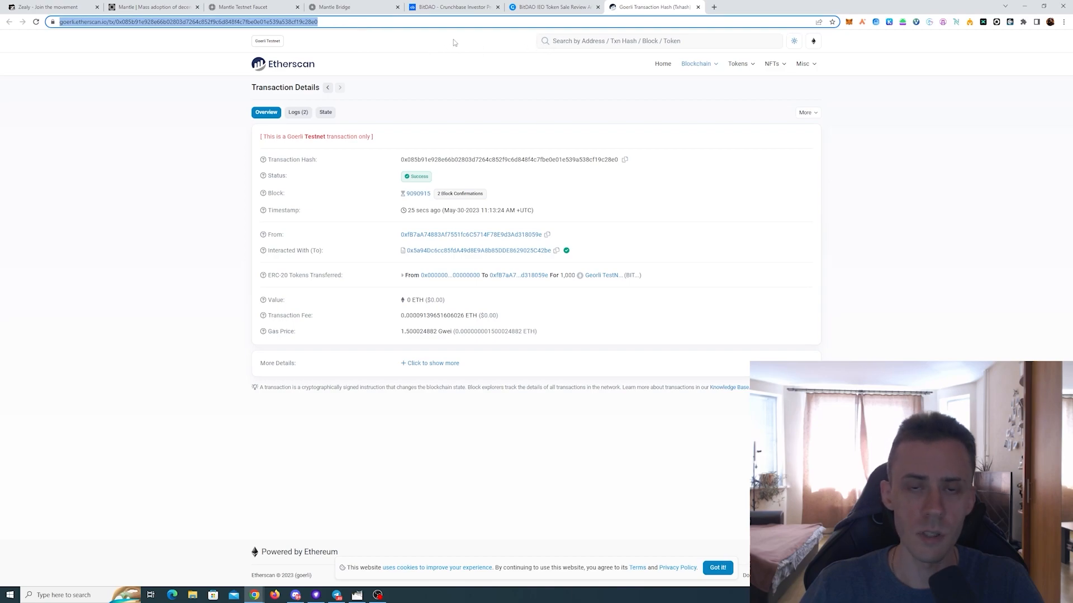
# - Leave the Goerli Etherscan transaction details for the Mantle Bridge deposit page
pyautogui.click(254, 6)
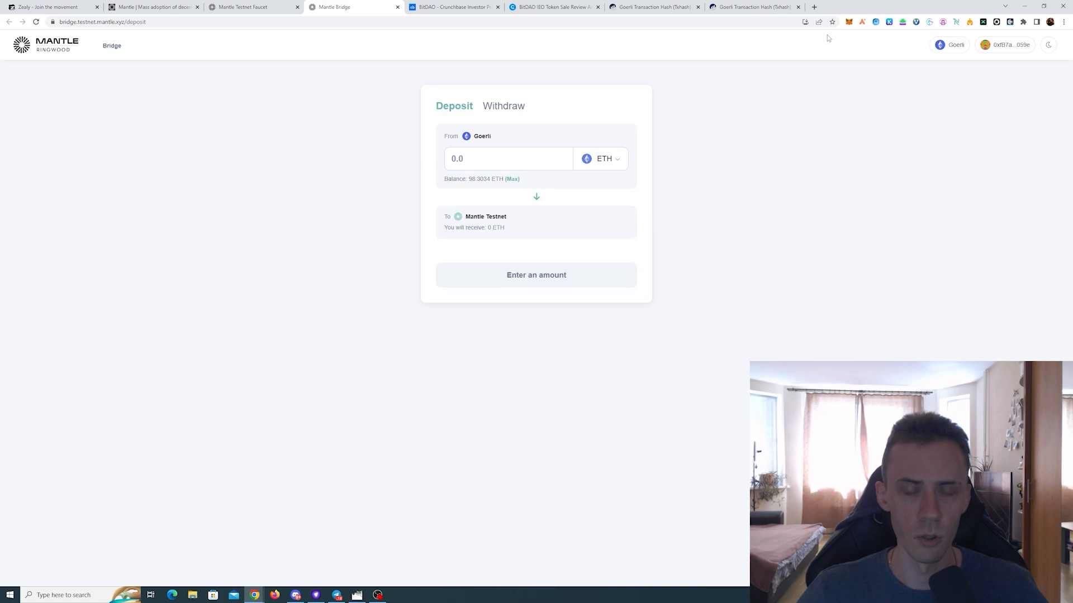
pyautogui.moveTo(852, 33)
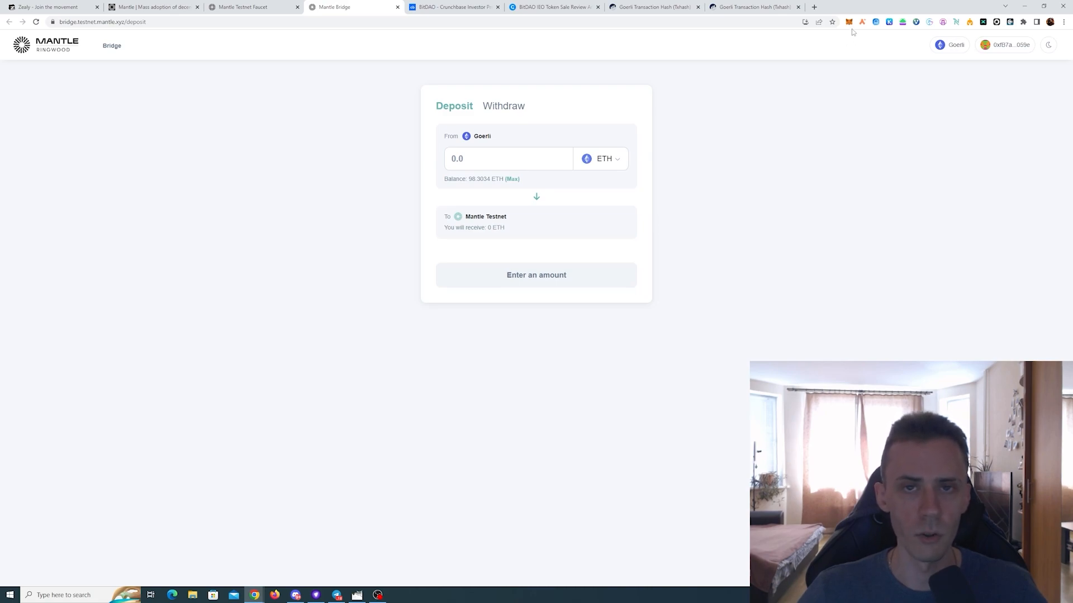
pyautogui.moveTo(849, 22)
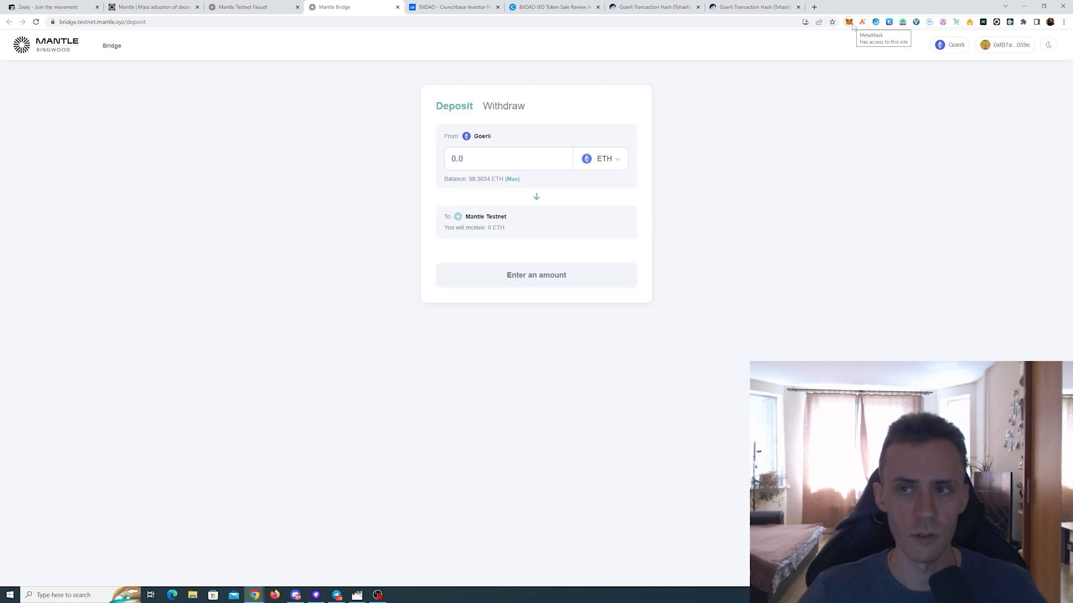
pyautogui.click(849, 21)
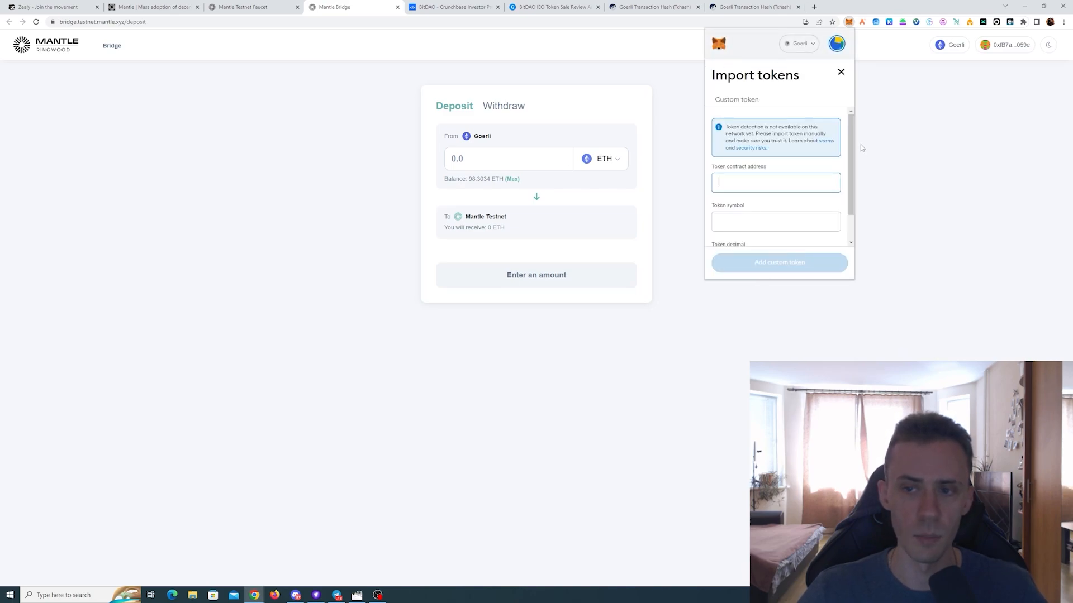
pyautogui.click(775, 182)
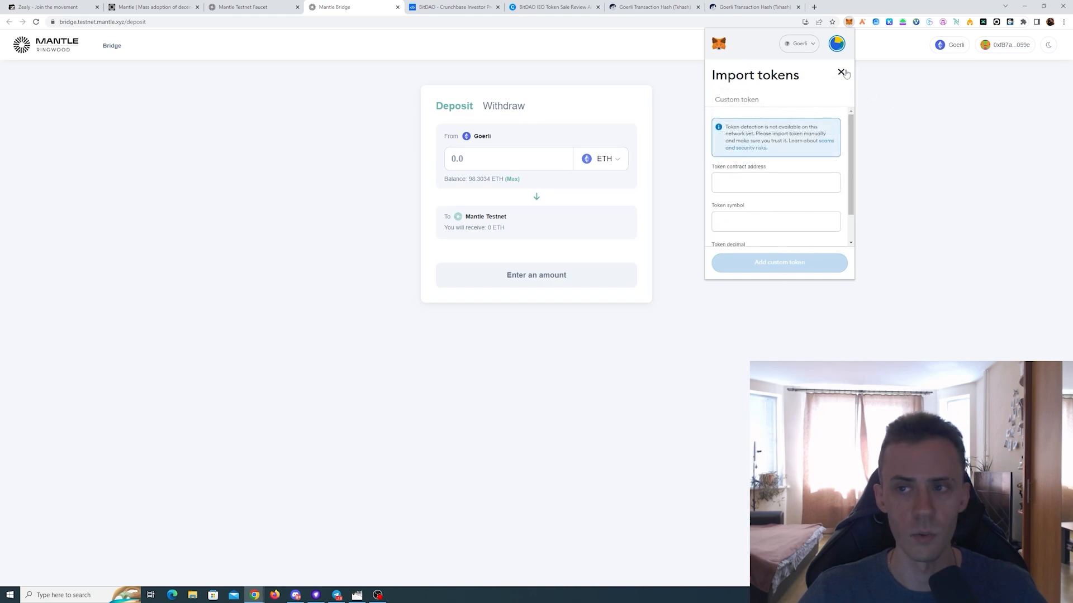
pyautogui.click(840, 73)
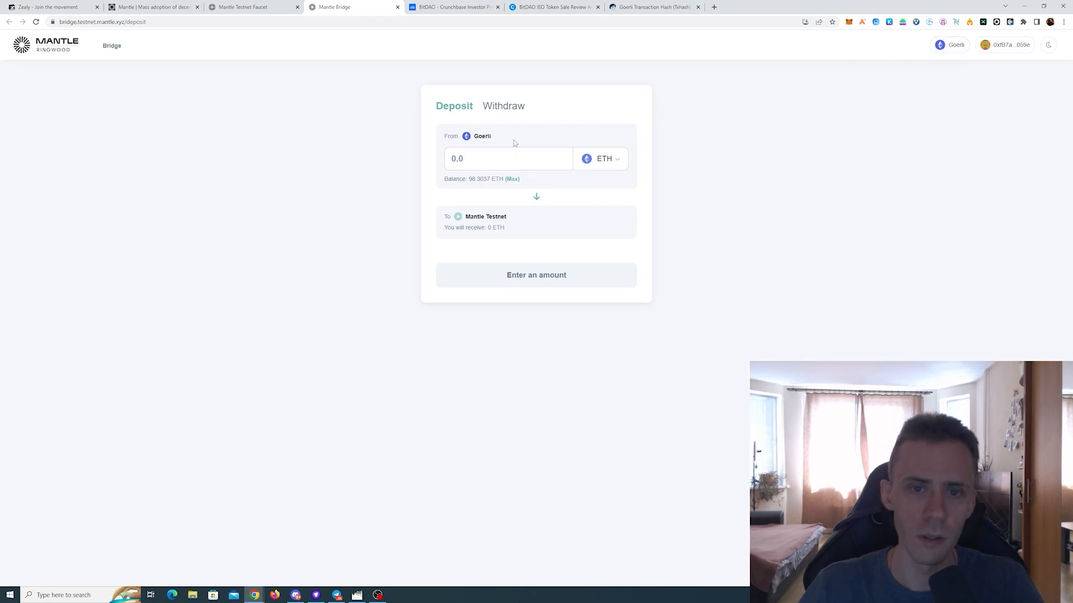
pyautogui.moveTo(535, 200)
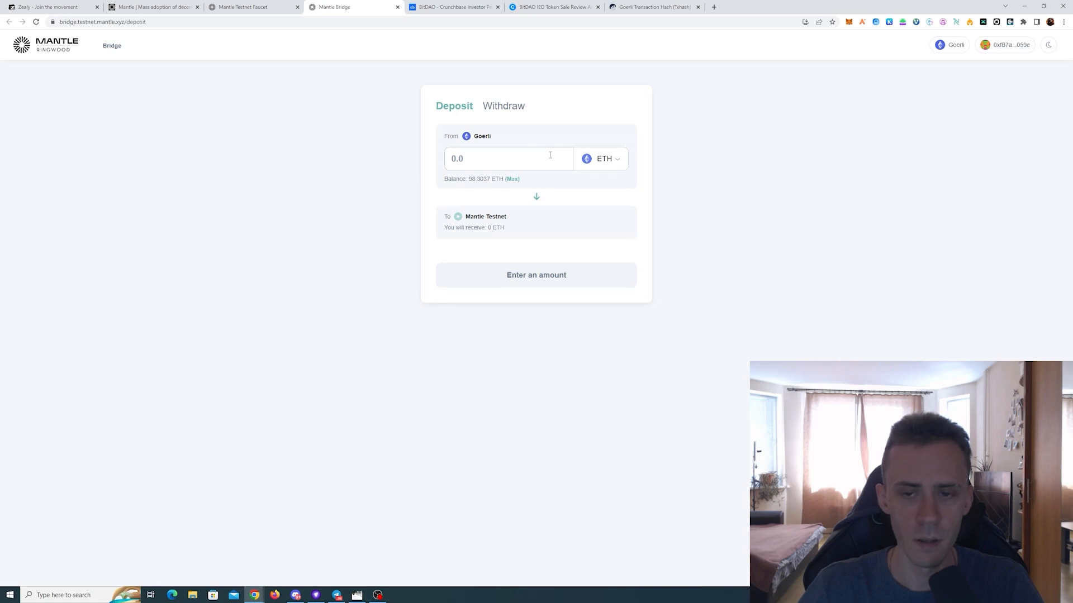
# - Select BIT as the deposit token and approve the BIT spending cap in MetaMask
pyautogui.click(600, 158)
pyautogui.write('900')
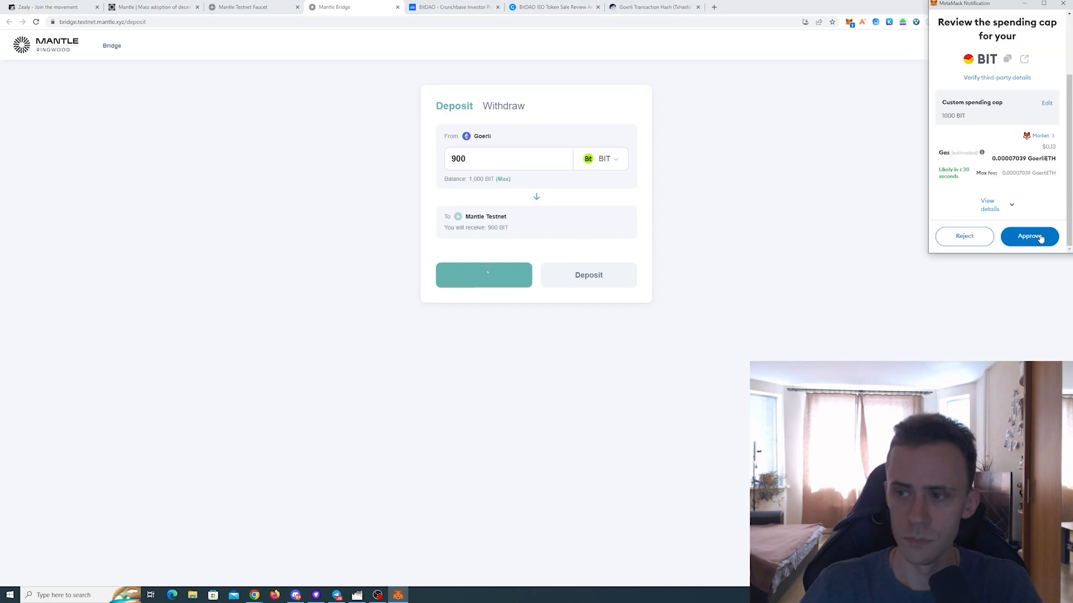
pyautogui.click(1029, 236)
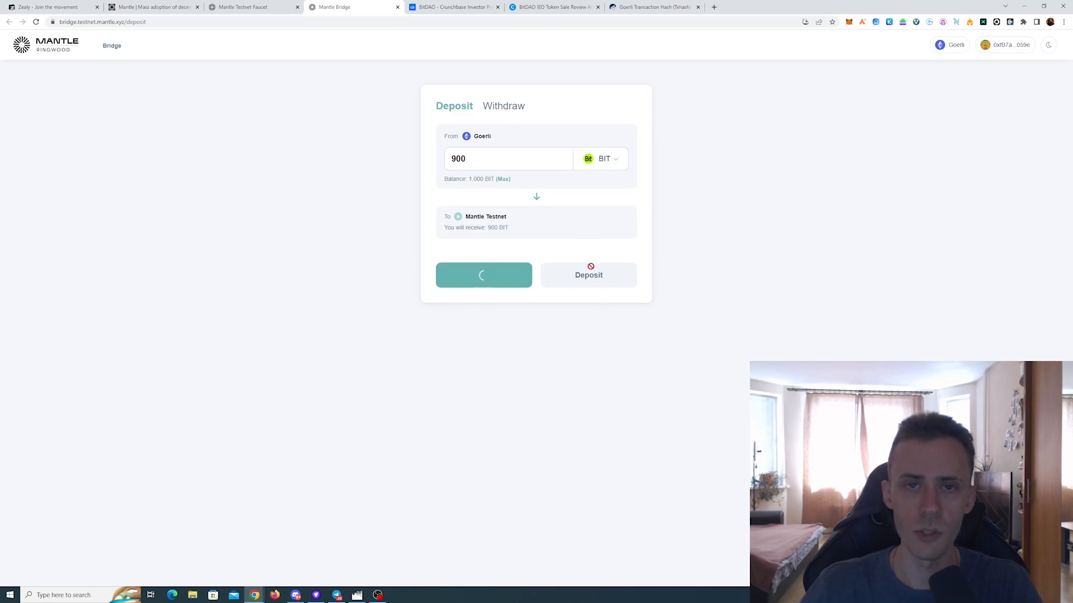
pyautogui.moveTo(688, 216)
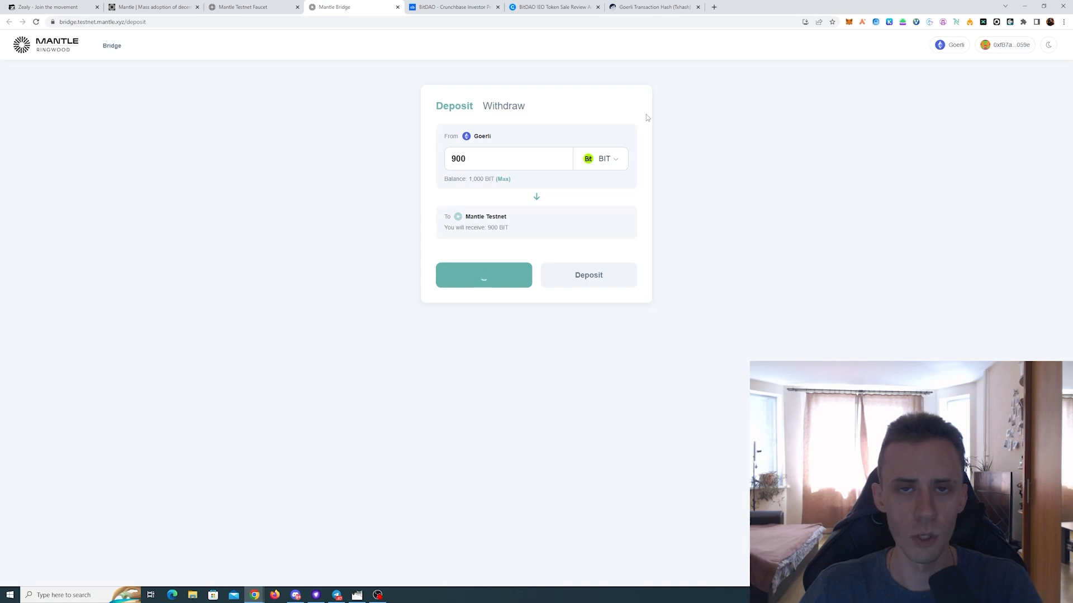
pyautogui.click(482, 274)
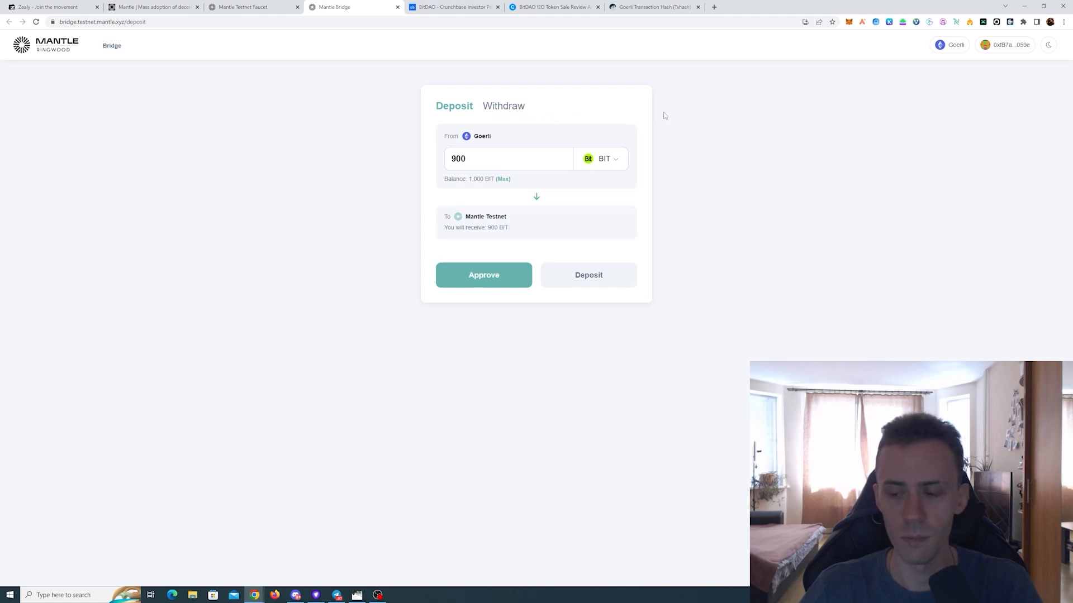
# - Deposit 900 BIT from Goerli to Mantle Testnet and confirm the transaction in MetaMask
pyautogui.click(587, 275)
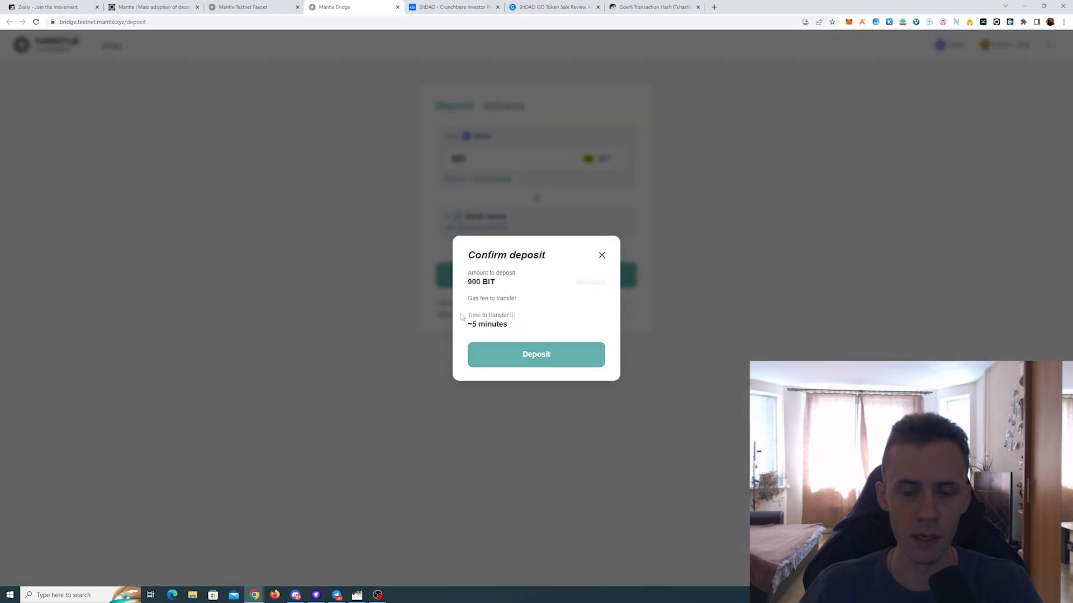
pyautogui.click(535, 354)
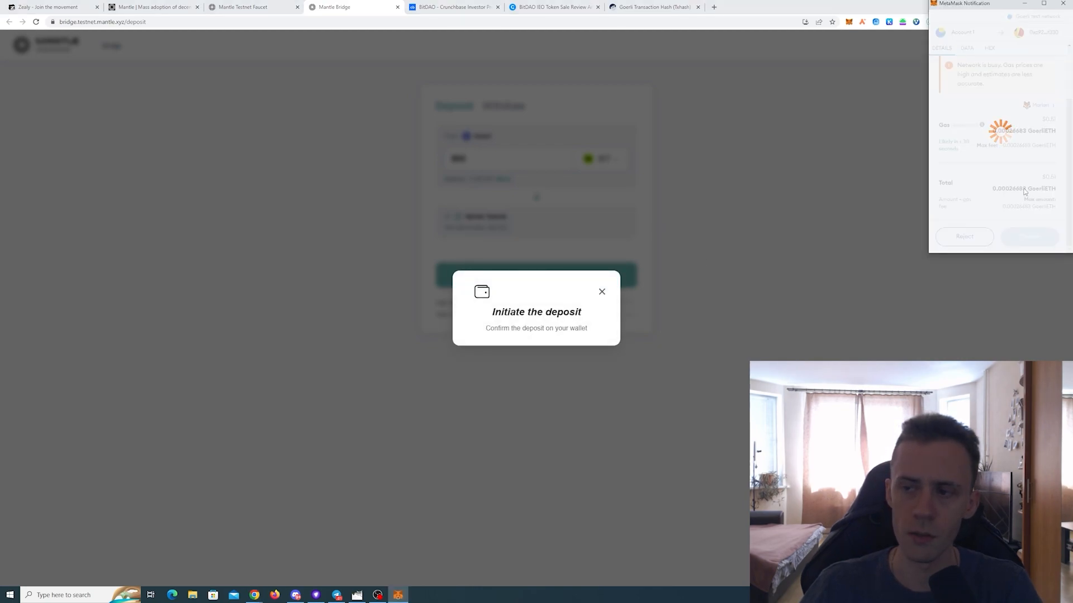
pyautogui.click(1028, 237)
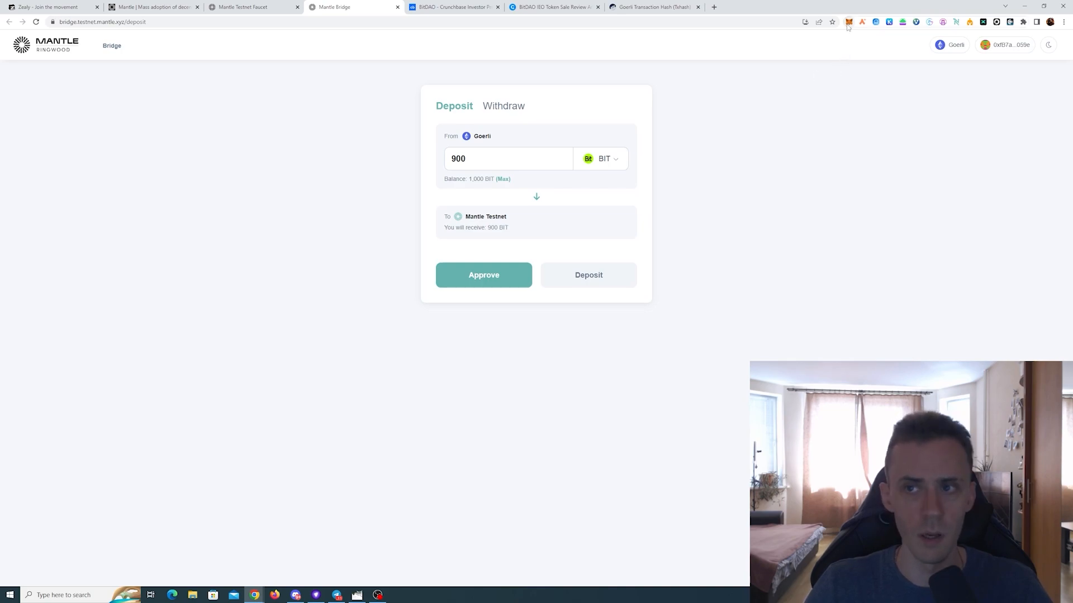
# - View the Deposit ERC20 transaction on Goerli Etherscan from MetaMask Activity
pyautogui.click(848, 23)
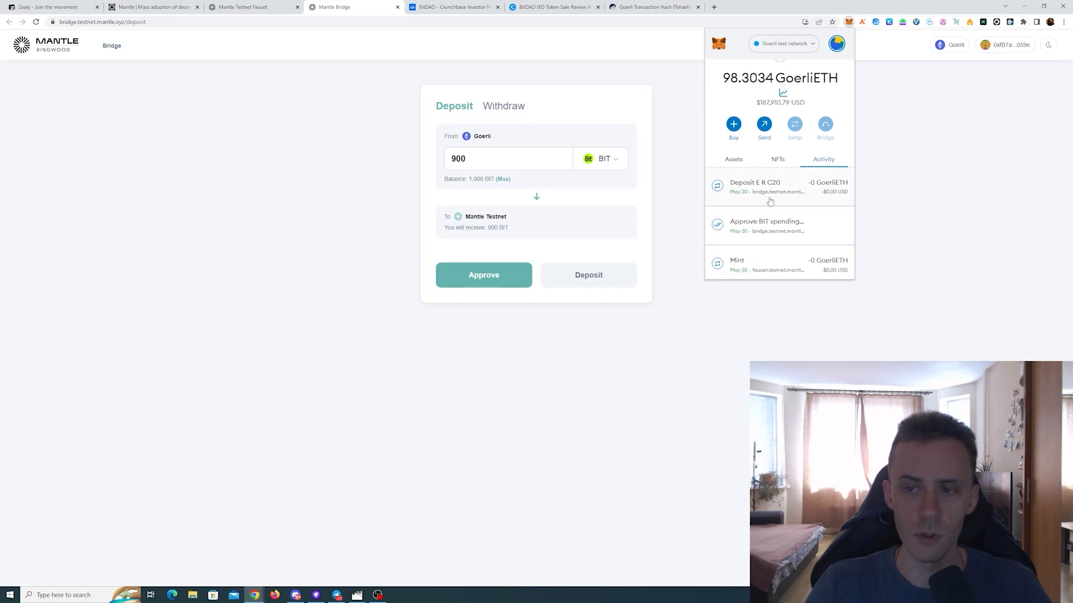
pyautogui.click(767, 187)
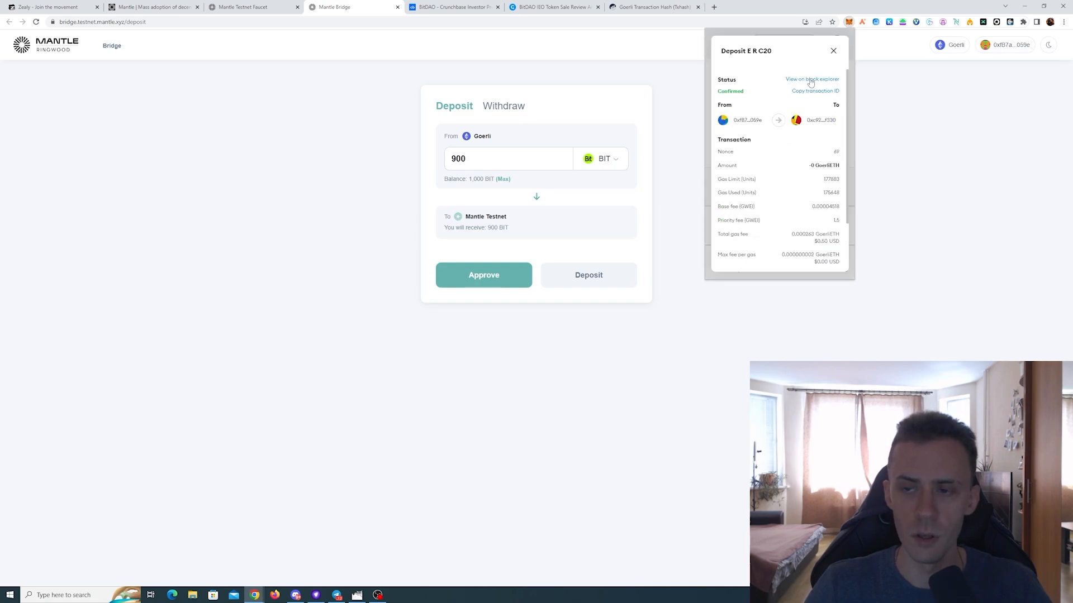
pyautogui.click(812, 79)
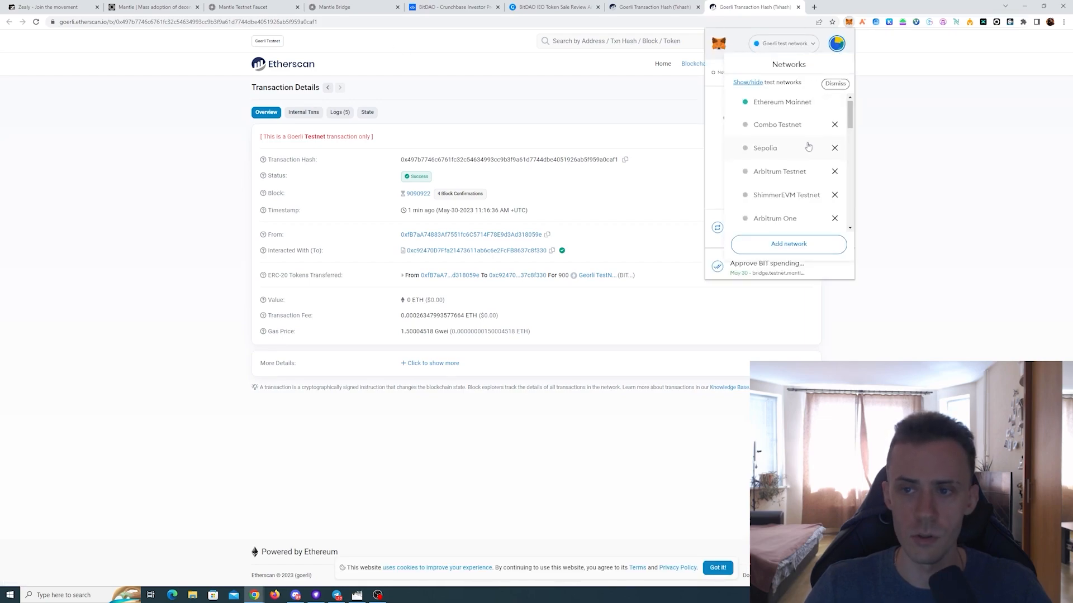
pyautogui.scroll(-3)
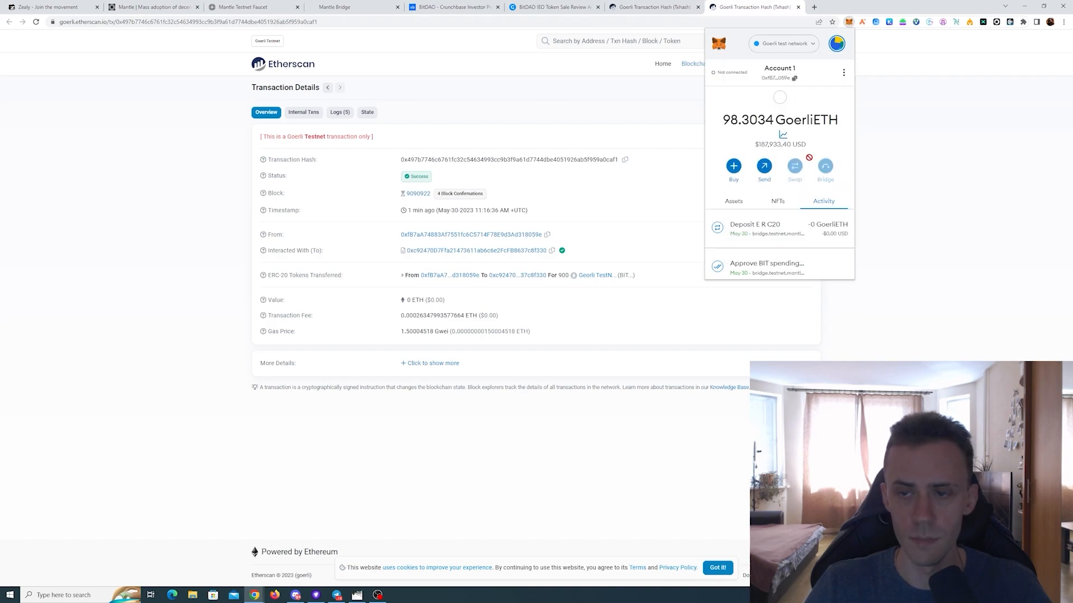
# - Switch the MetaMask network to Mantle Testnet, showing the 2000 BIT balance
pyautogui.click(783, 43)
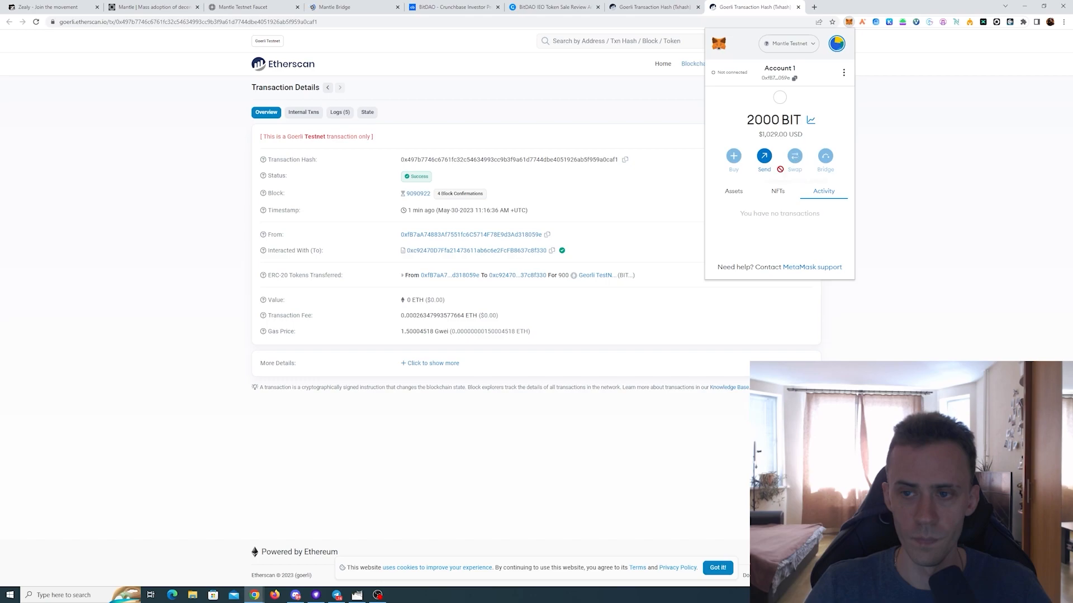
pyautogui.click(733, 191)
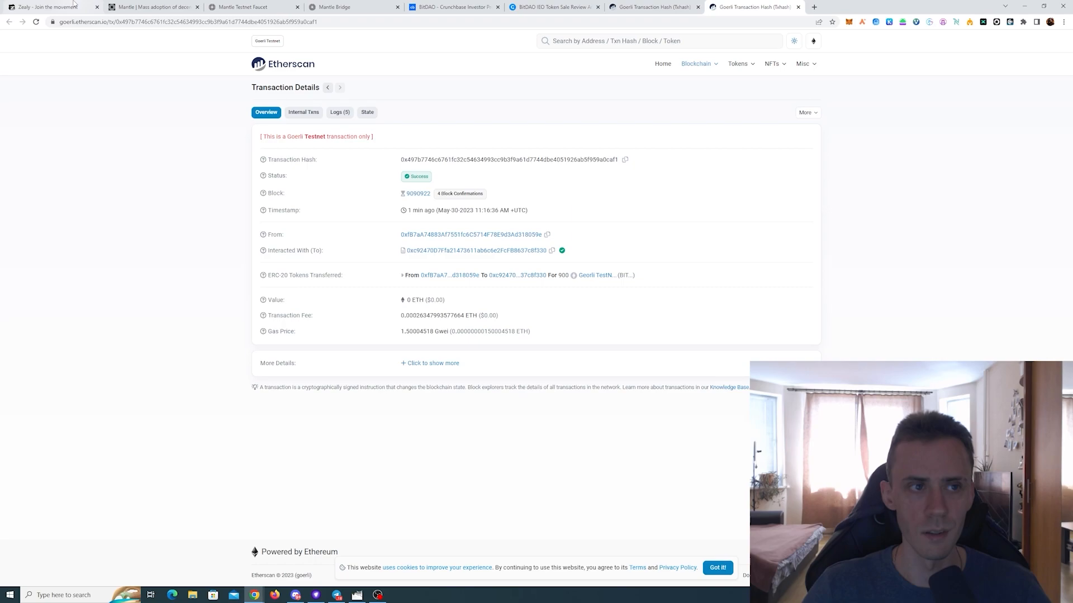
# - Switch to the Zealy Mantle questboard and scroll down to the Wadsley-Testnet quests
pyautogui.click(48, 6)
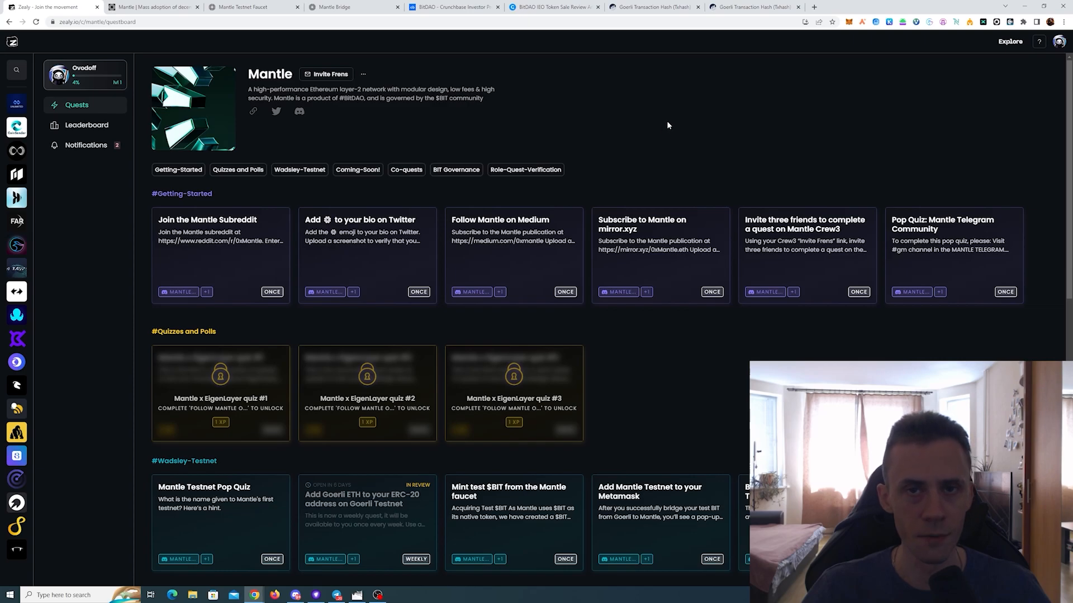
pyautogui.scroll(-3)
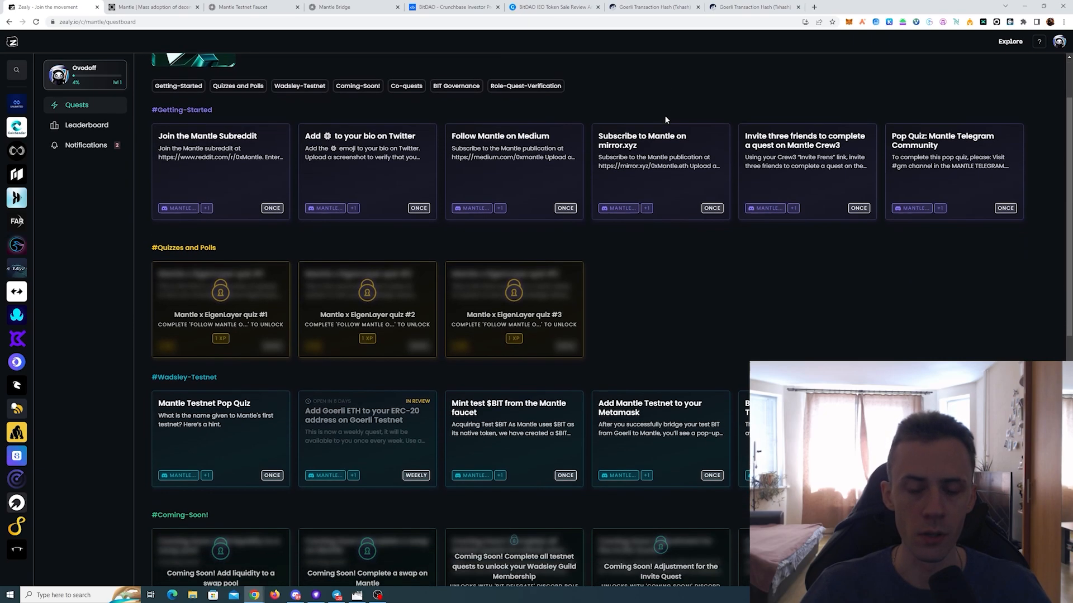
pyautogui.scroll(-3)
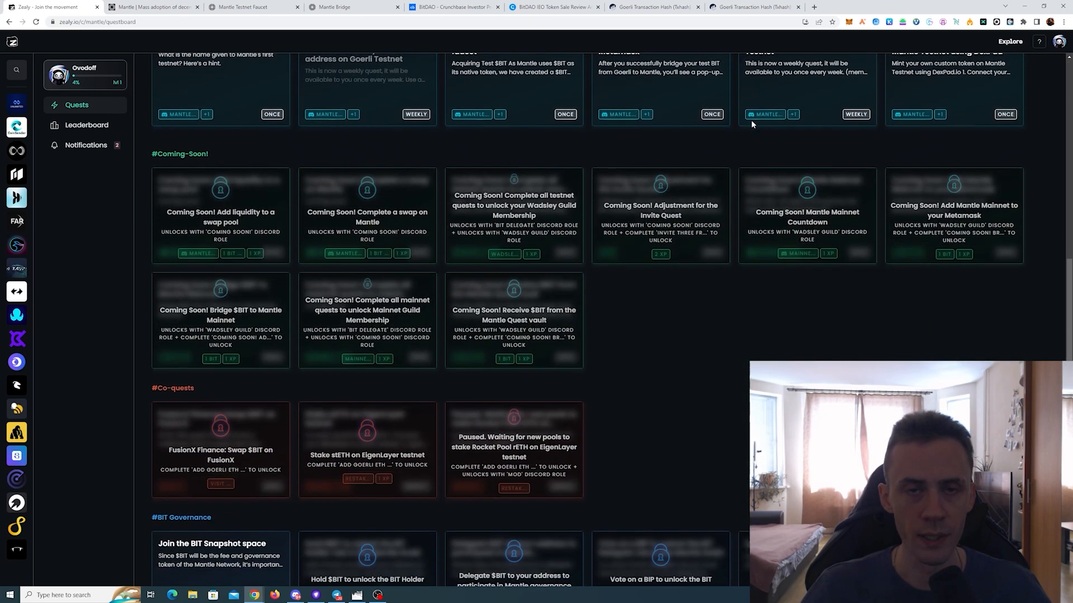
pyautogui.scroll(-3)
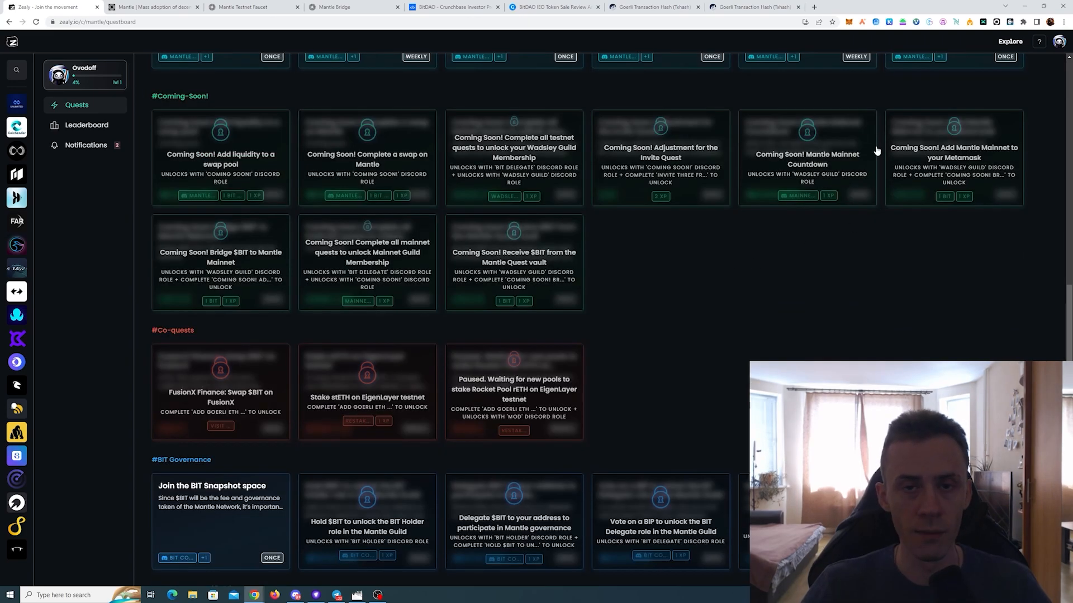
pyautogui.scroll(-3)
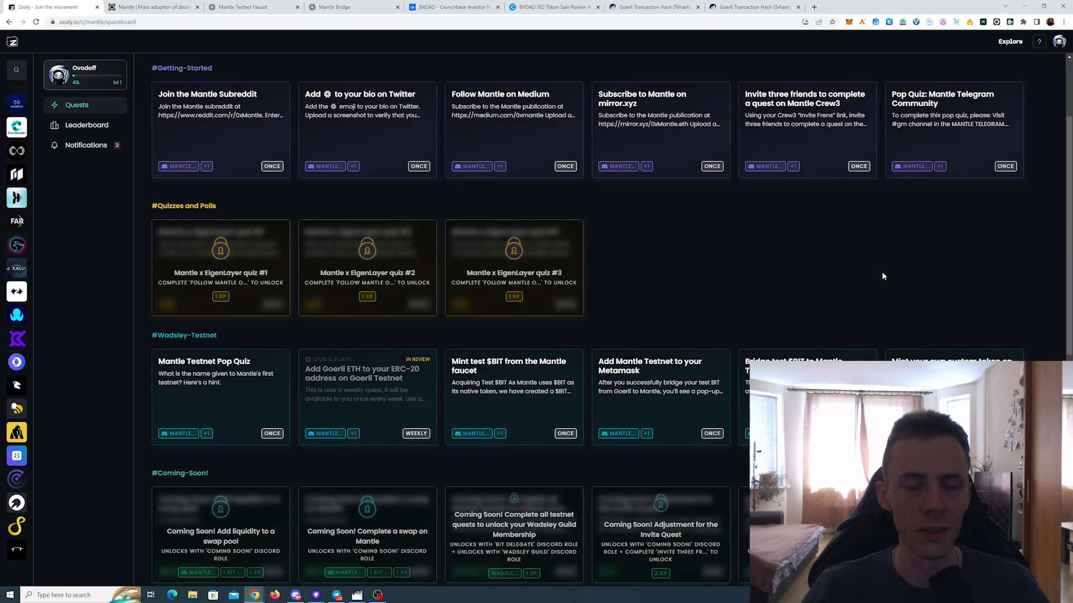
pyautogui.moveTo(804, 254)
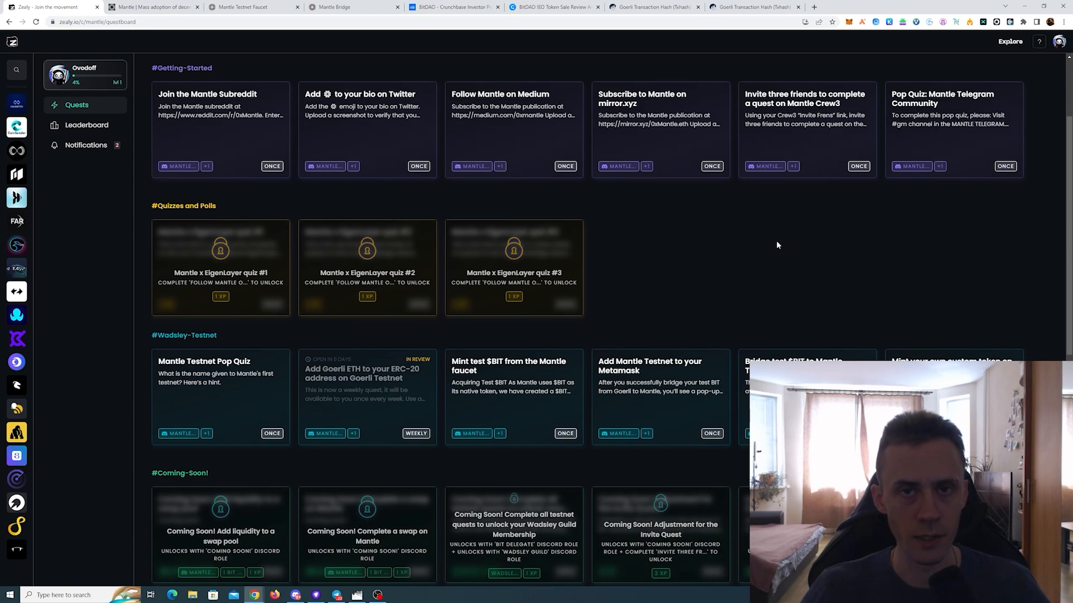
pyautogui.scroll(-3)
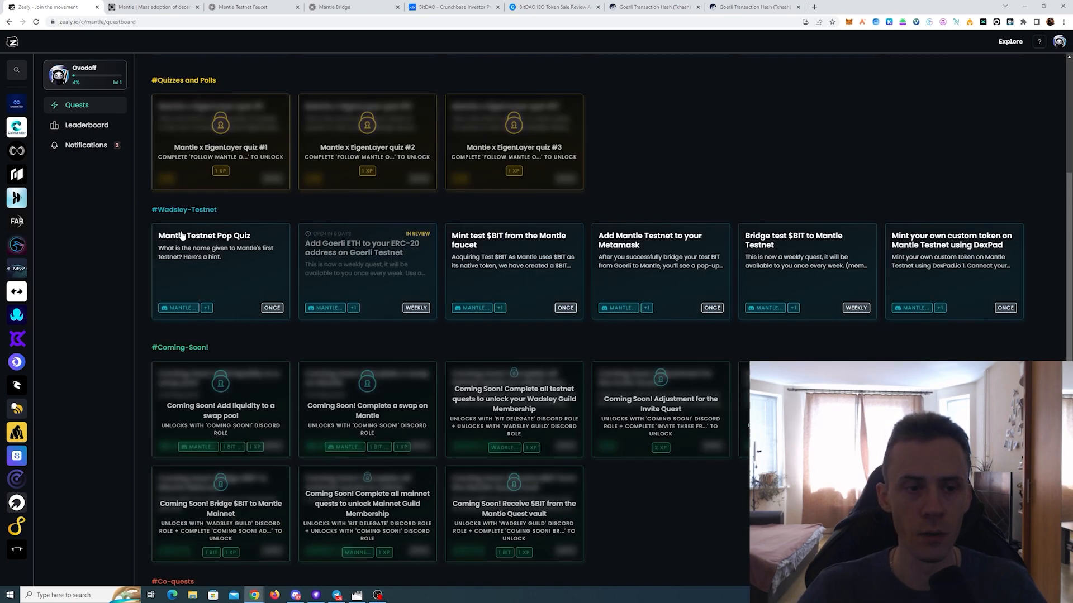
pyautogui.moveTo(602, 197)
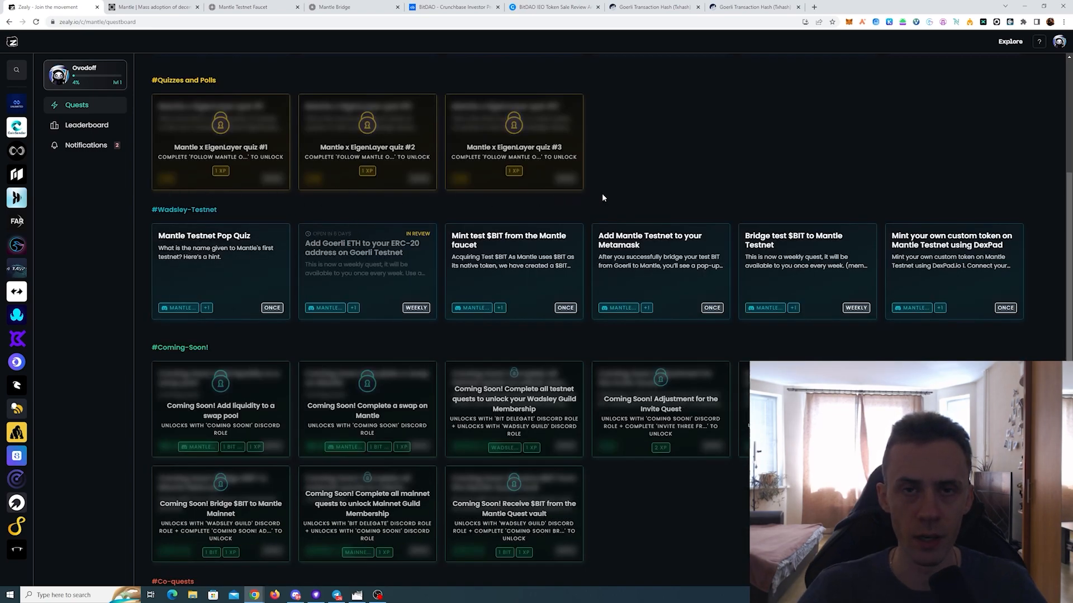
pyautogui.moveTo(653, 190)
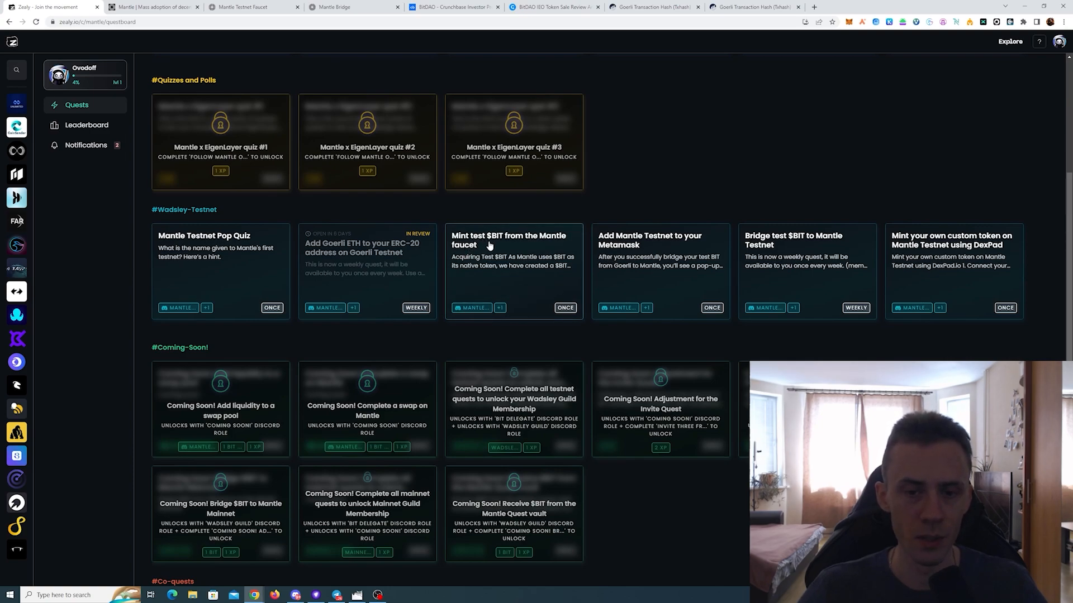
# - Submit the 'Mint test $BIT' quest with the faucet mint transaction link from Etherscan
pyautogui.click(514, 240)
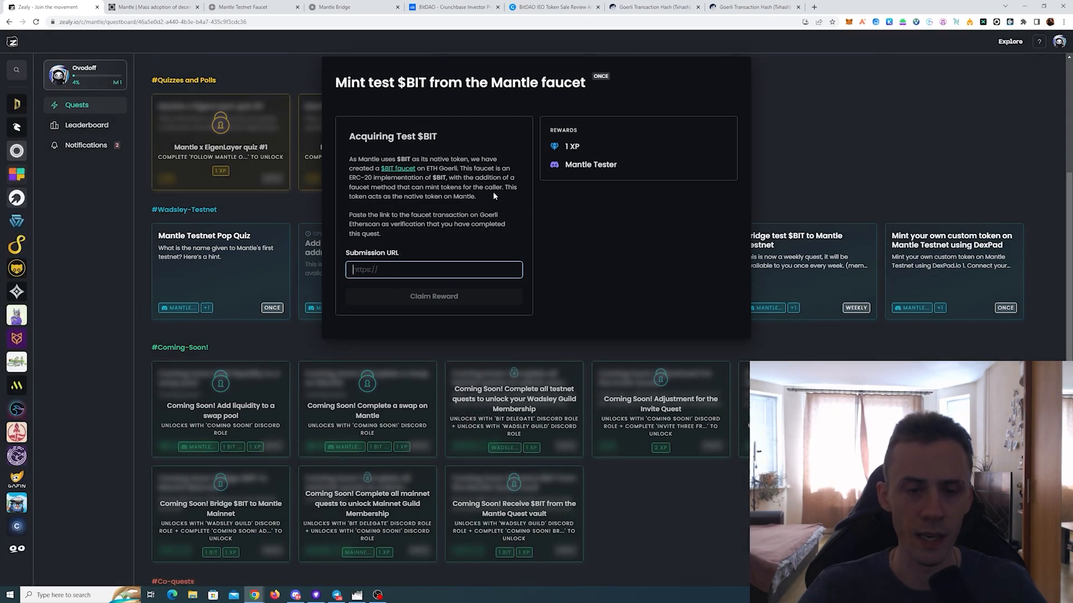
pyautogui.click(654, 7)
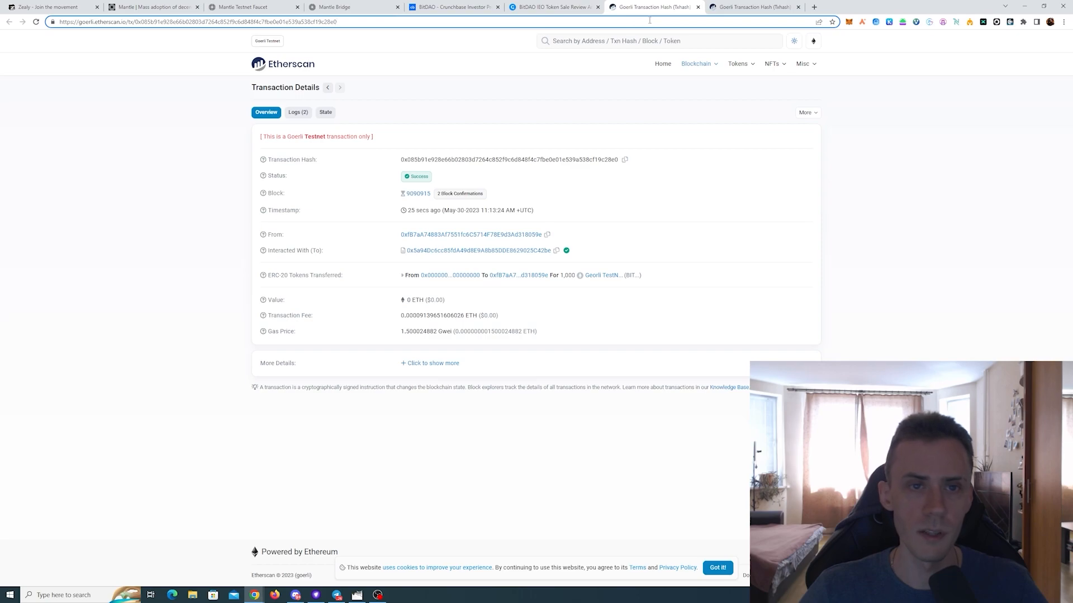
pyautogui.click(152, 7)
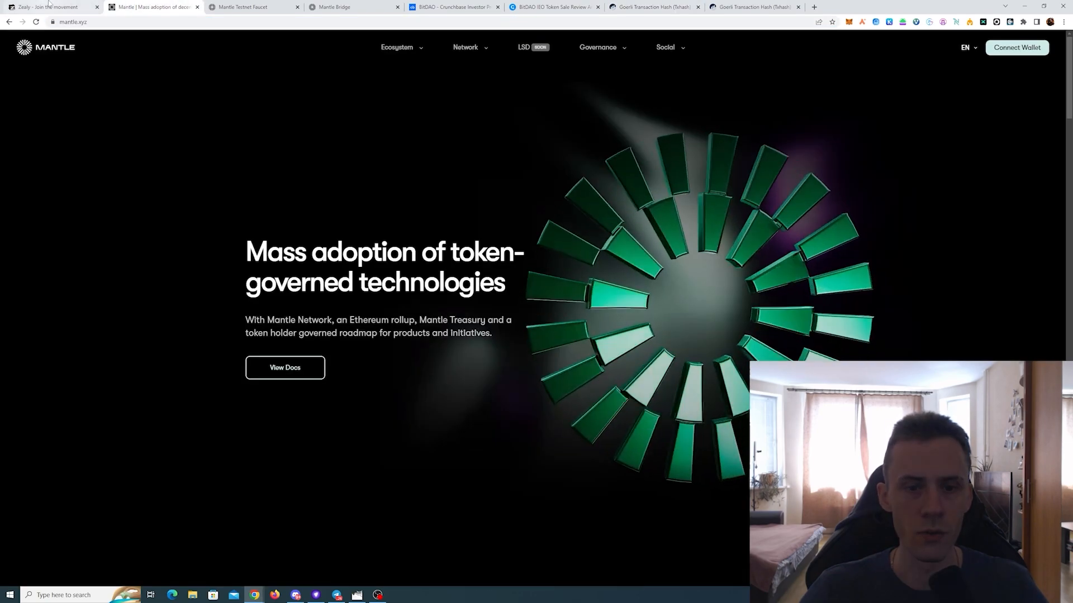
pyautogui.click(51, 7)
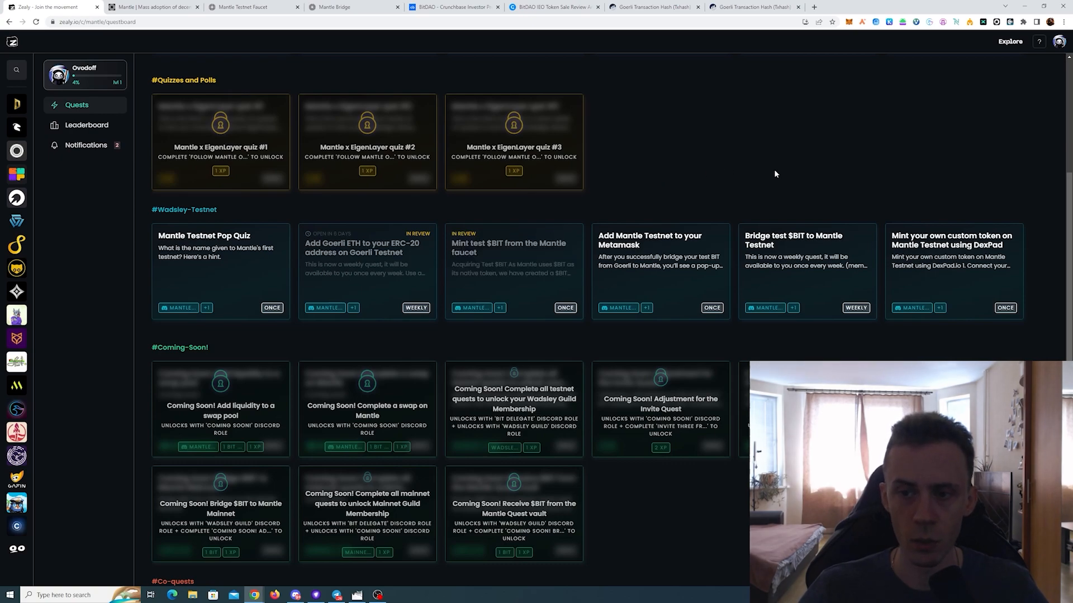
pyautogui.moveTo(815, 266)
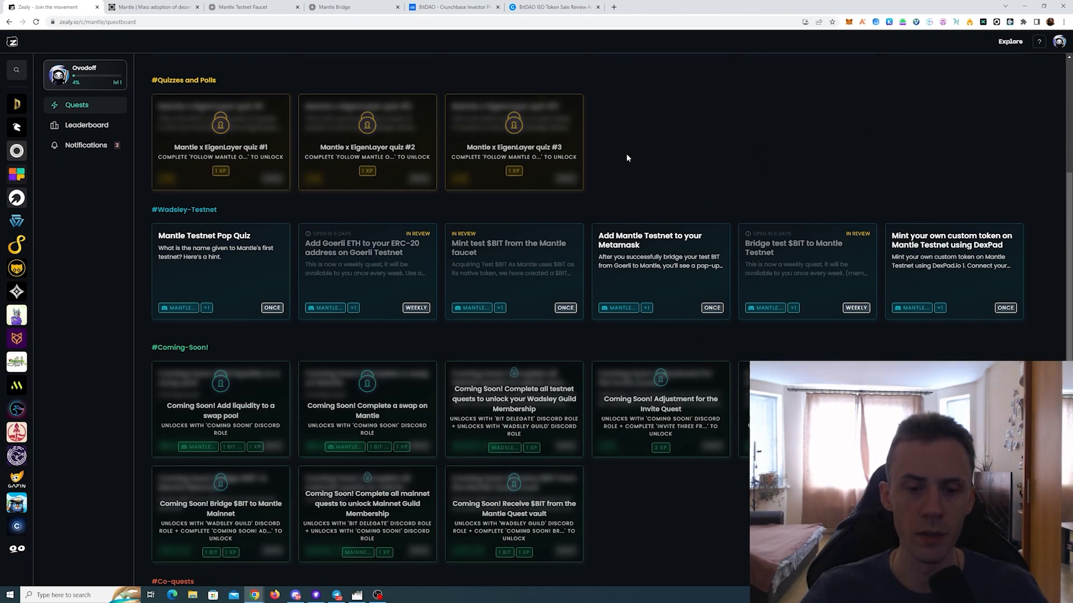
pyautogui.moveTo(657, 156)
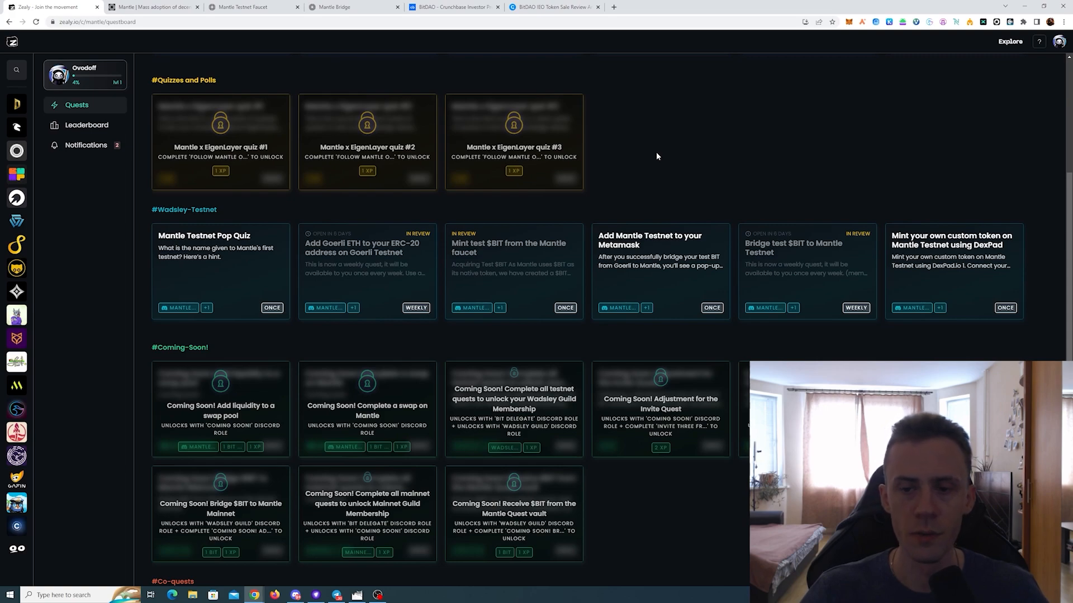
pyautogui.moveTo(883, 233)
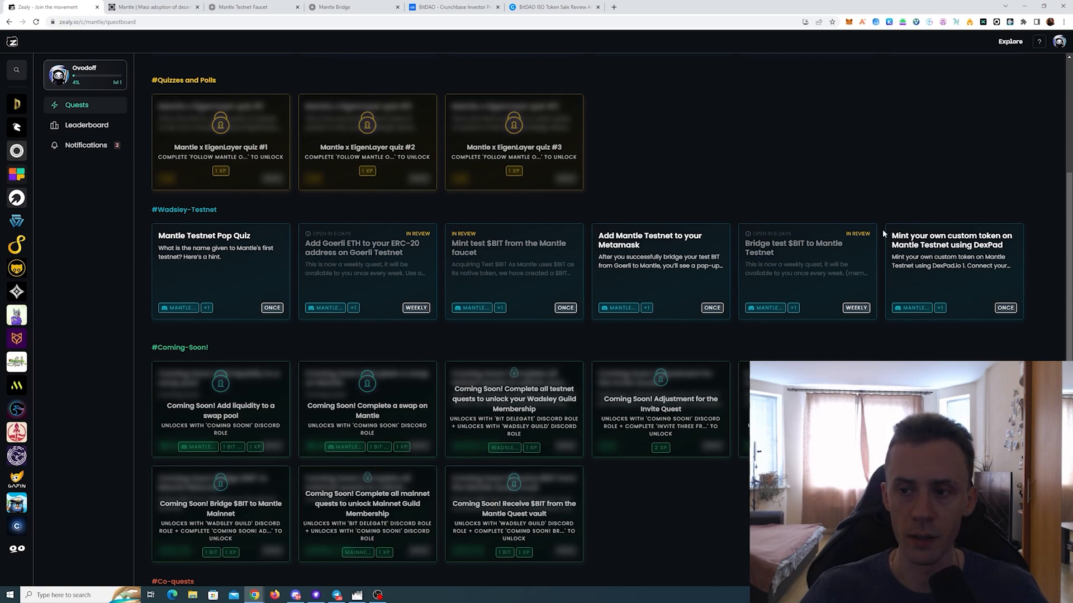
# - Follow the 'Mint your own custom token' quest's dexpad.io/token-factory link to the DexPad page
pyautogui.click(953, 245)
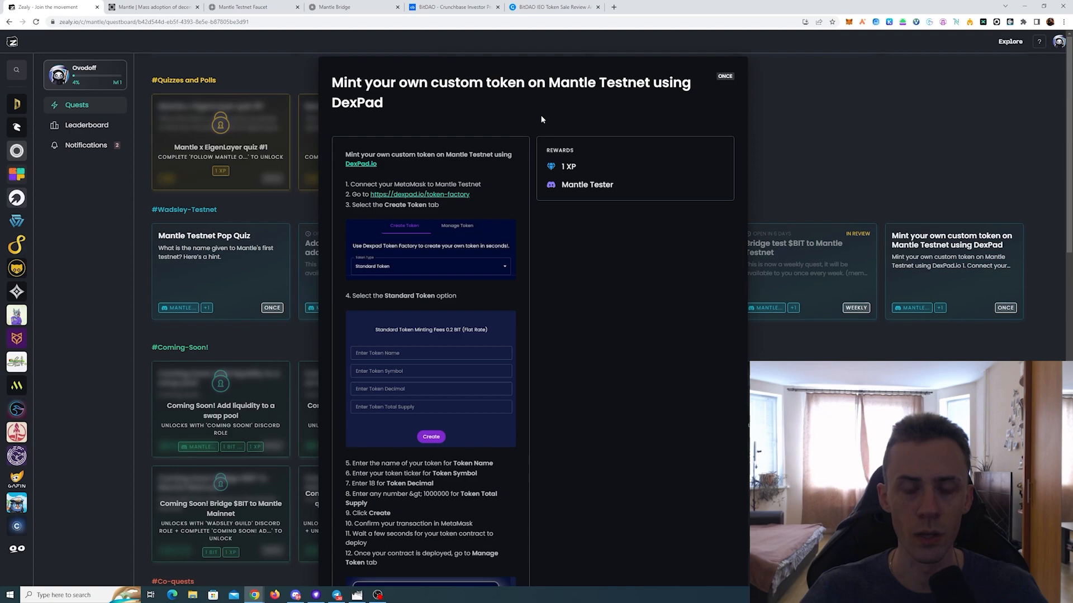
pyautogui.scroll(-3)
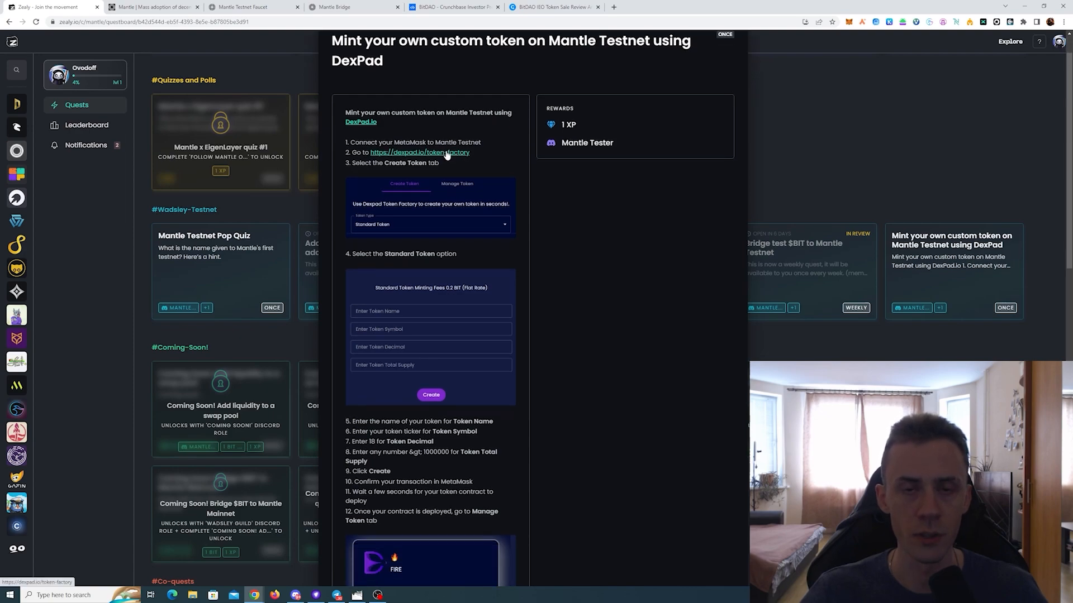
pyautogui.click(419, 152)
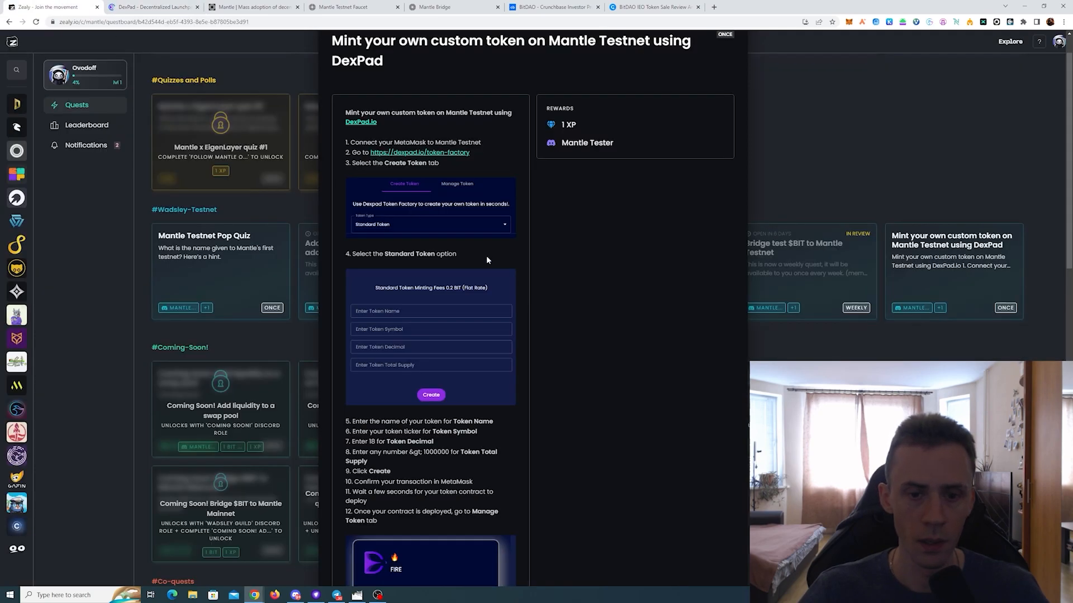
pyautogui.scroll(-3)
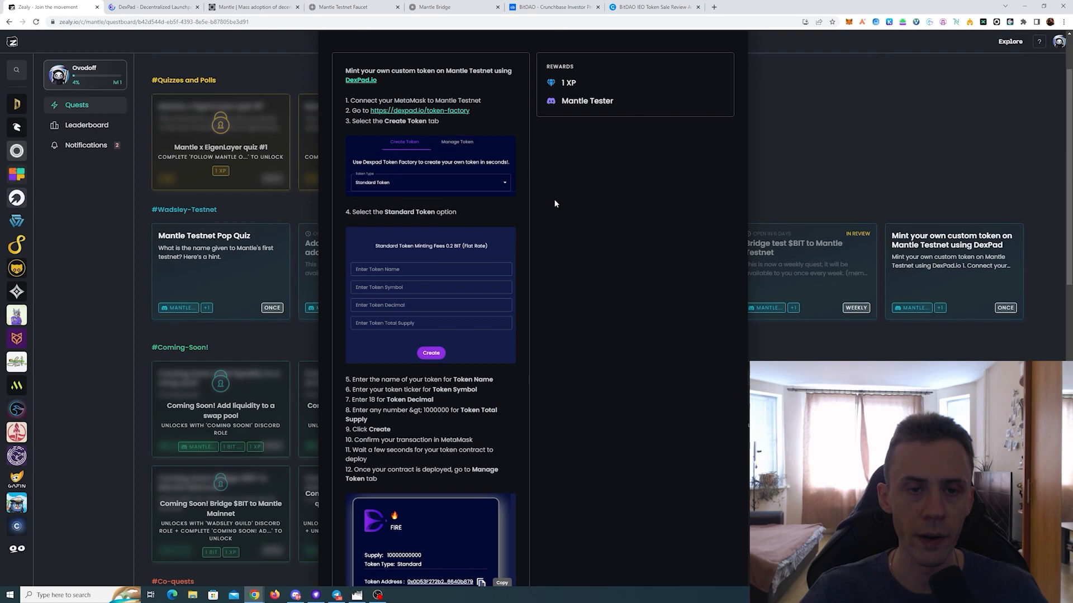
pyautogui.click(153, 7)
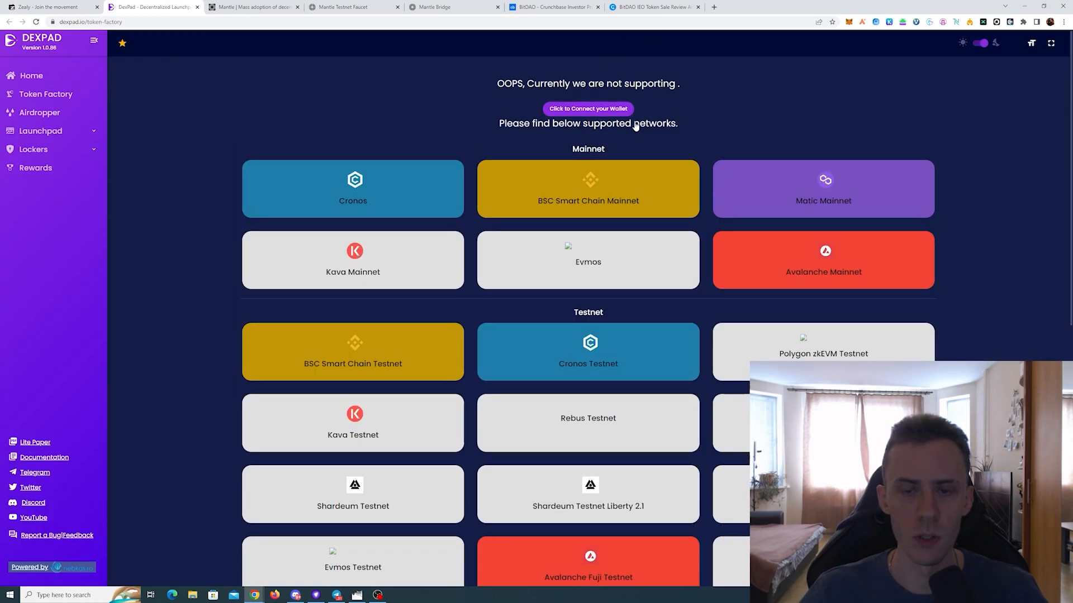
pyautogui.moveTo(469, 204)
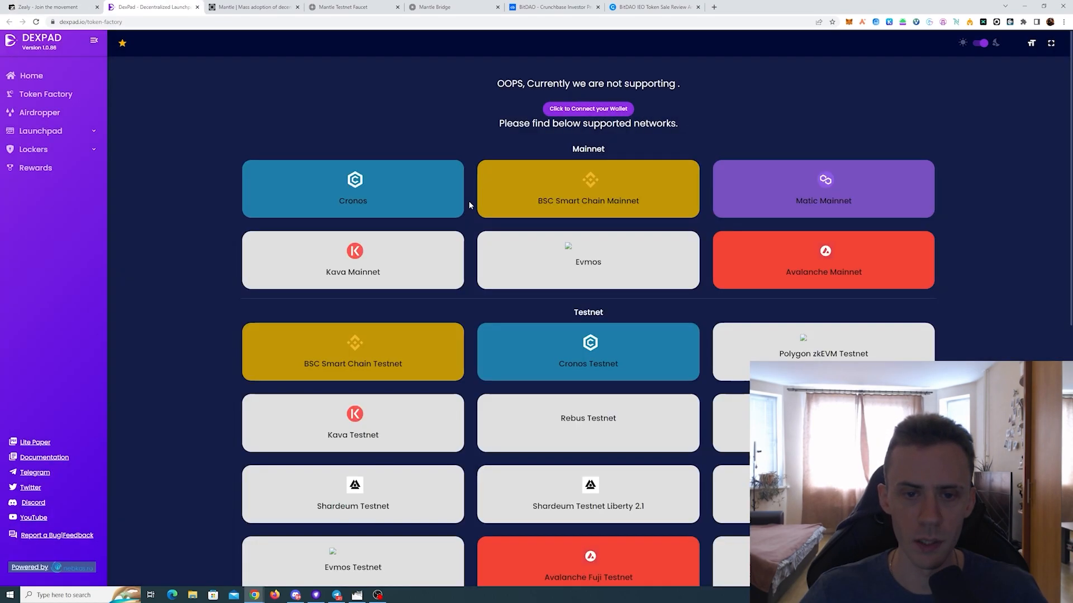
pyautogui.moveTo(661, 94)
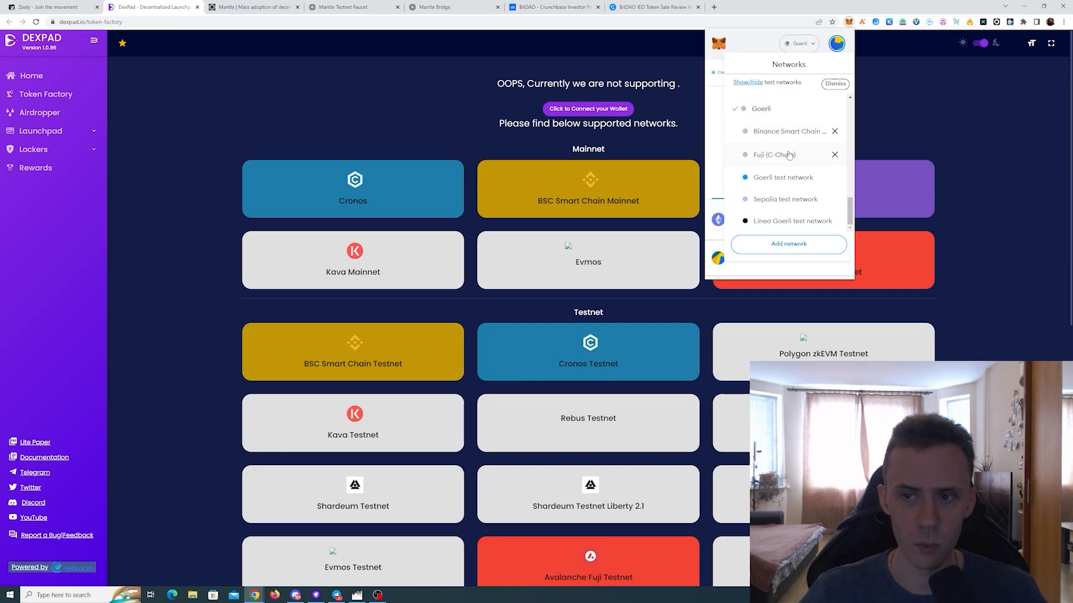
# - Switch the MetaMask wallet to Mantle Testnet so DexPad's Token Factory loads
pyautogui.scroll(-3)
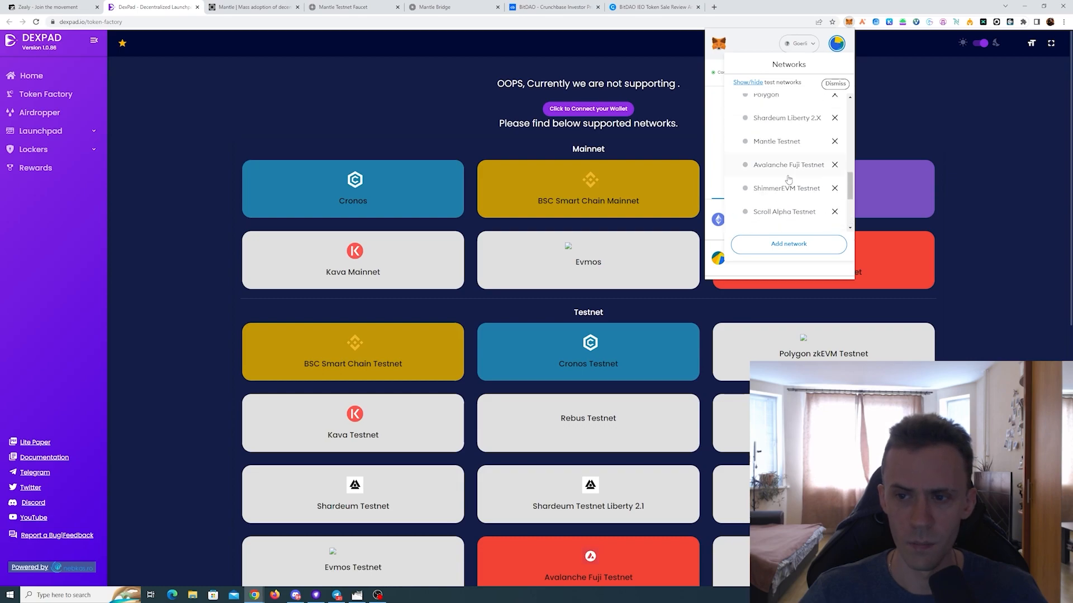
pyautogui.click(776, 141)
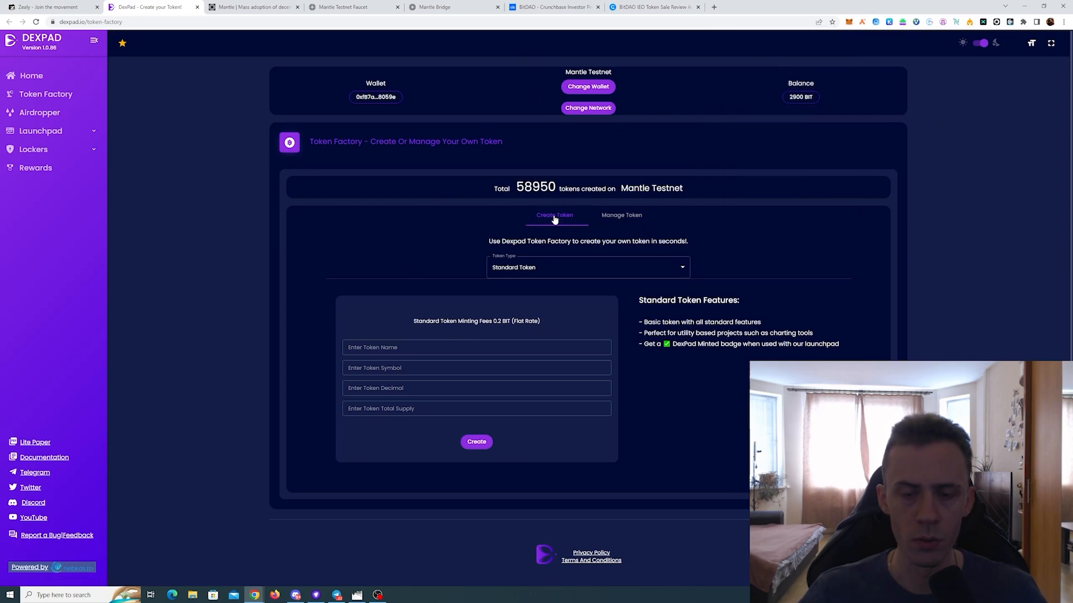
# - Fill the Create Token form (Off token, Off, 10000000 supply), submit it and confirm in MetaMask
pyautogui.scroll(-3)
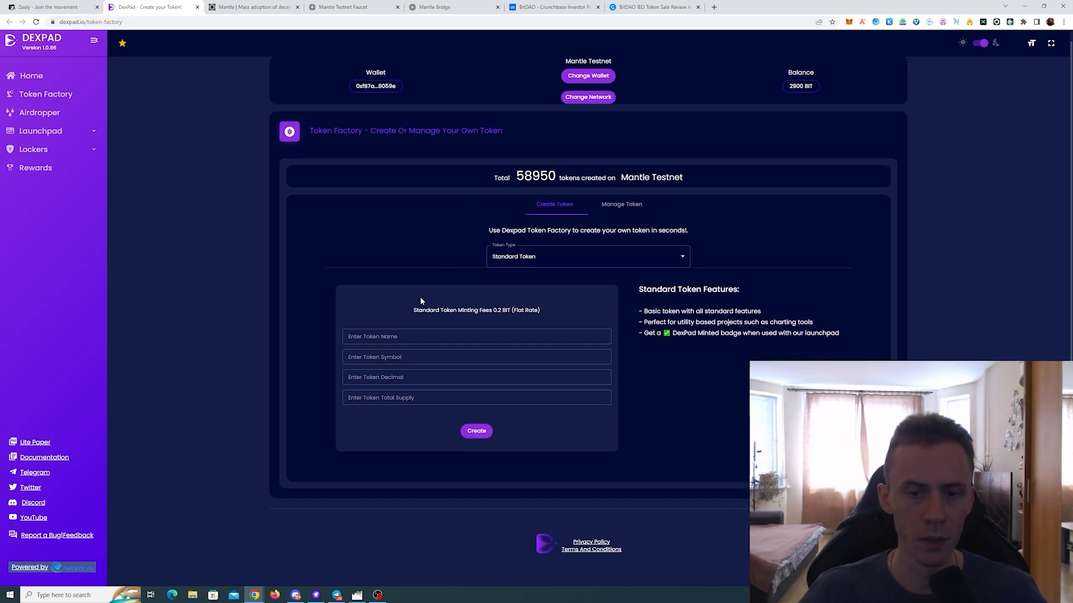
pyautogui.click(476, 336)
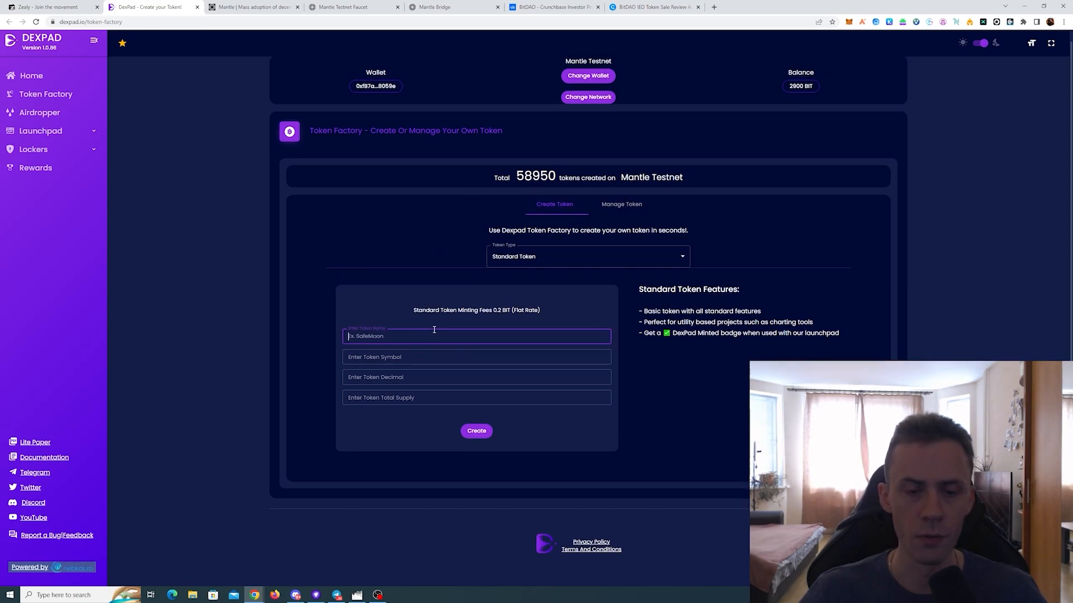
pyautogui.moveTo(483, 324)
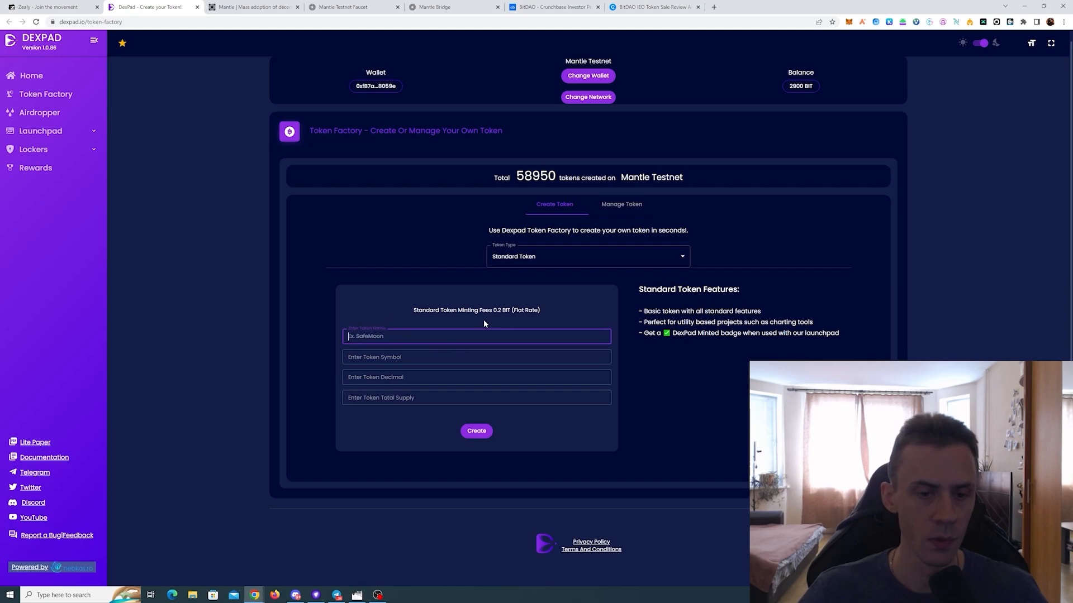
pyautogui.write('$MOON')
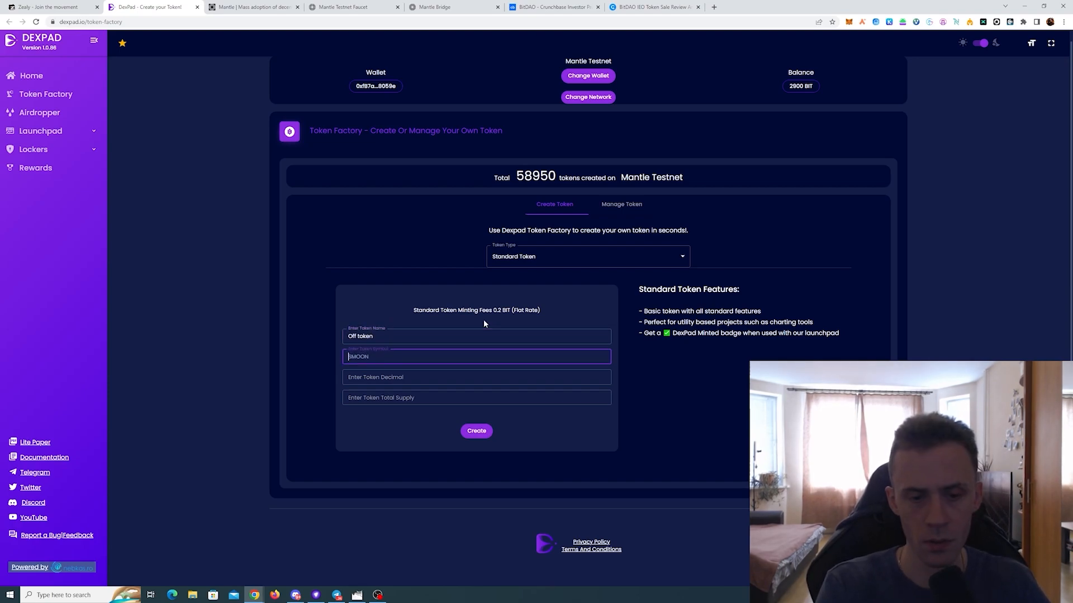
pyautogui.write('Off')
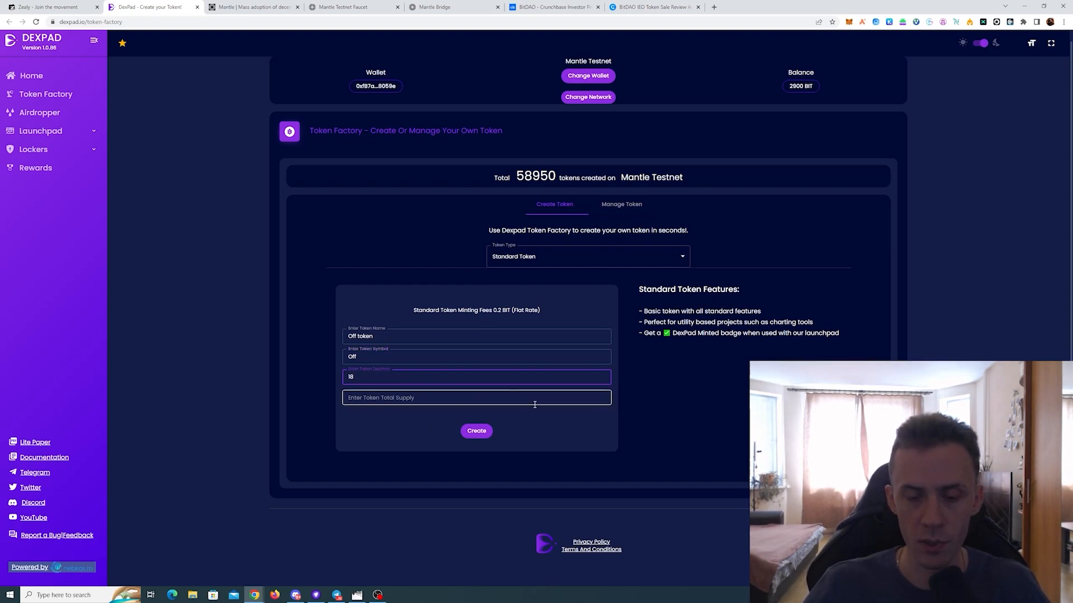
pyautogui.write('10000000')
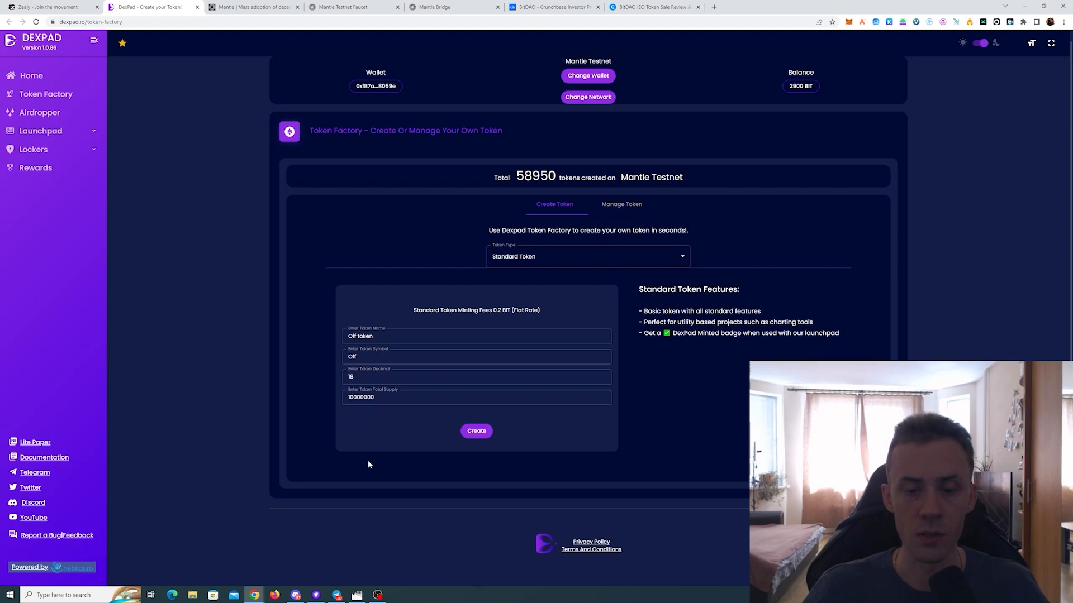
pyautogui.click(476, 430)
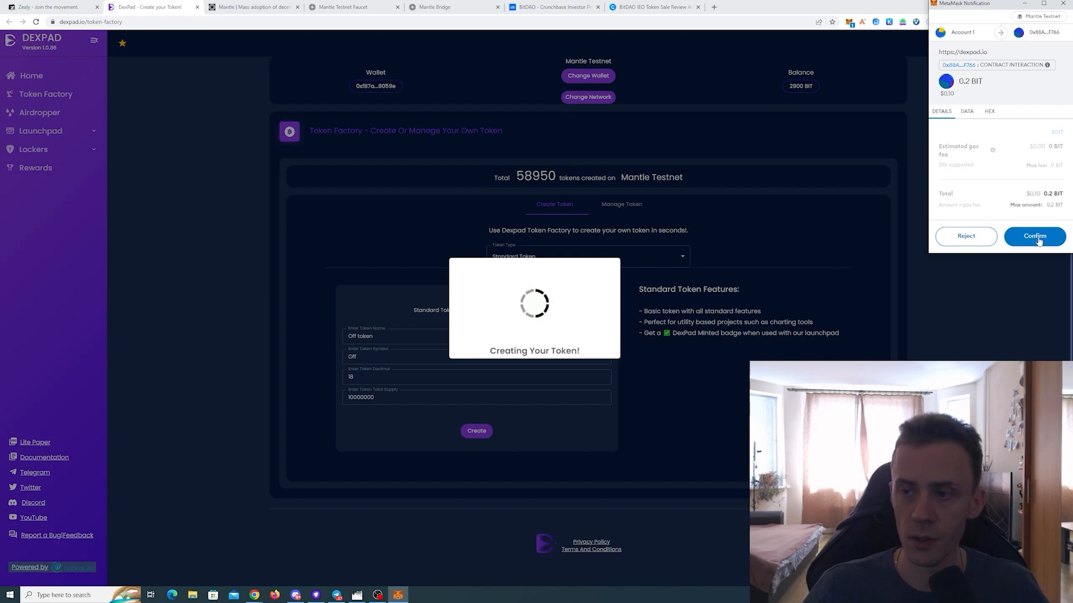
pyautogui.click(1033, 236)
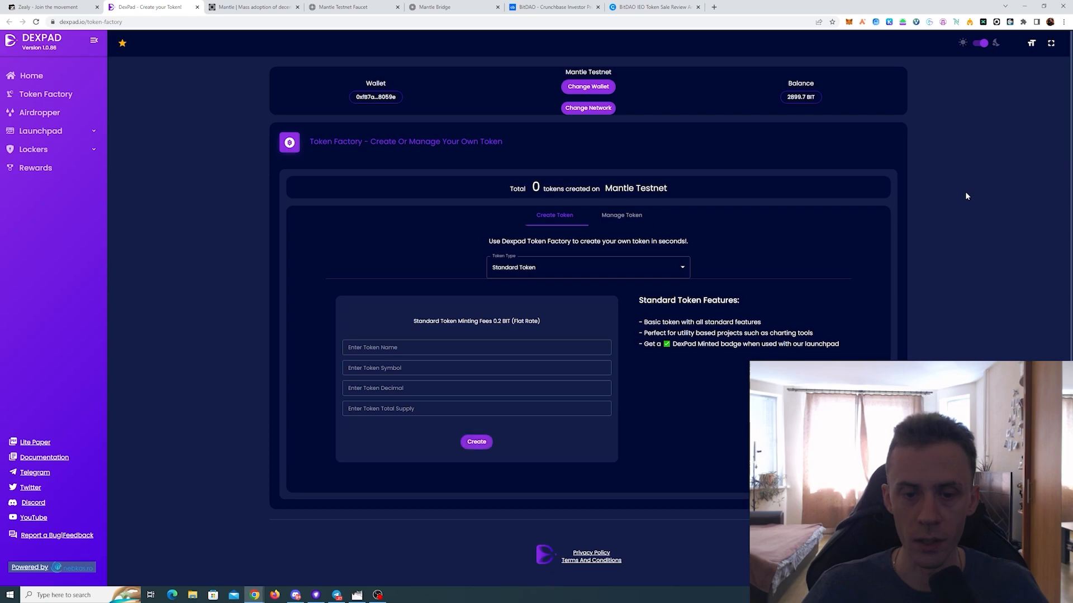
# - Copy the Off token's address from Manage Token and import it as a custom token in MetaMask
pyautogui.click(620, 215)
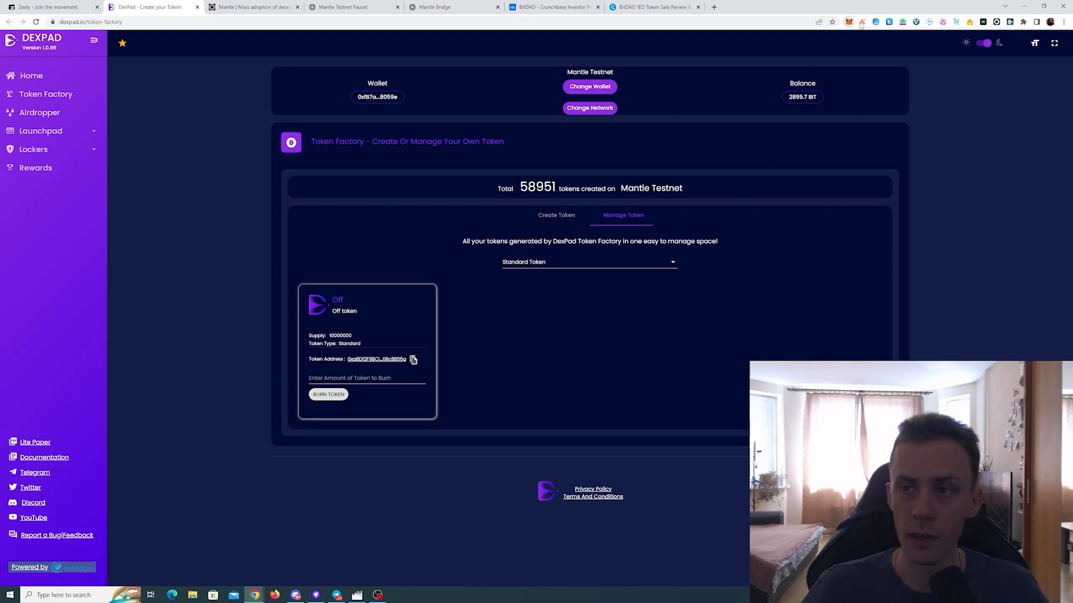
pyautogui.click(848, 23)
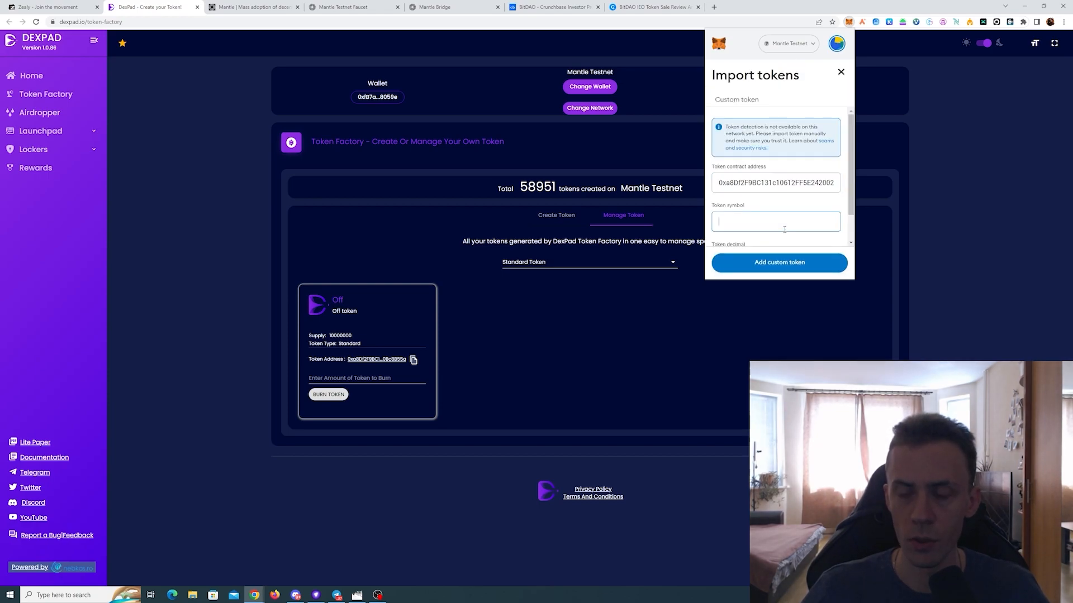
pyautogui.click(779, 261)
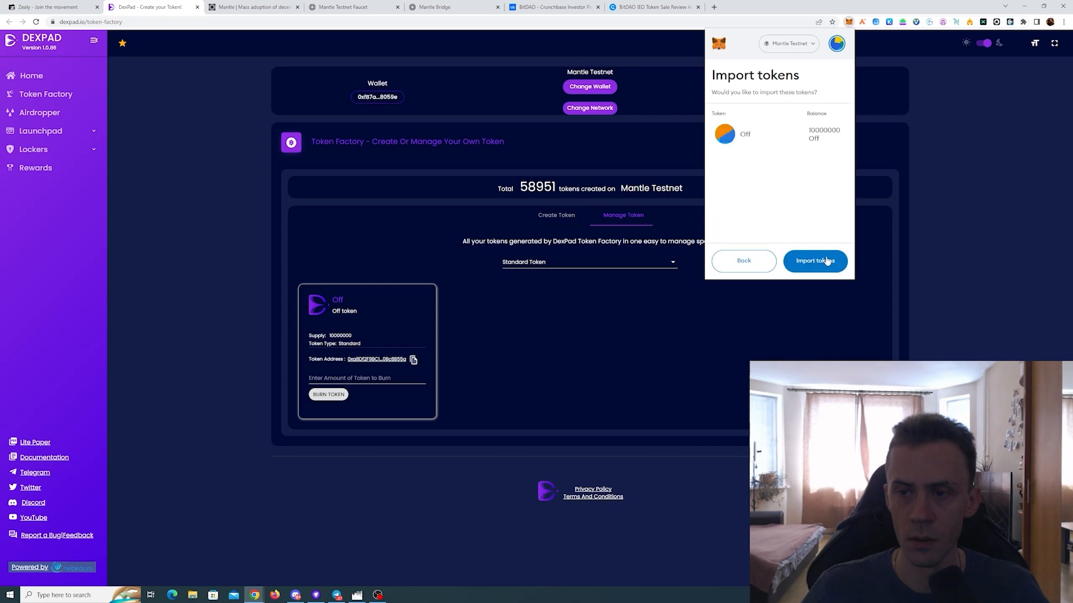
pyautogui.click(814, 260)
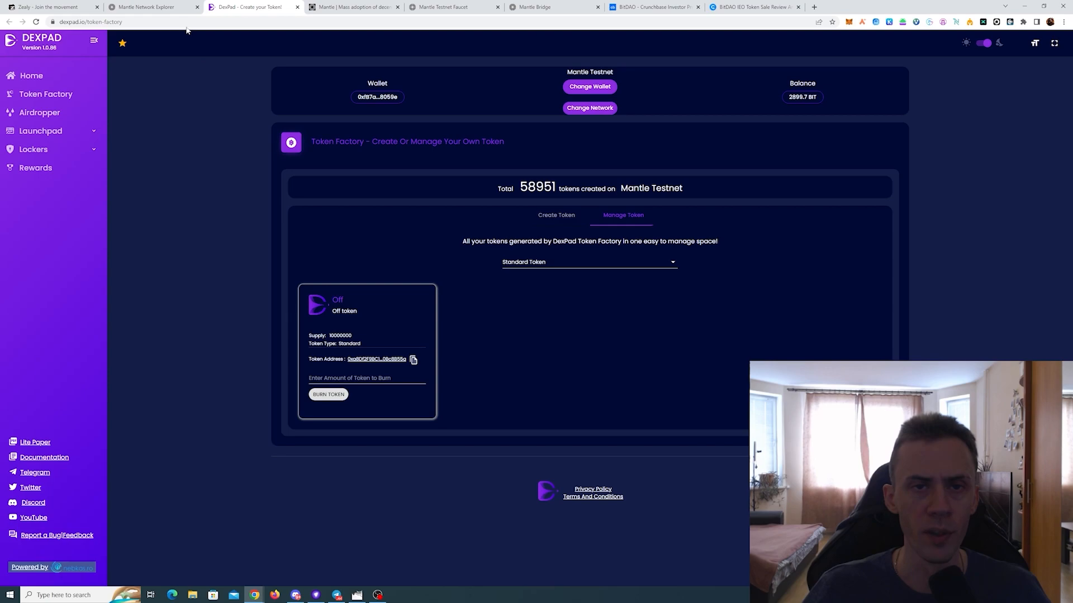
# - Search Mantle Network Explorer for the token address 0xa8Df2F9BC131c10612FF5E2420020Af30Bc8B55a
pyautogui.click(151, 7)
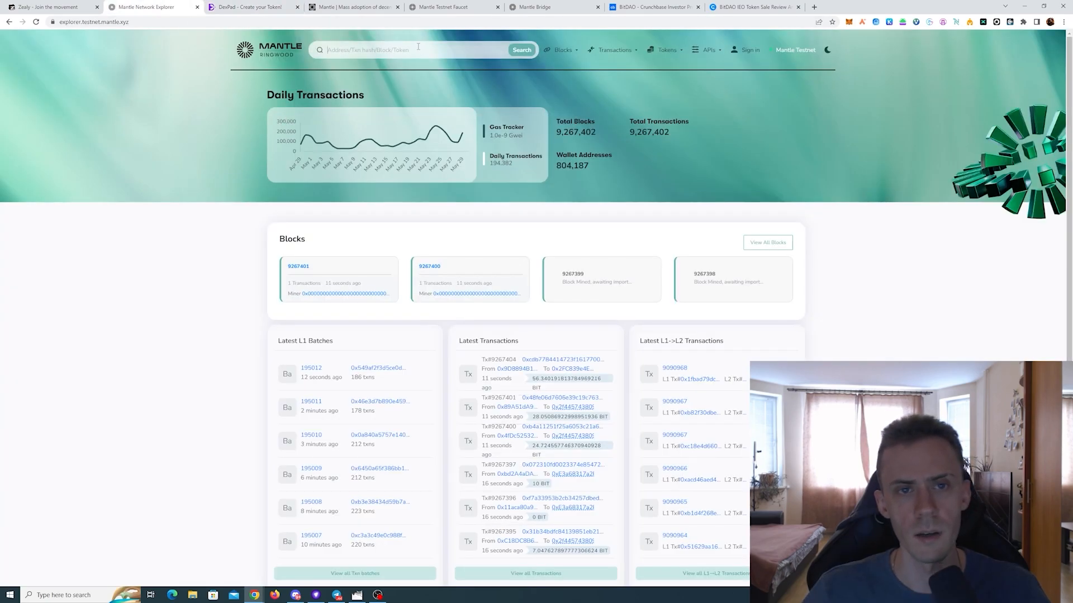
pyautogui.write('0xa8Df2F9BC131c10612FF5E2420020Af30Bc8B55a')
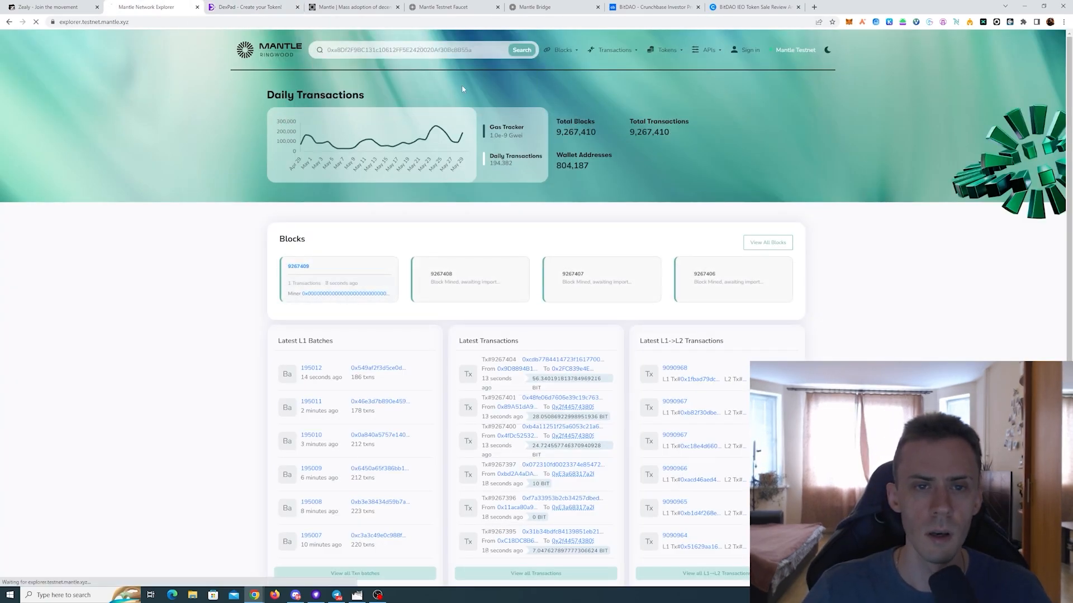
pyautogui.click(522, 49)
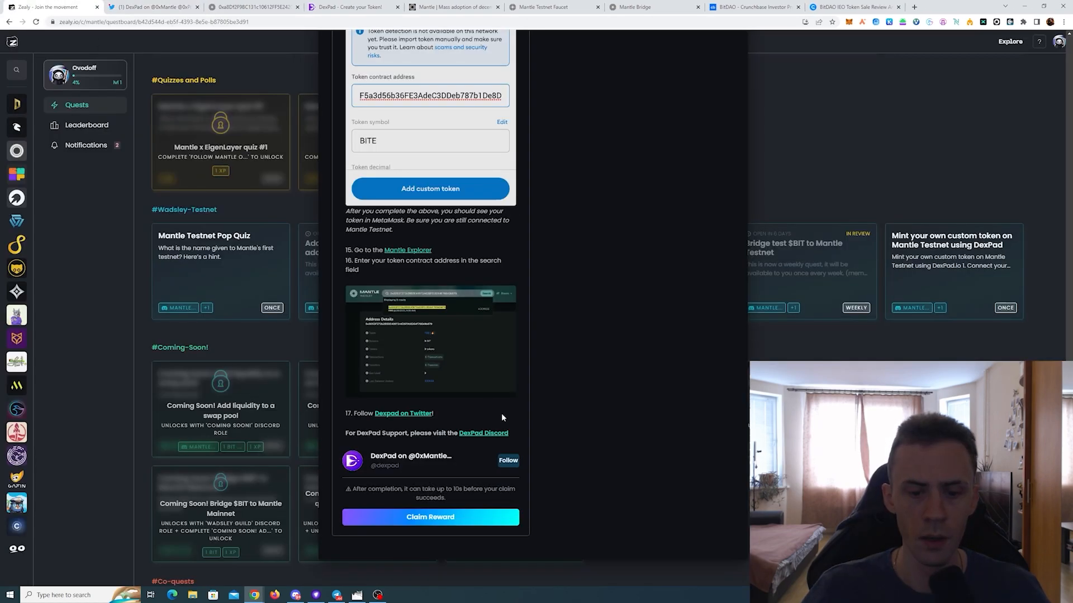
# - Claim the reward for the DexPad token quest on Zealy
pyautogui.click(429, 517)
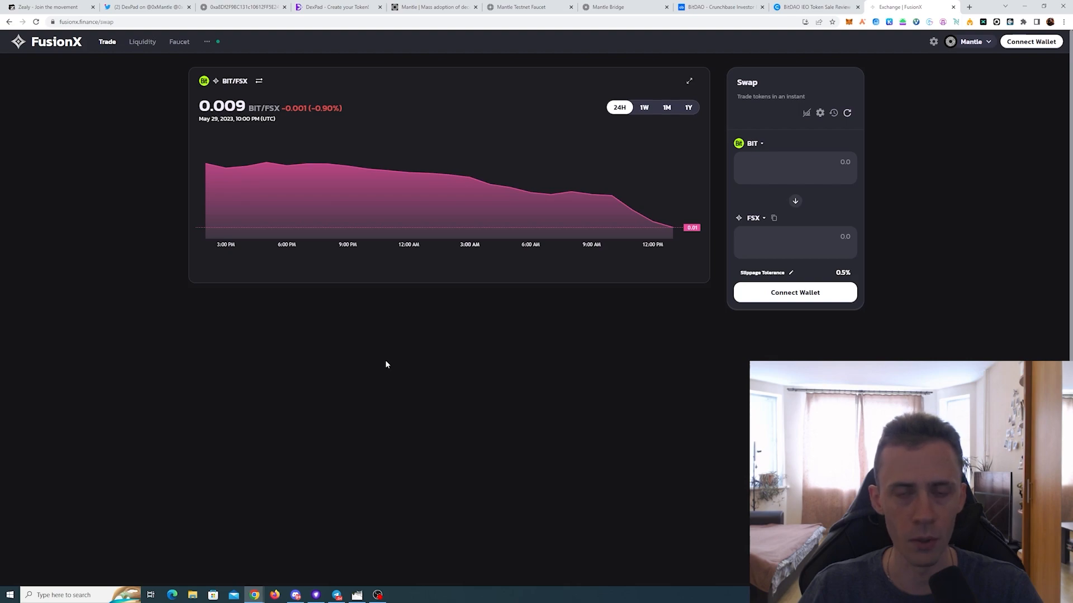
pyautogui.moveTo(477, 337)
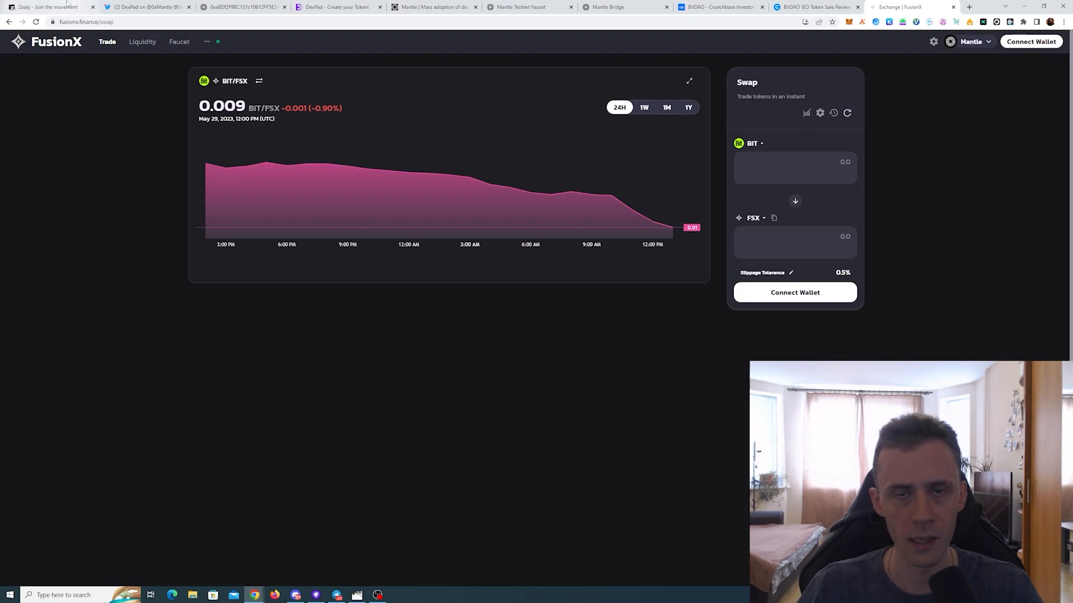
# - Connect the MetaMask account to FusionX and bring up the Mantle Testnet Faucet page
pyautogui.click(45, 7)
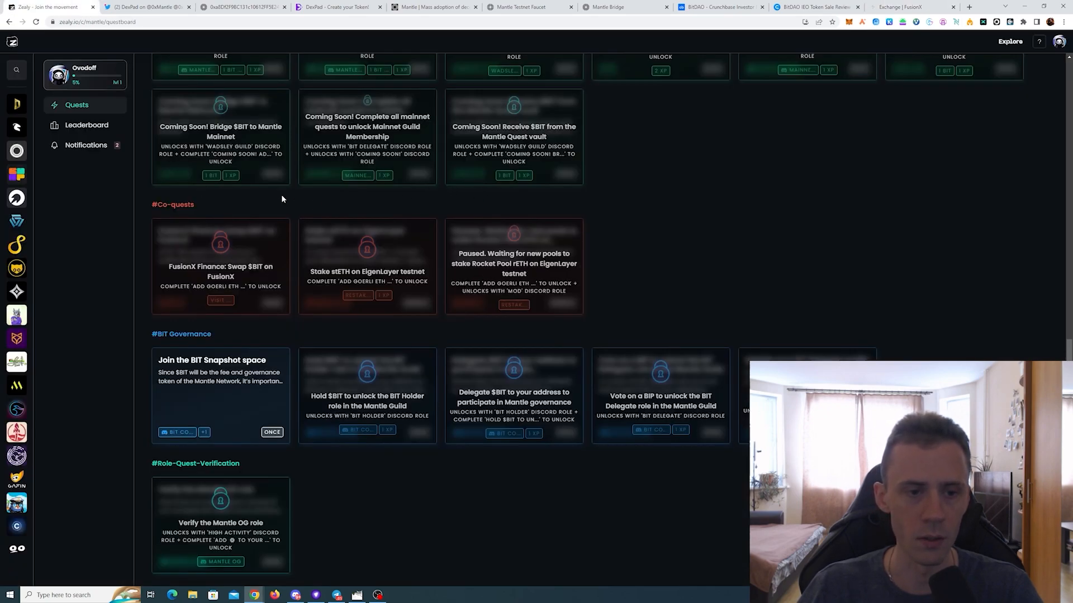
pyautogui.moveTo(248, 196)
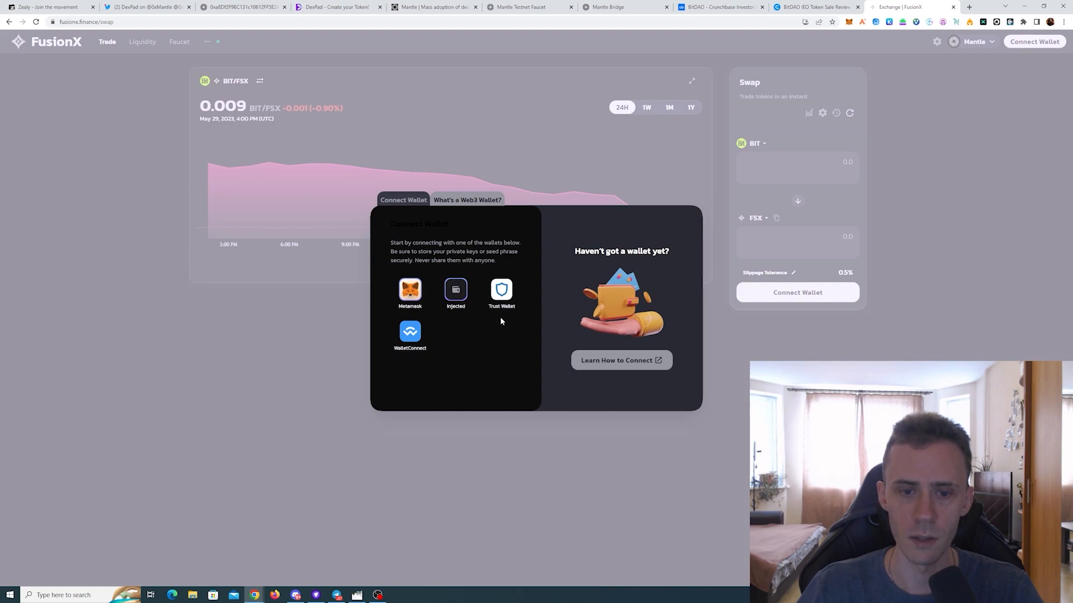
pyautogui.click(409, 288)
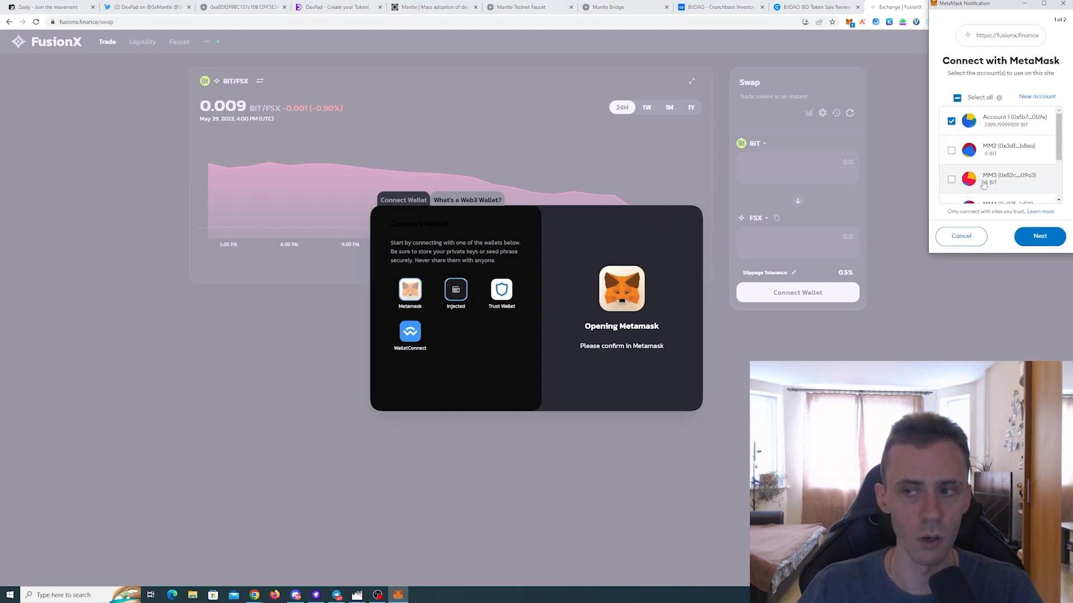
pyautogui.click(1040, 236)
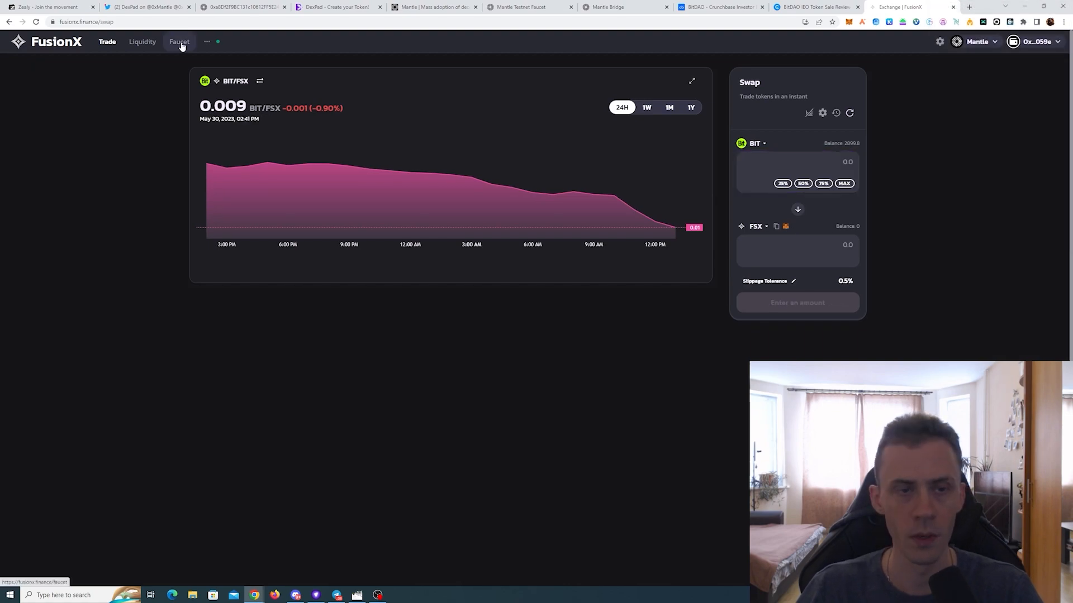
pyautogui.click(179, 42)
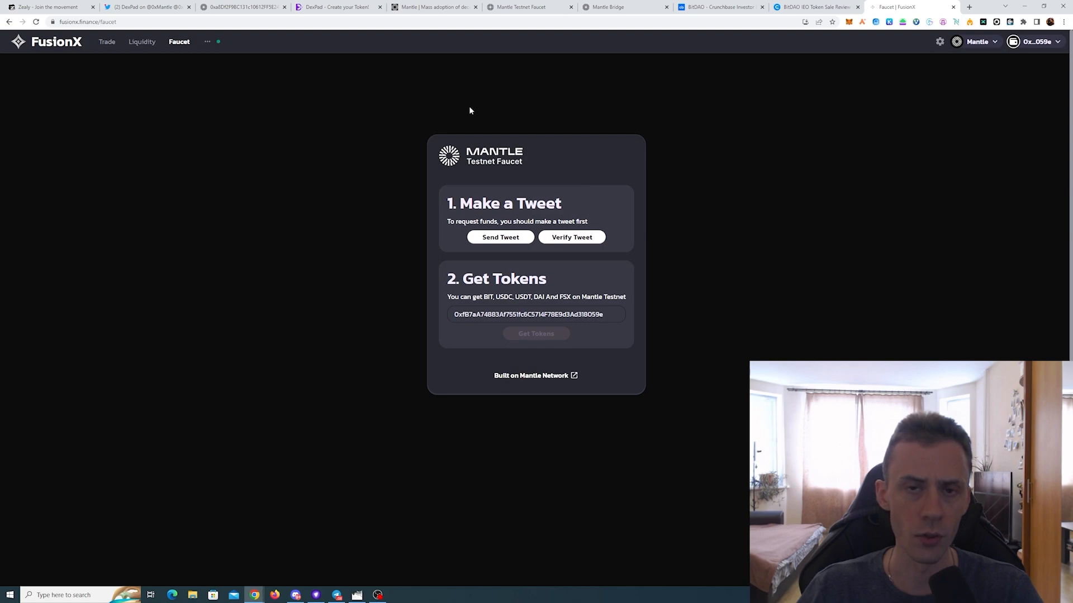
# - Swap 100 BIT for about 0.9058 FSX on the Trade page, confirm in MetaMask, then view Liquidity
pyautogui.click(107, 42)
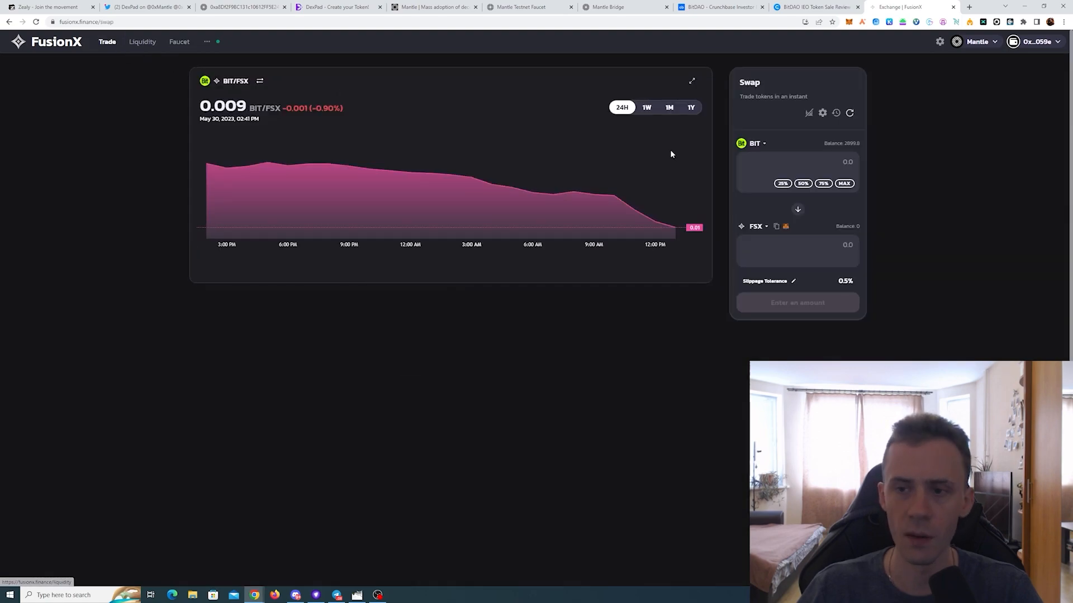
pyautogui.click(796, 161)
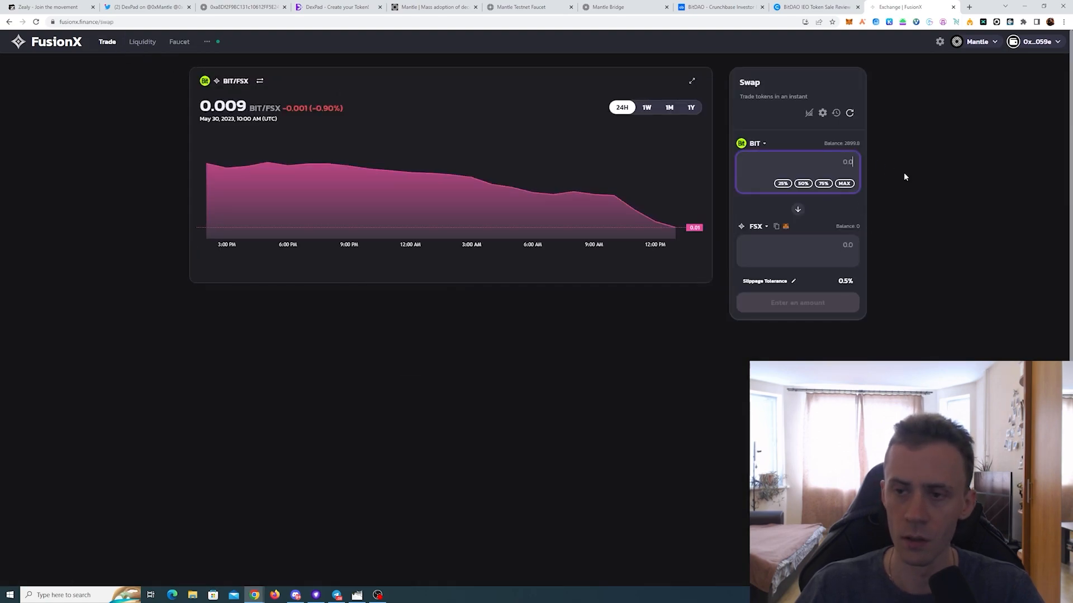
pyautogui.write('100')
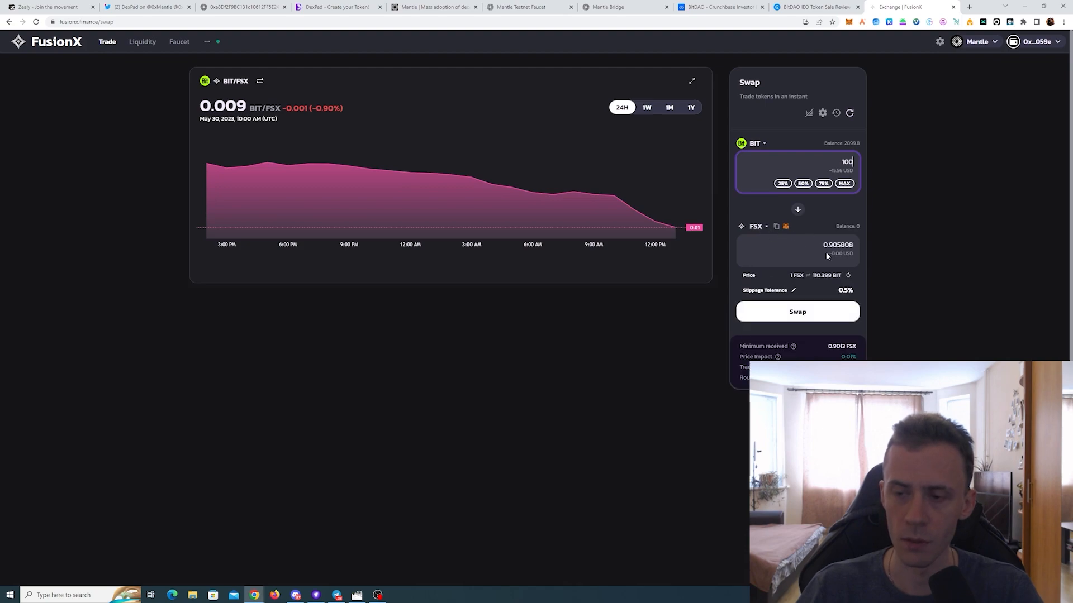
pyautogui.click(797, 312)
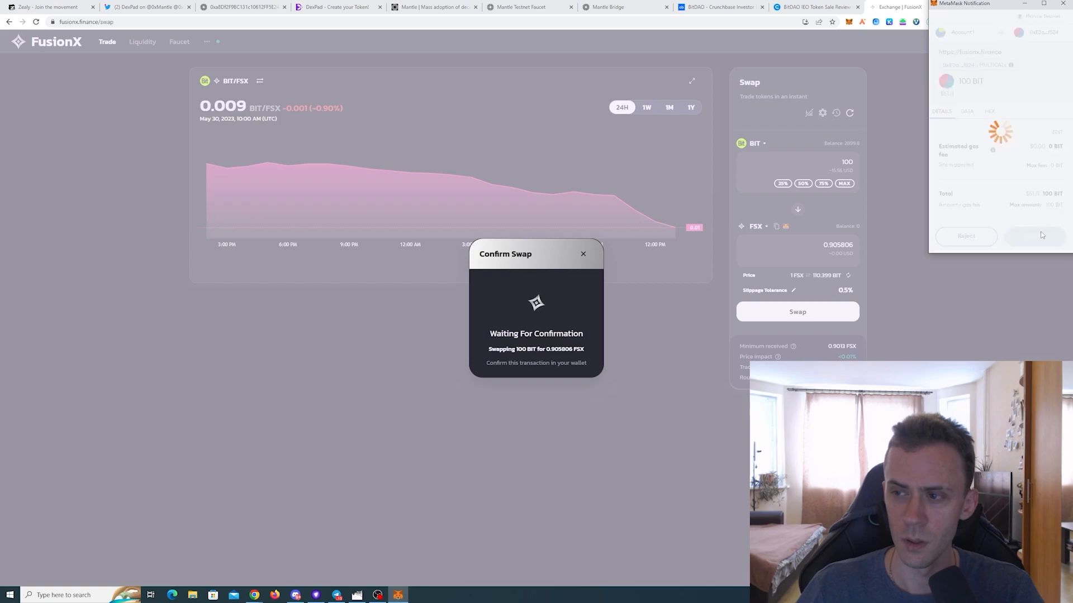
pyautogui.click(1034, 236)
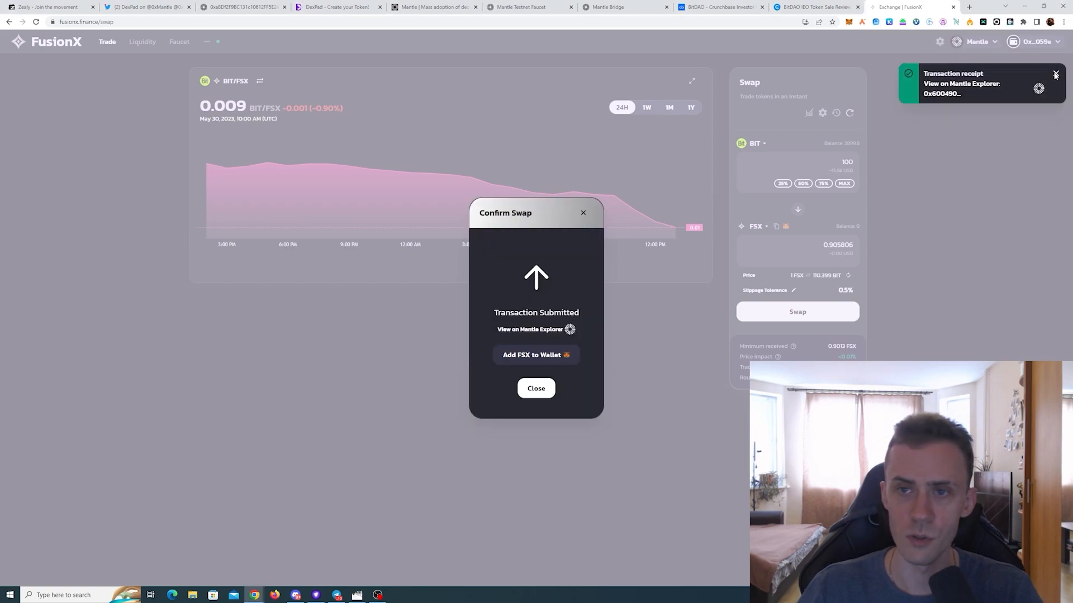
pyautogui.click(535, 388)
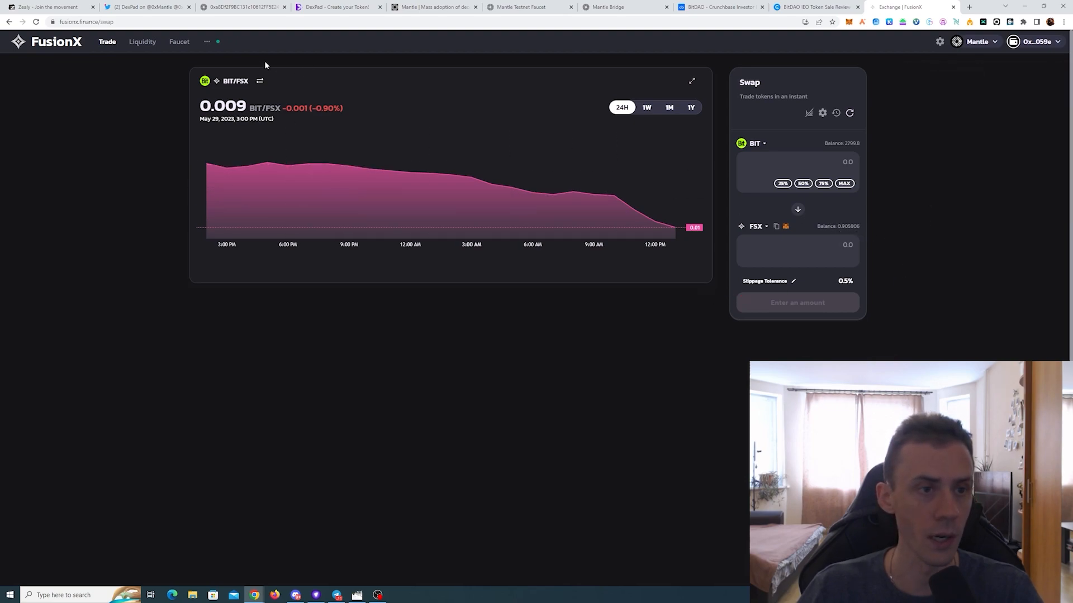
pyautogui.click(142, 42)
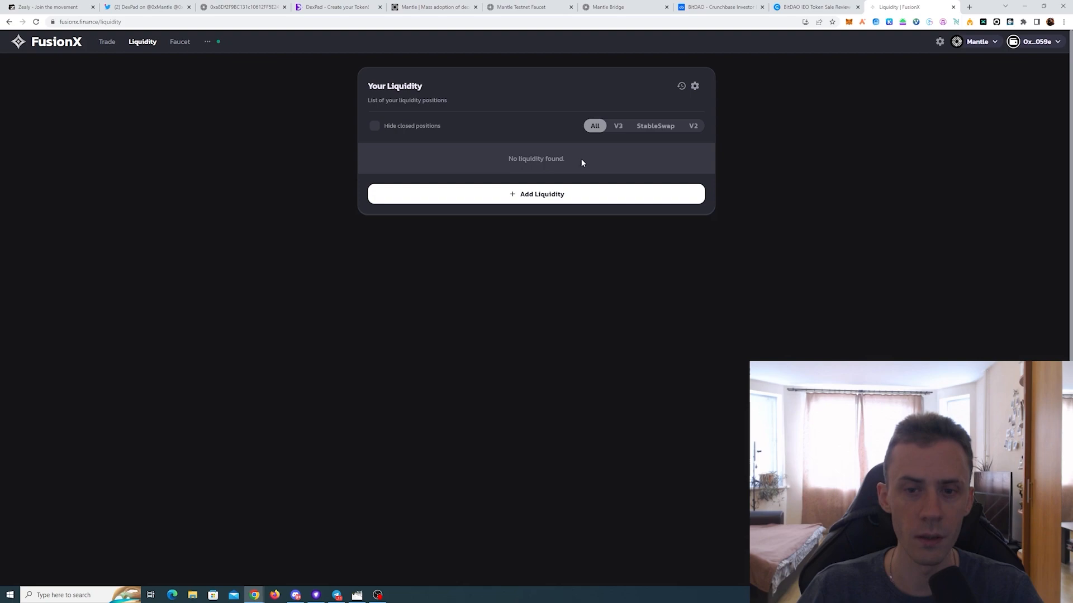
# - Start a new BIT–FSX position, deposit the MAX FSX balance and approve FSX spending in MetaMask
pyautogui.click(536, 193)
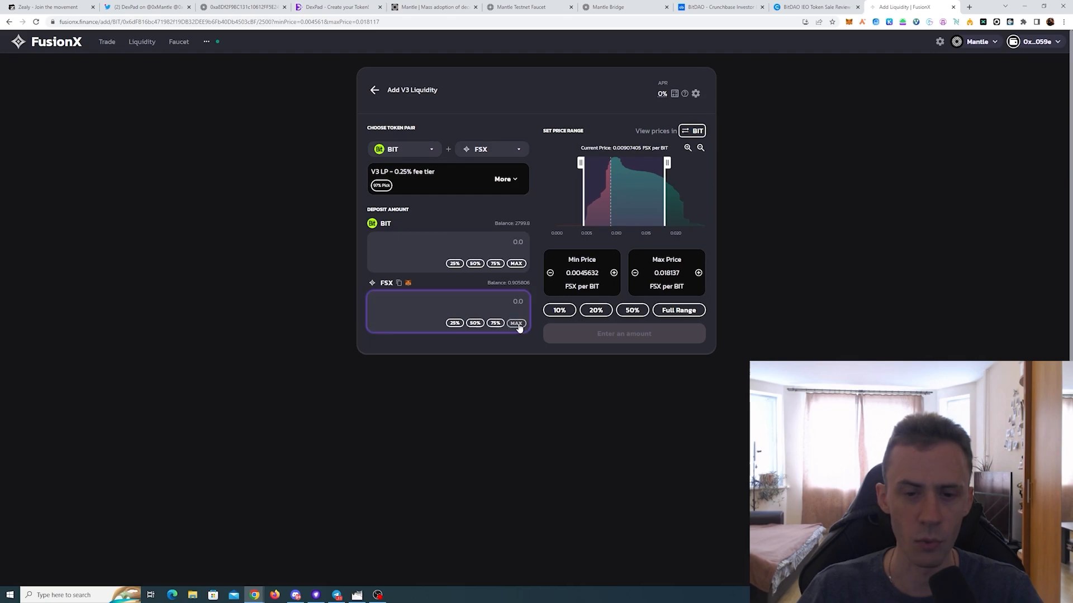
pyautogui.click(516, 323)
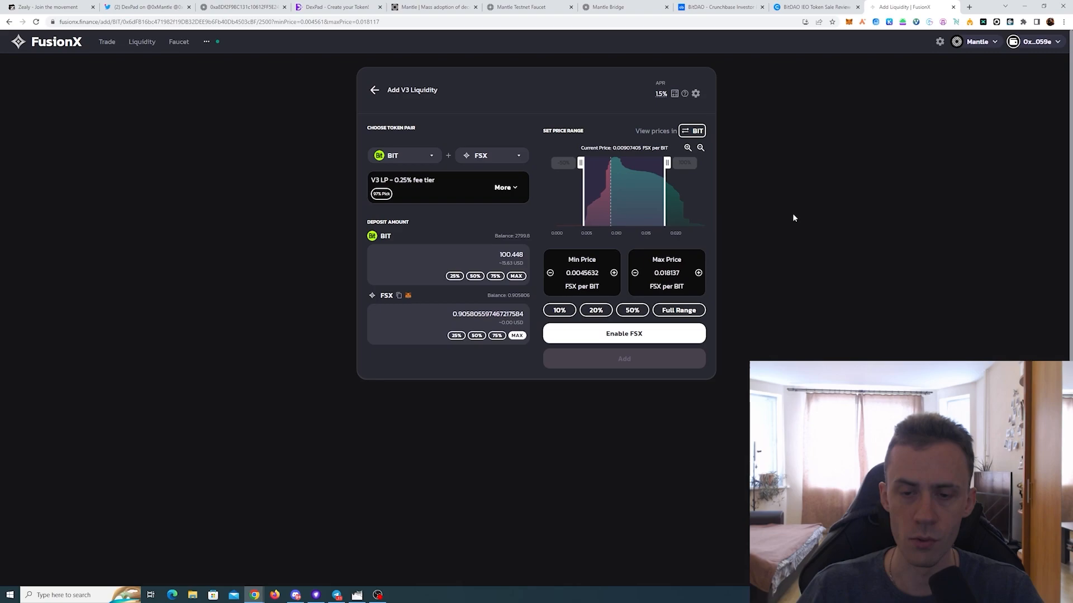
pyautogui.click(622, 333)
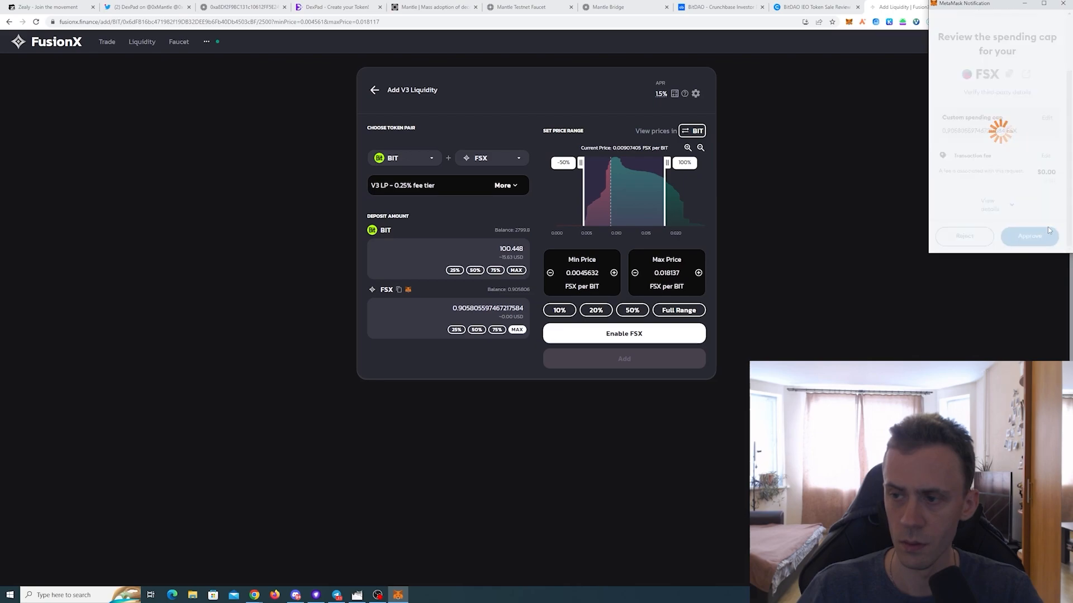
pyautogui.click(1028, 235)
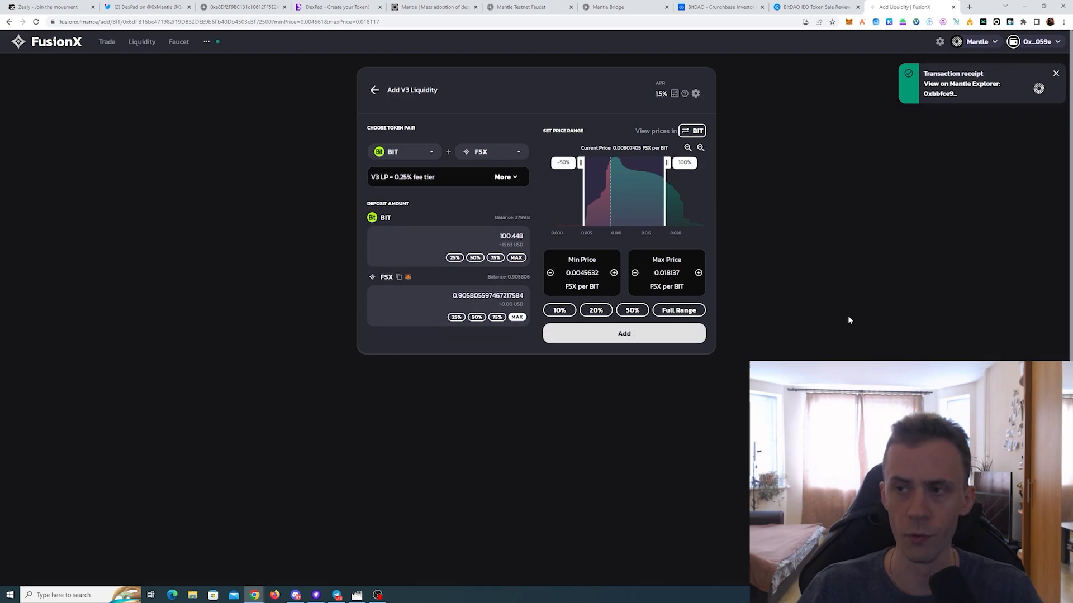
# - Add and confirm the 100.4 BIT plus 0.9058 FSX liquidity deposit, then return to Zealy
pyautogui.click(623, 333)
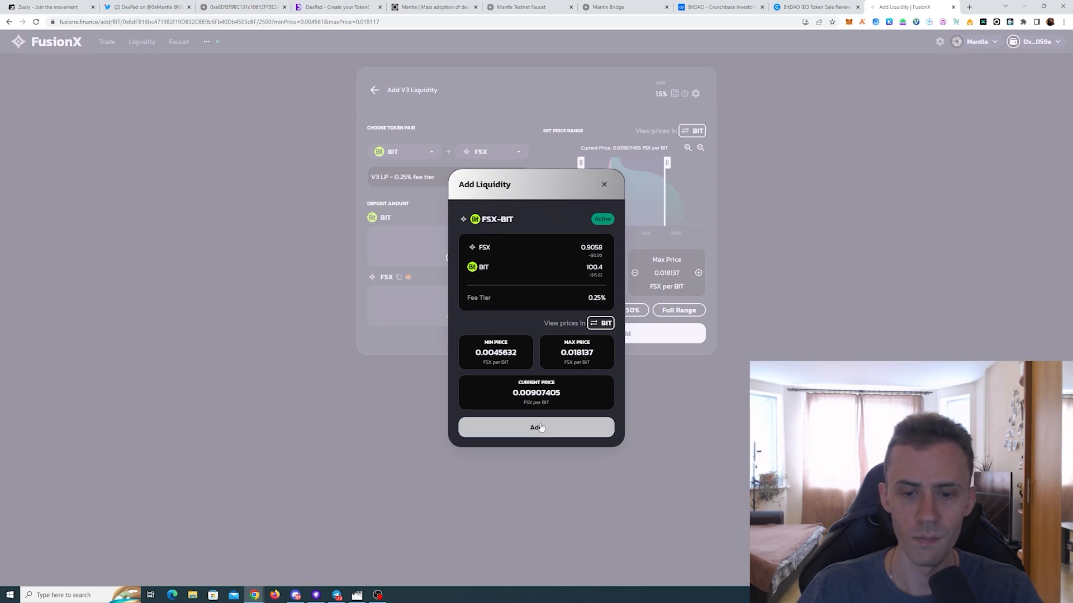
pyautogui.click(535, 426)
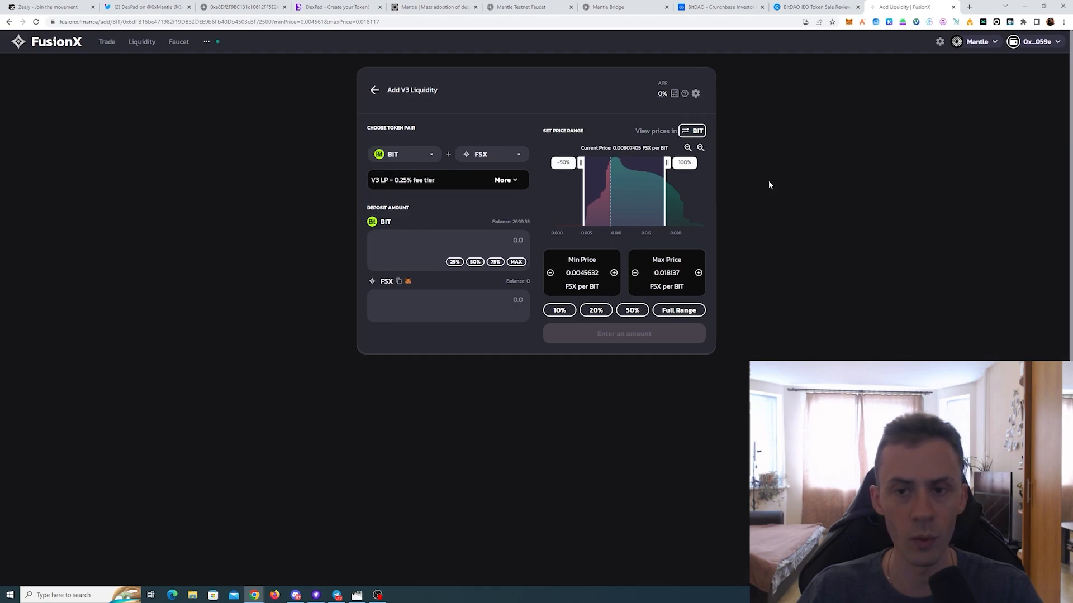
pyautogui.click(45, 8)
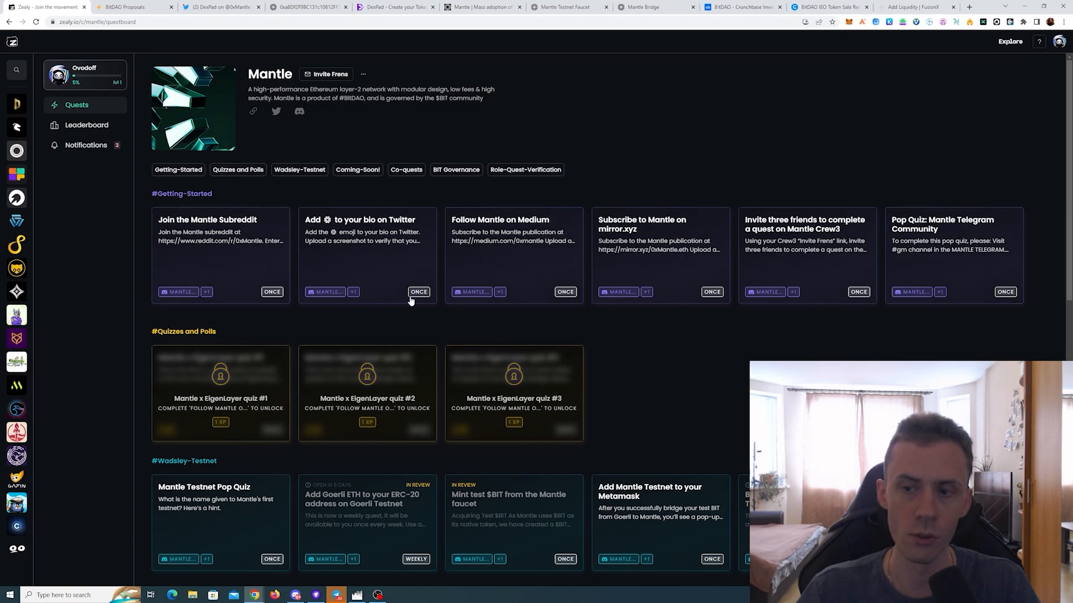
pyautogui.scroll(-3)
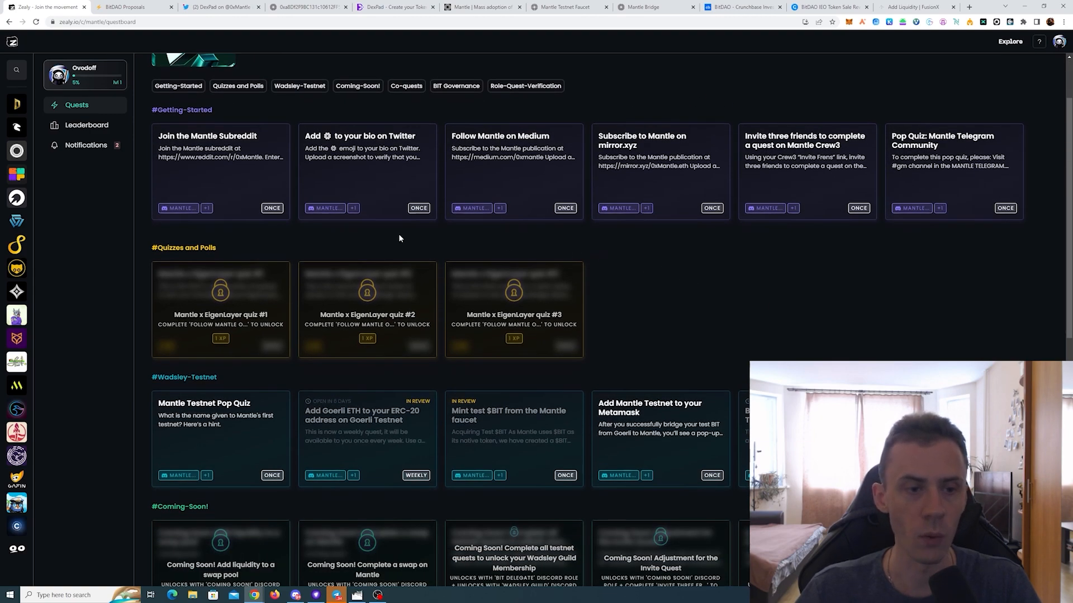
pyautogui.scroll(-3)
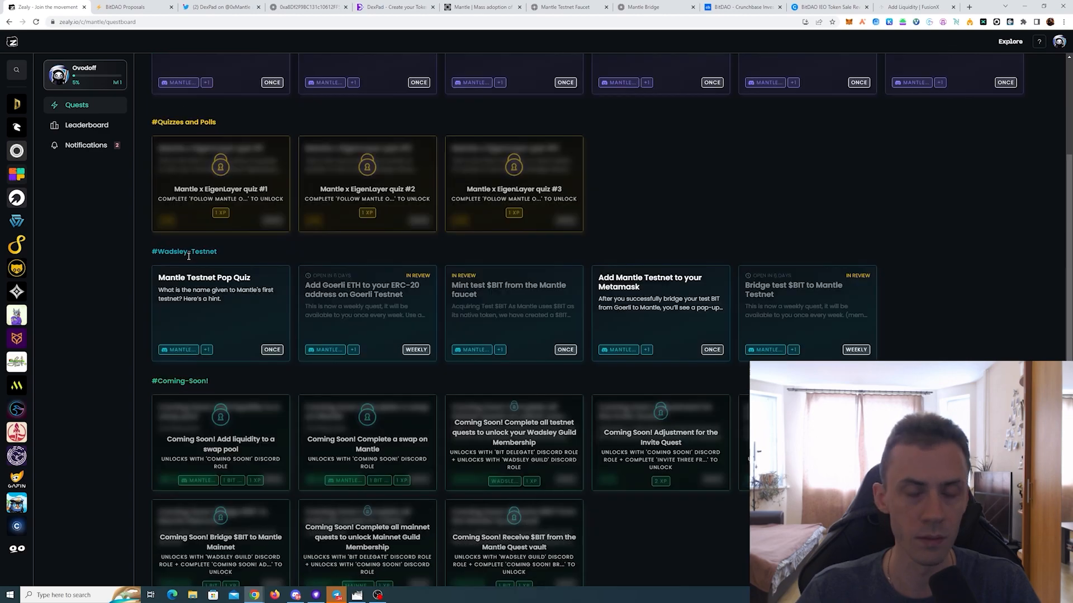
pyautogui.moveTo(649, 323)
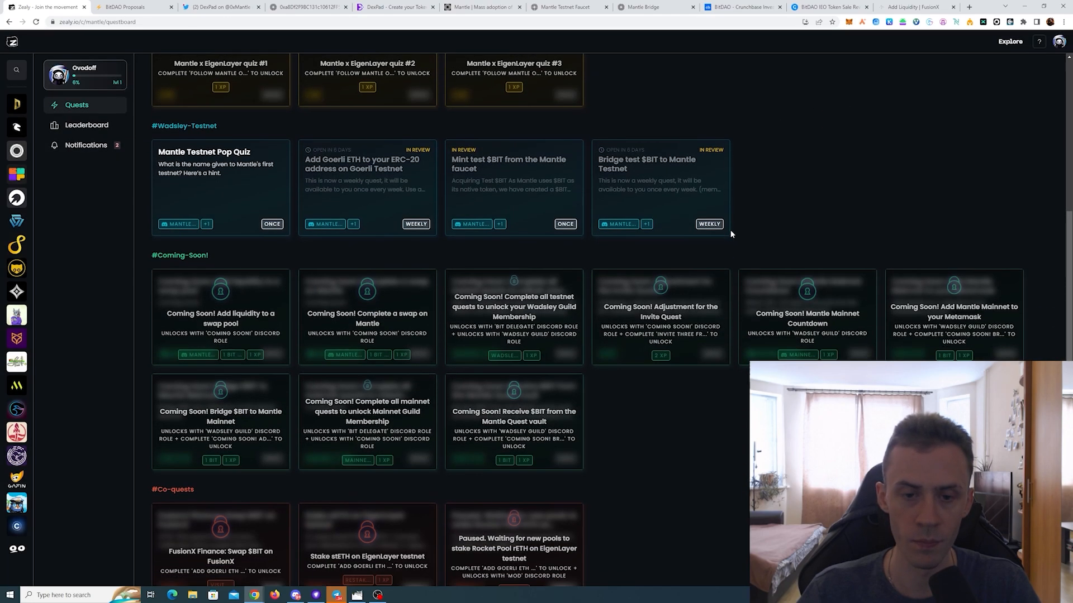
pyautogui.scroll(3)
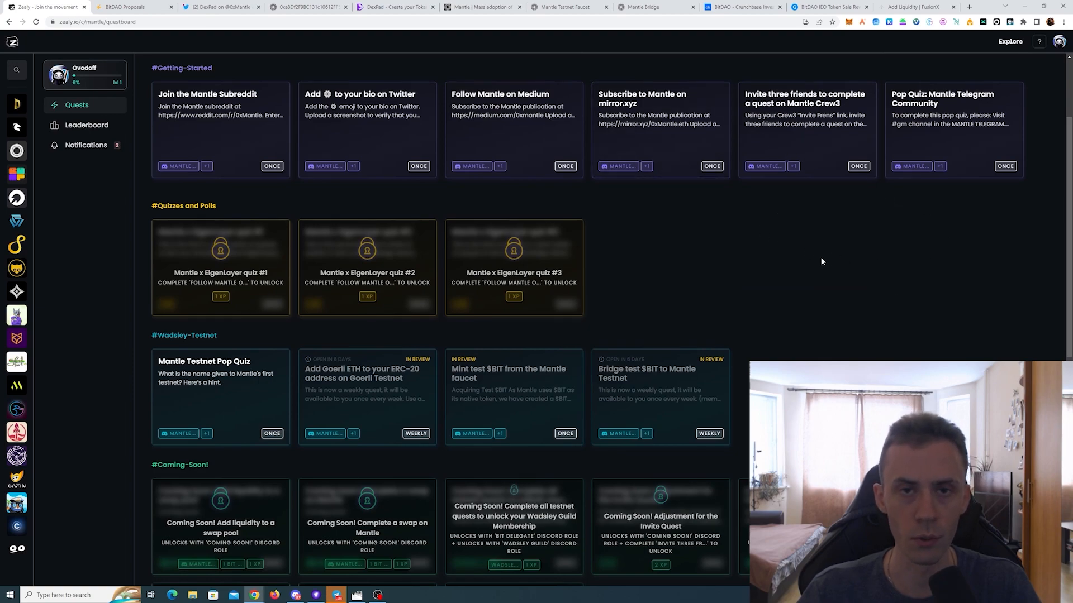
pyautogui.scroll(-3)
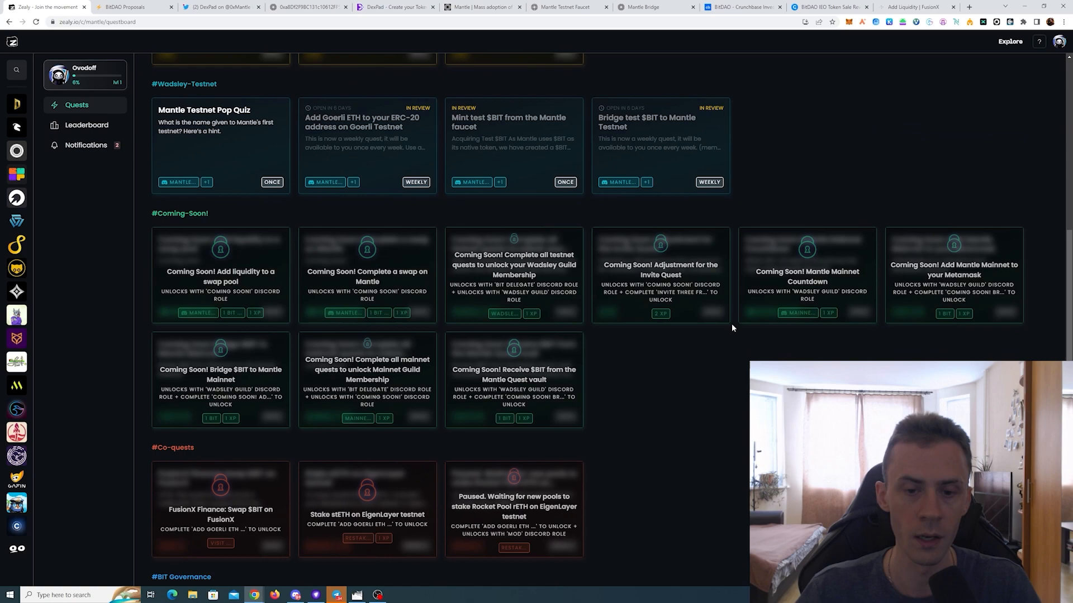
pyautogui.scroll(-3)
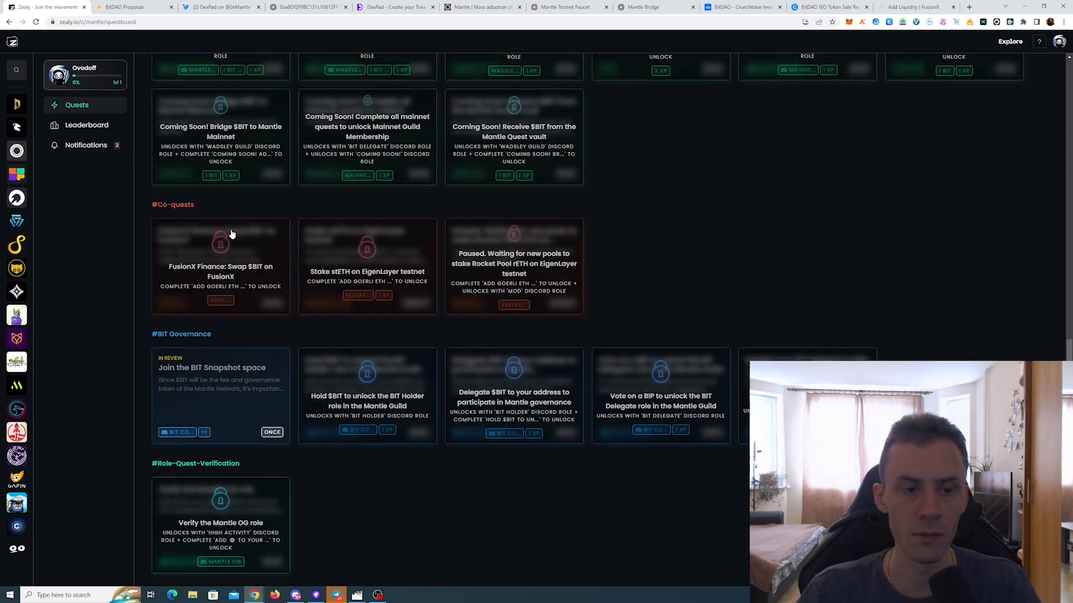
pyautogui.moveTo(466, 269)
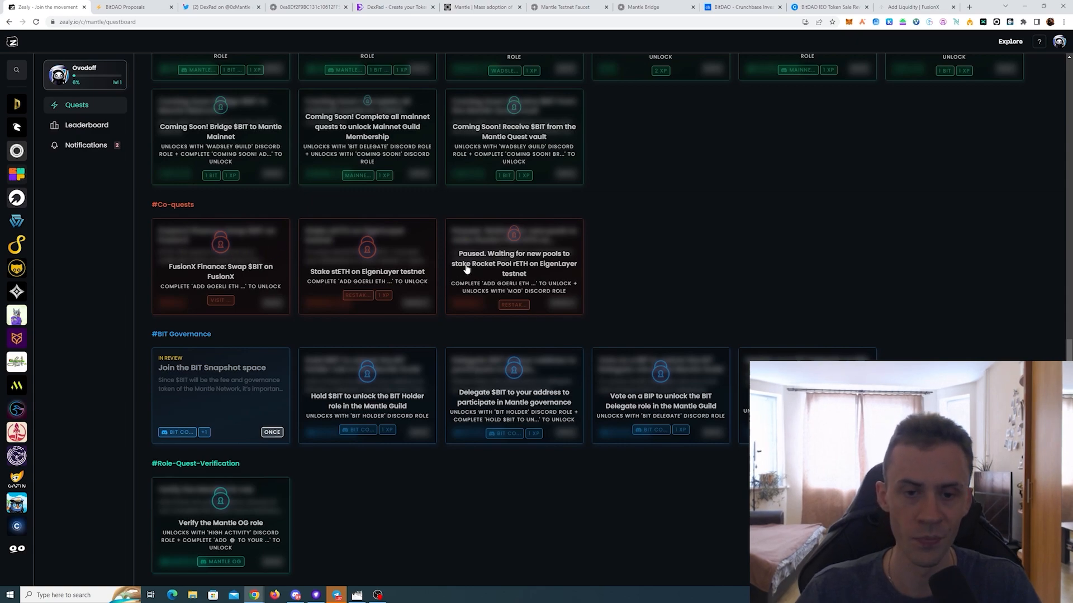
pyautogui.scroll(-3)
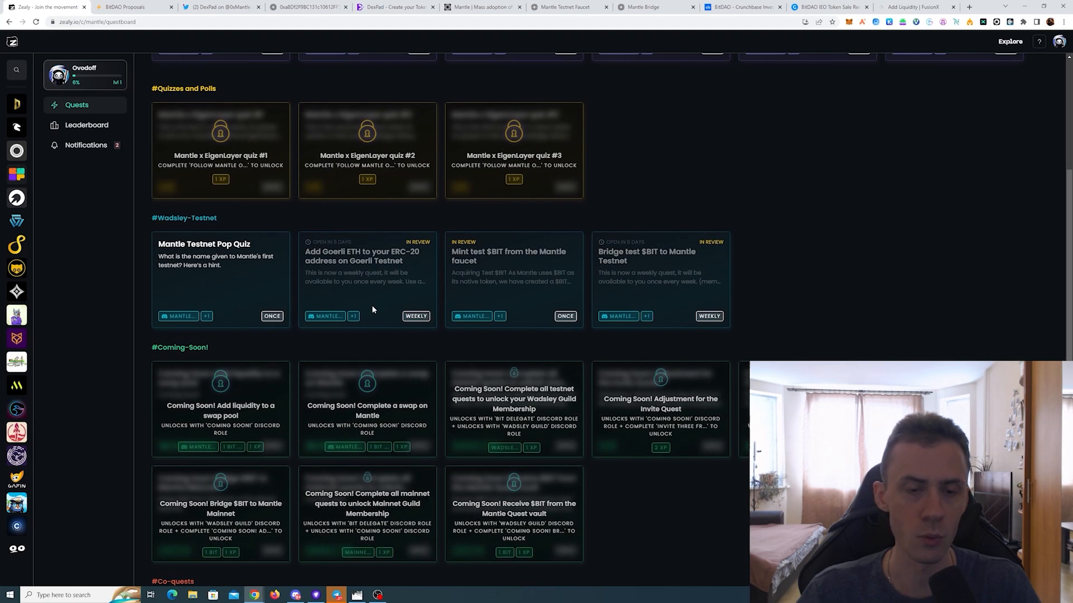
pyautogui.scroll(-3)
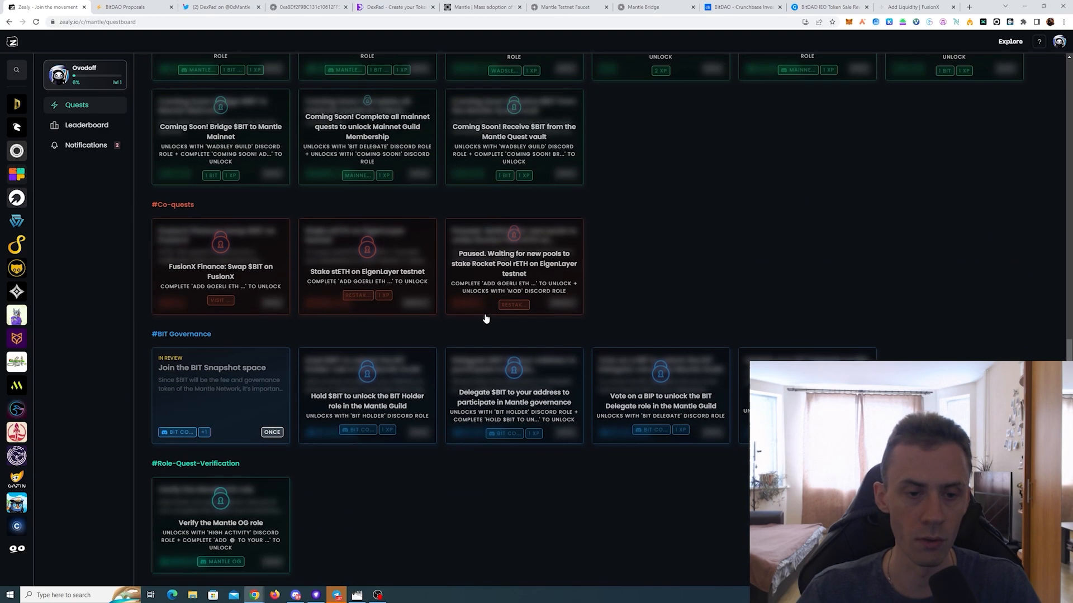
pyautogui.moveTo(351, 280)
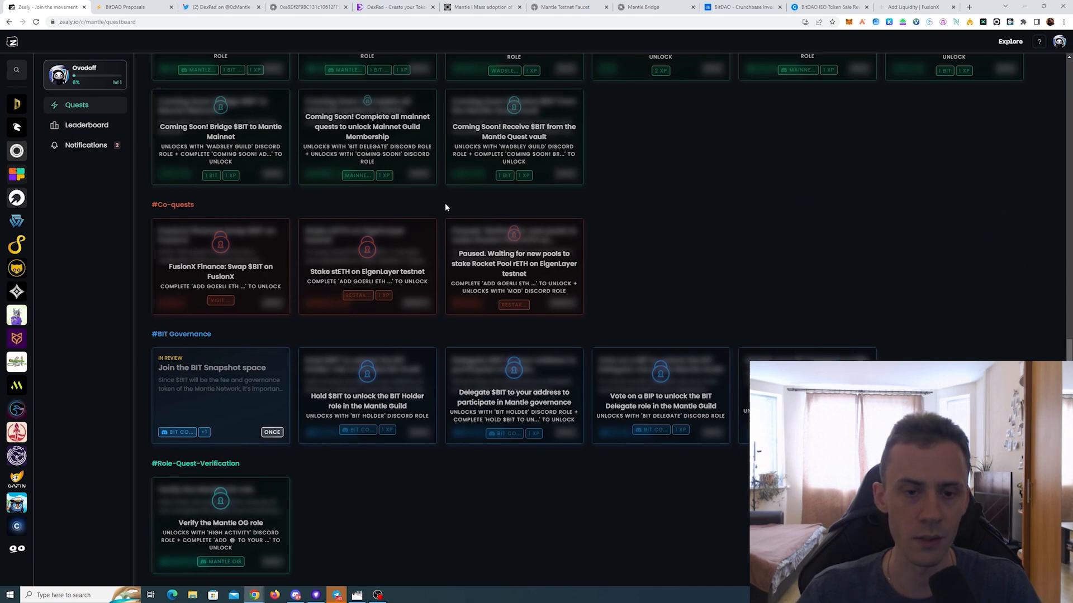
pyautogui.moveTo(442, 207)
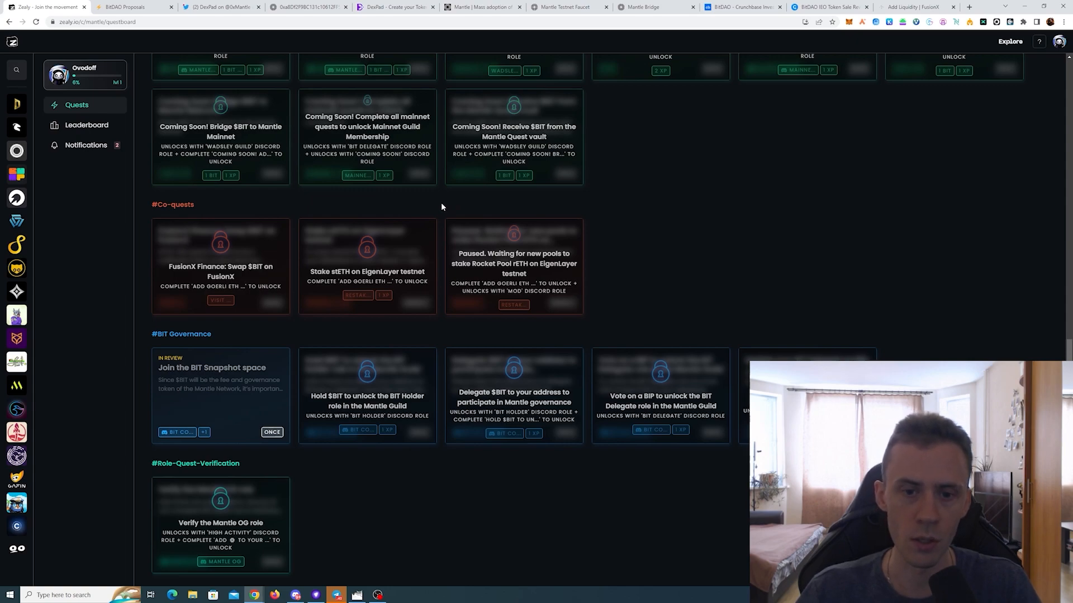
pyautogui.moveTo(555, 274)
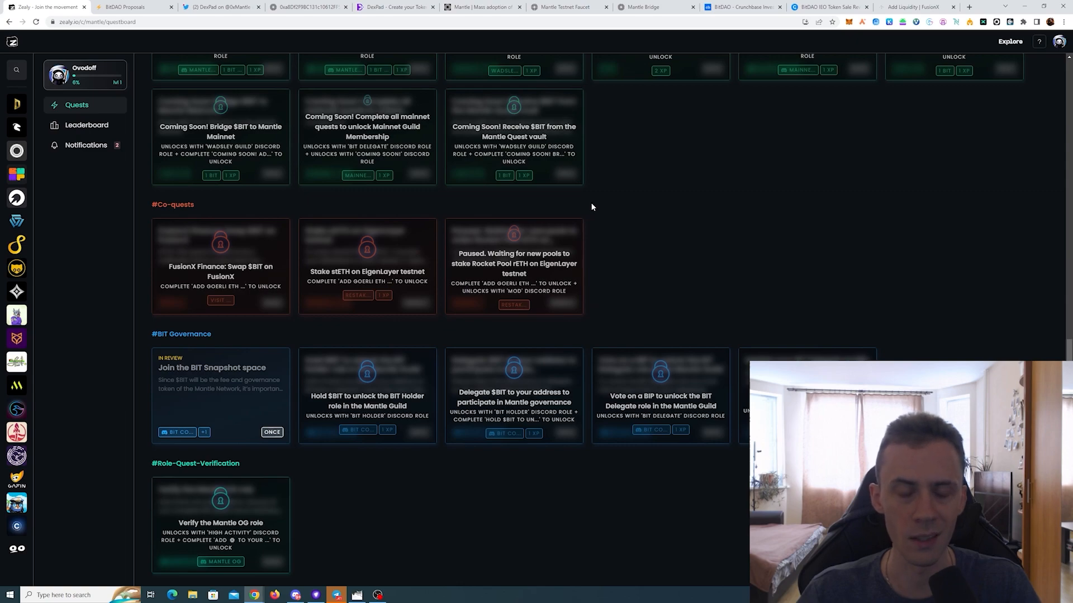
pyautogui.moveTo(661, 228)
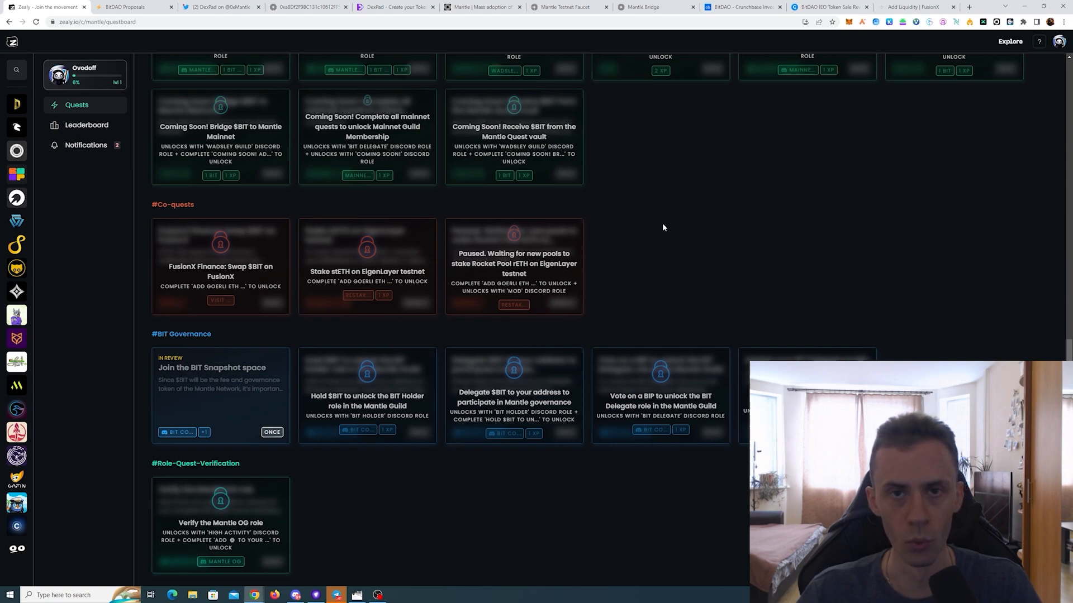
pyautogui.moveTo(276, 403)
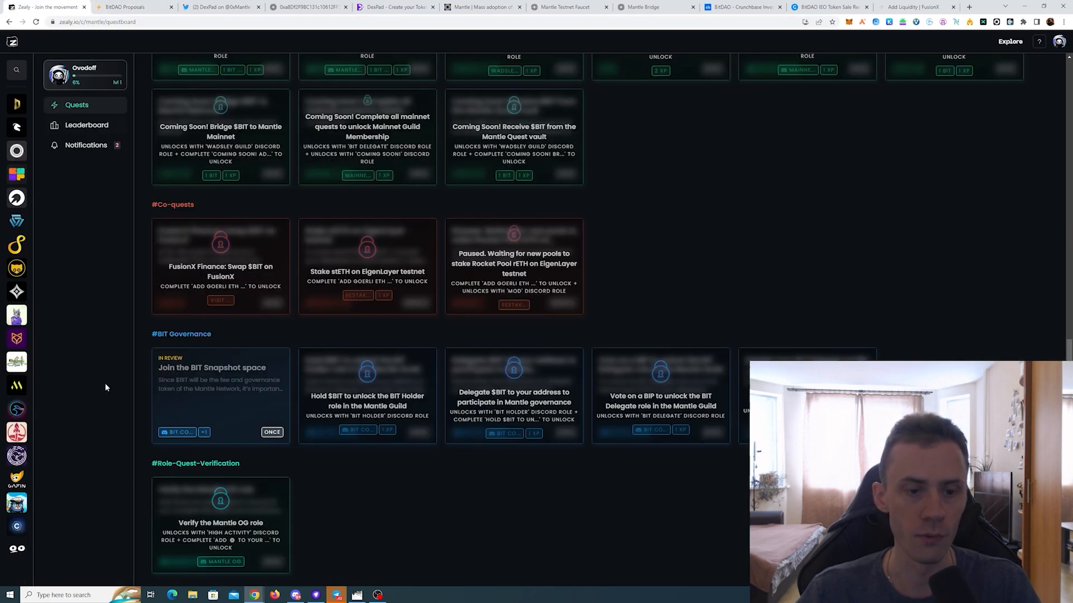
# - View your own ovodoff.eth profile page on Snapshot from the account menu
pyautogui.click(129, 6)
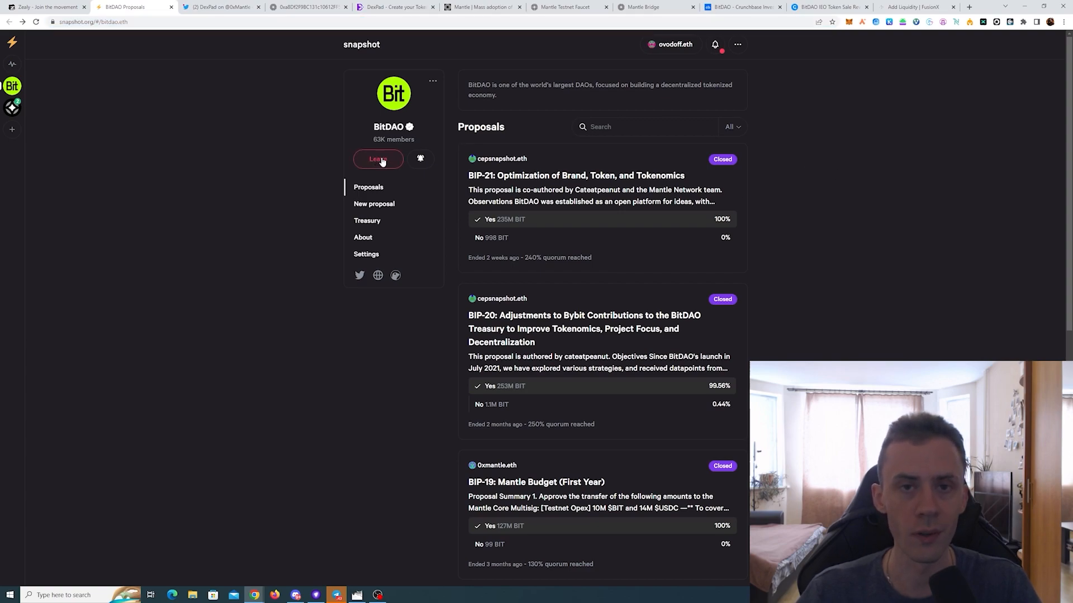
pyautogui.click(672, 45)
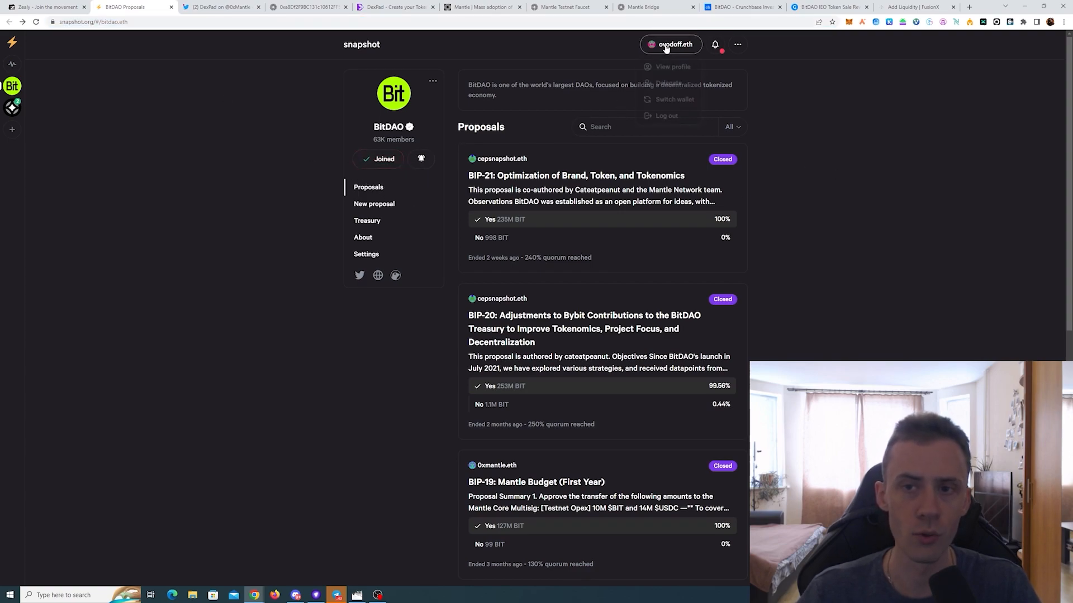
pyautogui.click(671, 66)
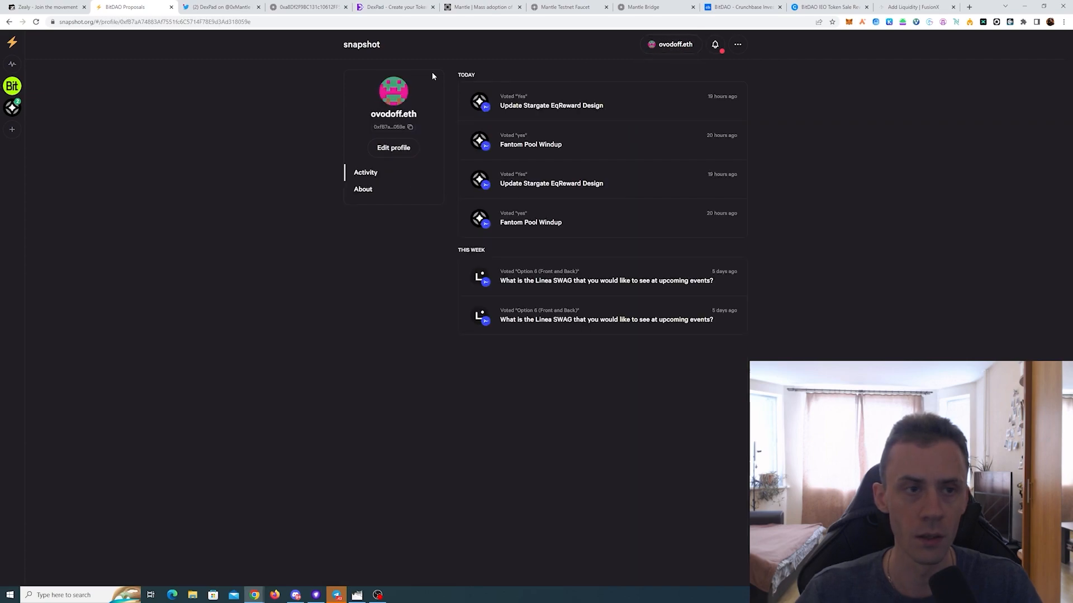
pyautogui.click(154, 21)
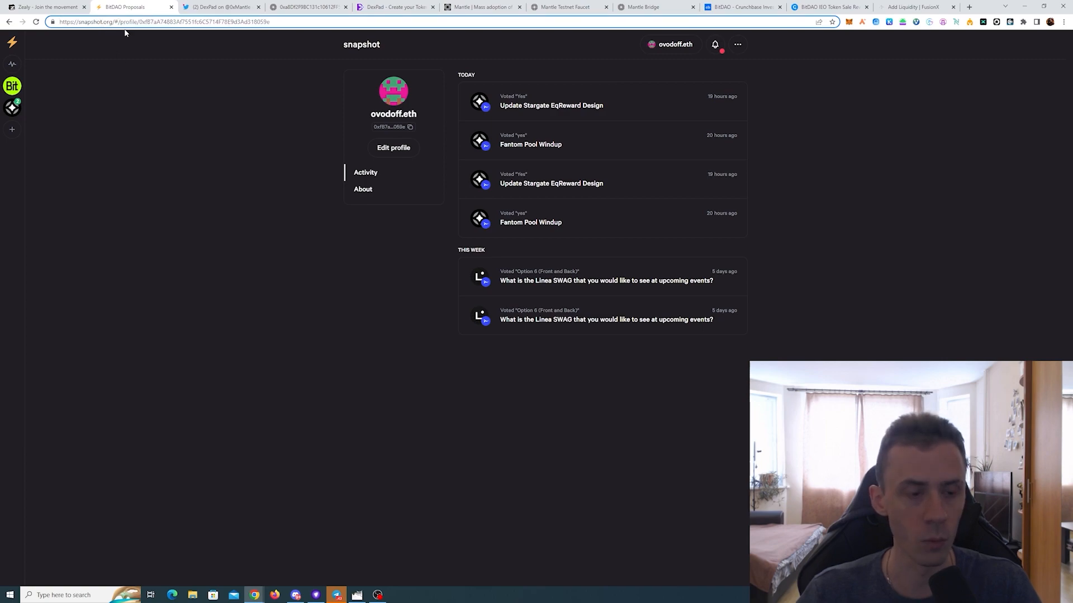
# - Select the wallet address in the profile URL, then return to the Zealy questboard
pyautogui.click(165, 21)
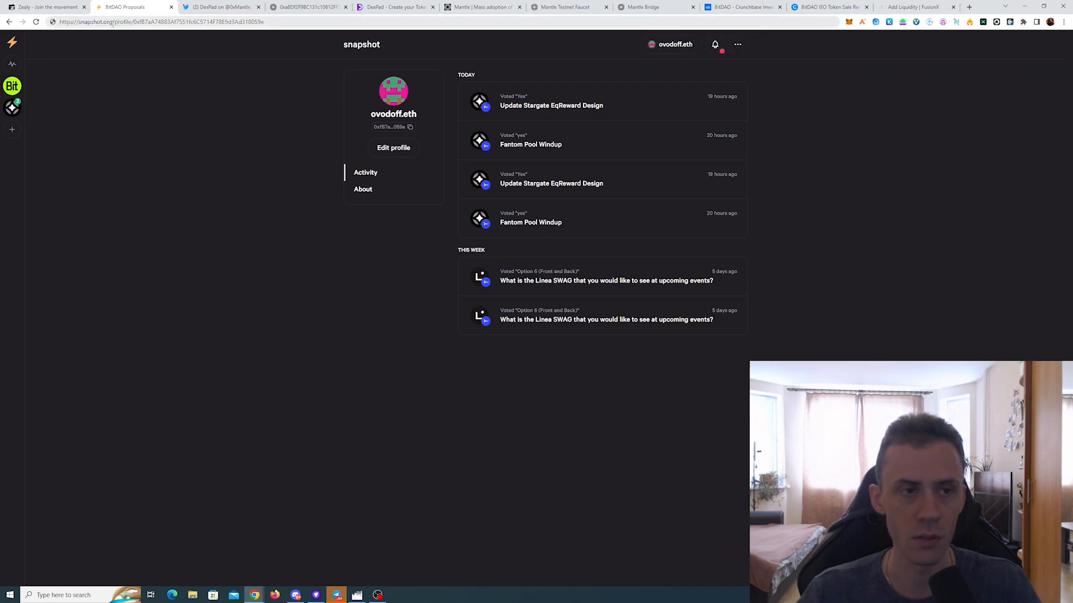
pyautogui.doubleClick(175, 21)
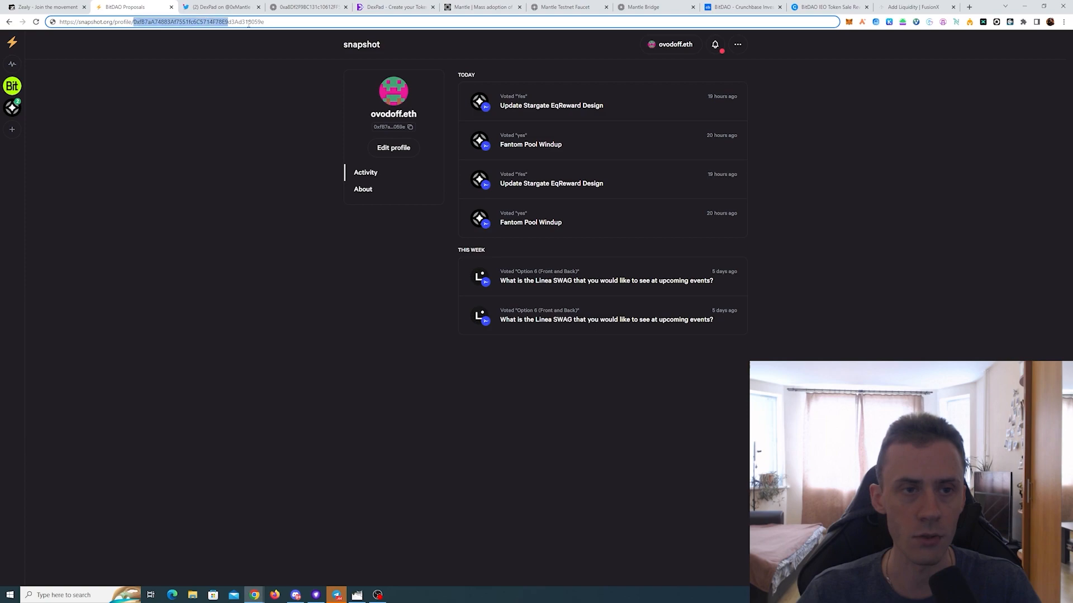
pyautogui.click(171, 21)
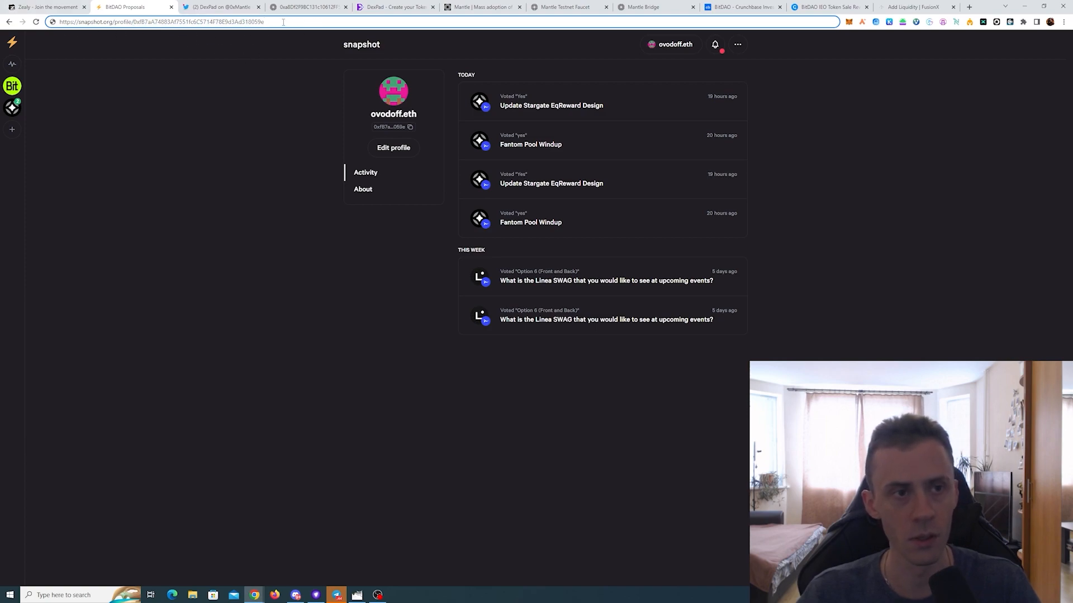
pyautogui.click(45, 7)
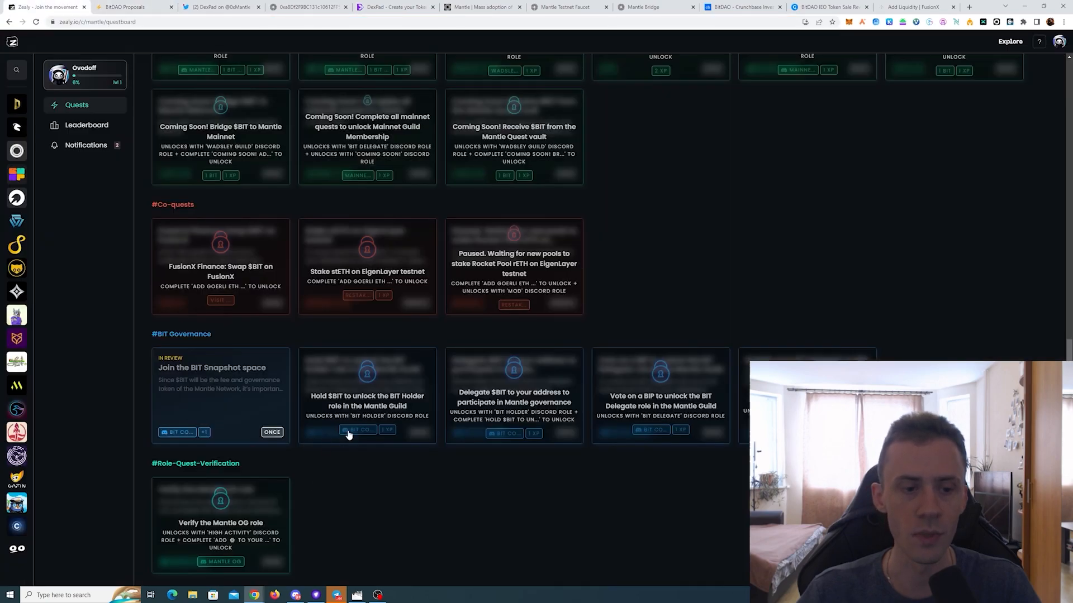
pyautogui.moveTo(300, 422)
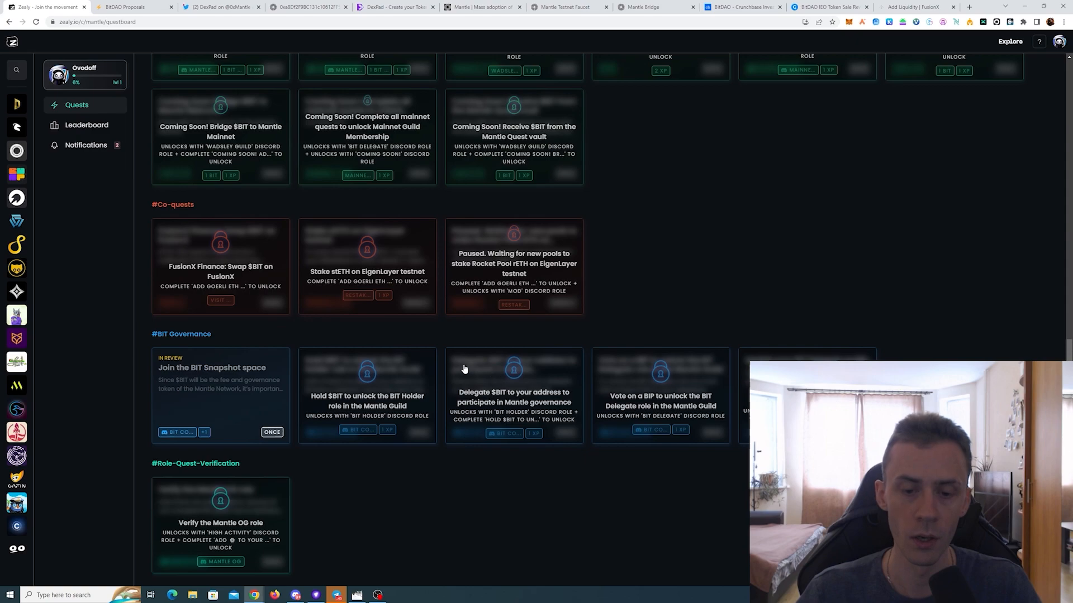
pyautogui.moveTo(408, 371)
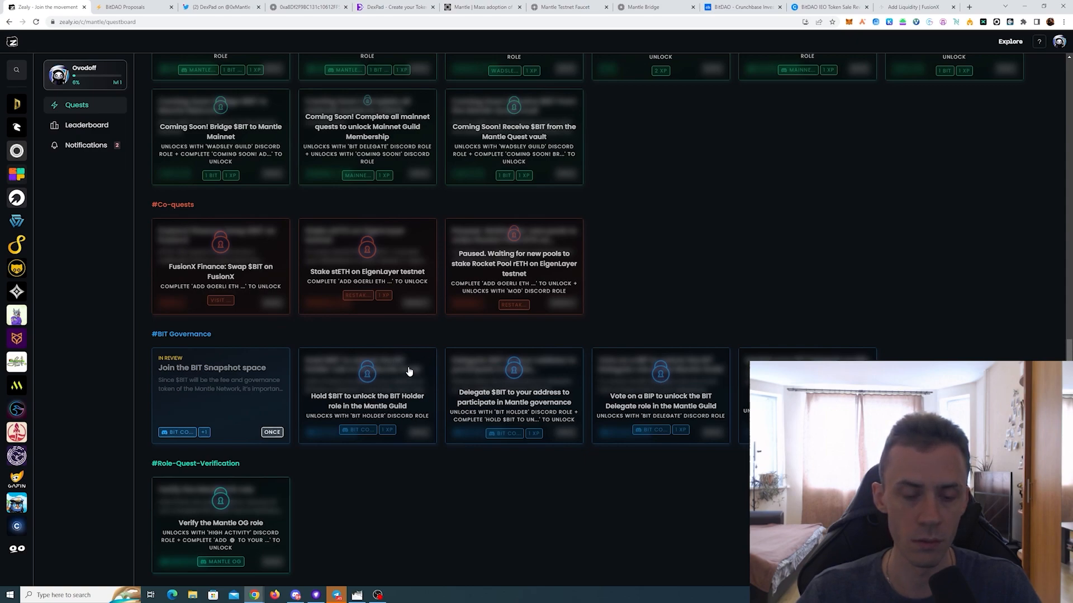
pyautogui.moveTo(394, 377)
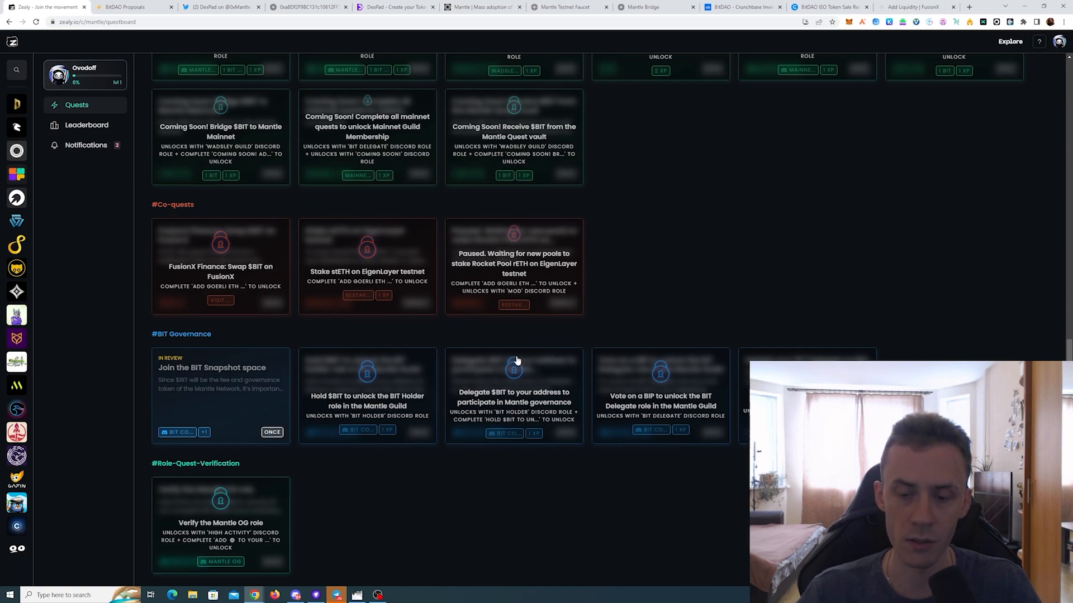
pyautogui.moveTo(215, 109)
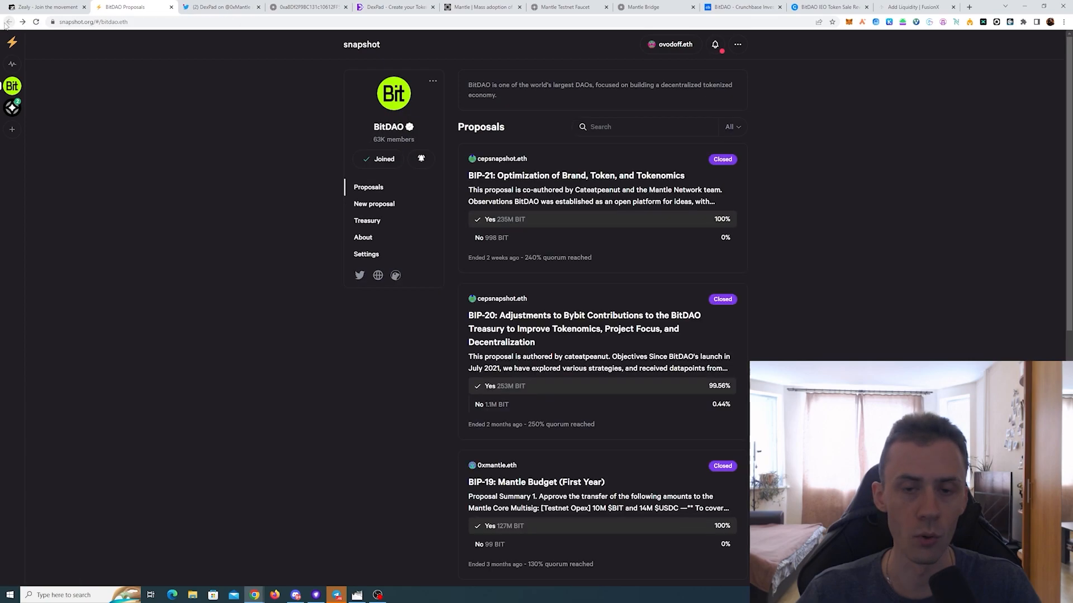
pyautogui.scroll(-3)
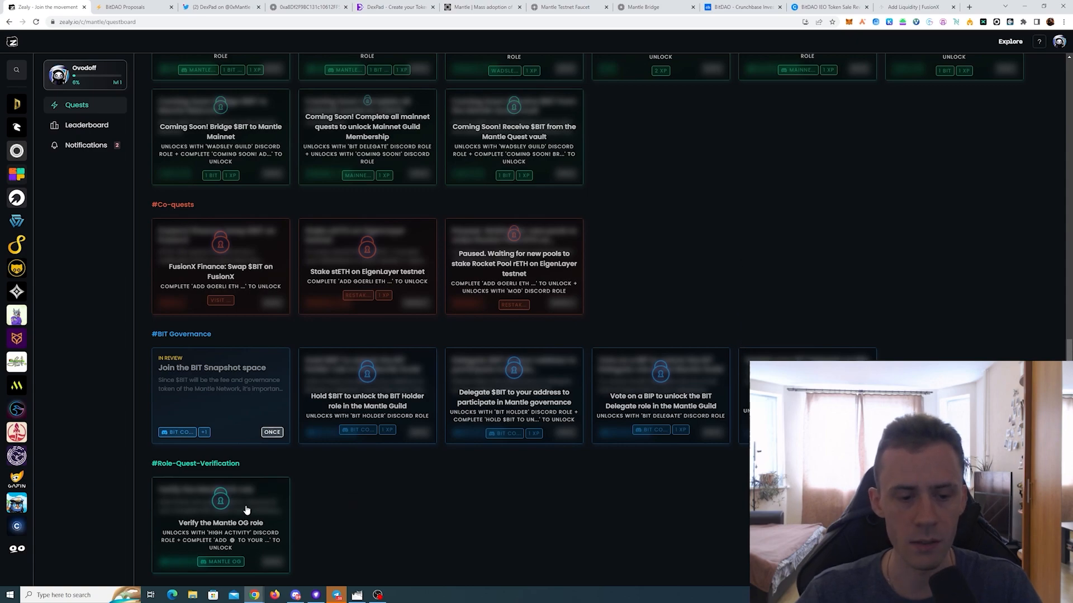
# - Read the Mantle #roles channel, then move to the #community-support channel
pyautogui.click(220, 523)
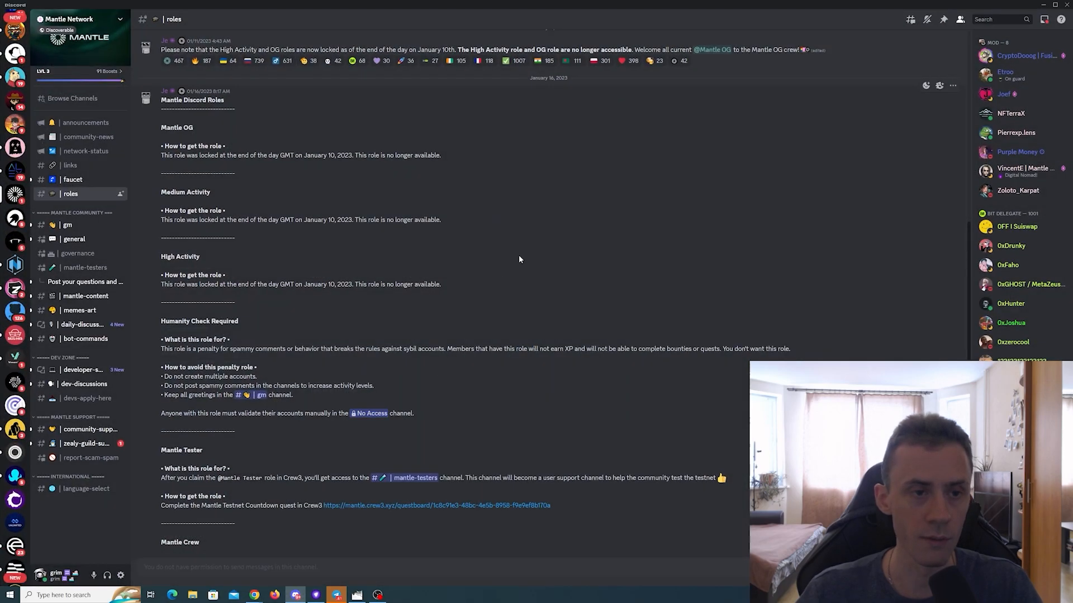
pyautogui.moveTo(493, 120)
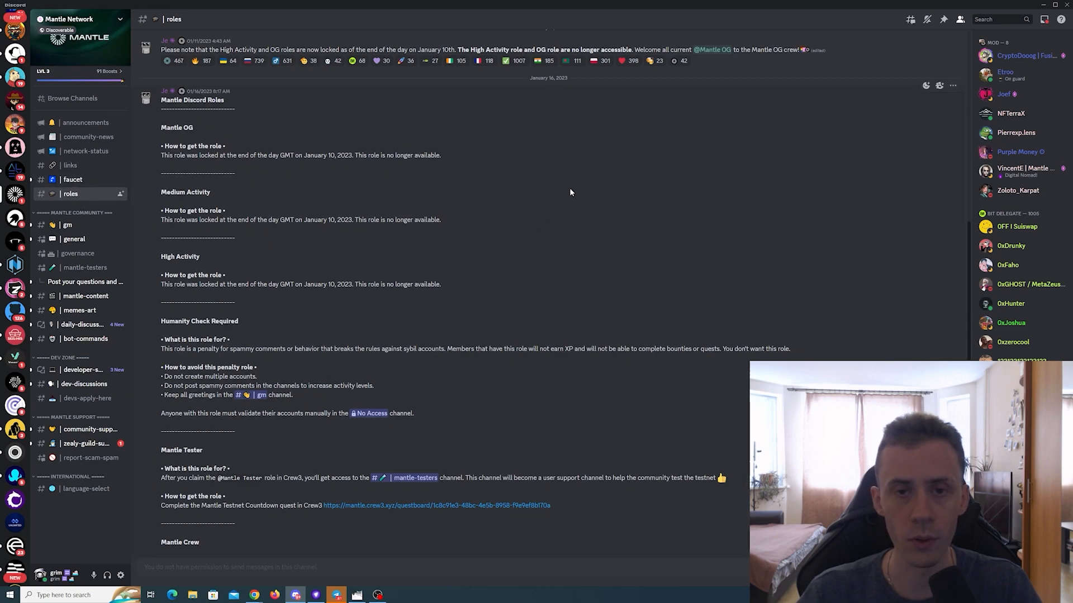
pyautogui.moveTo(641, 253)
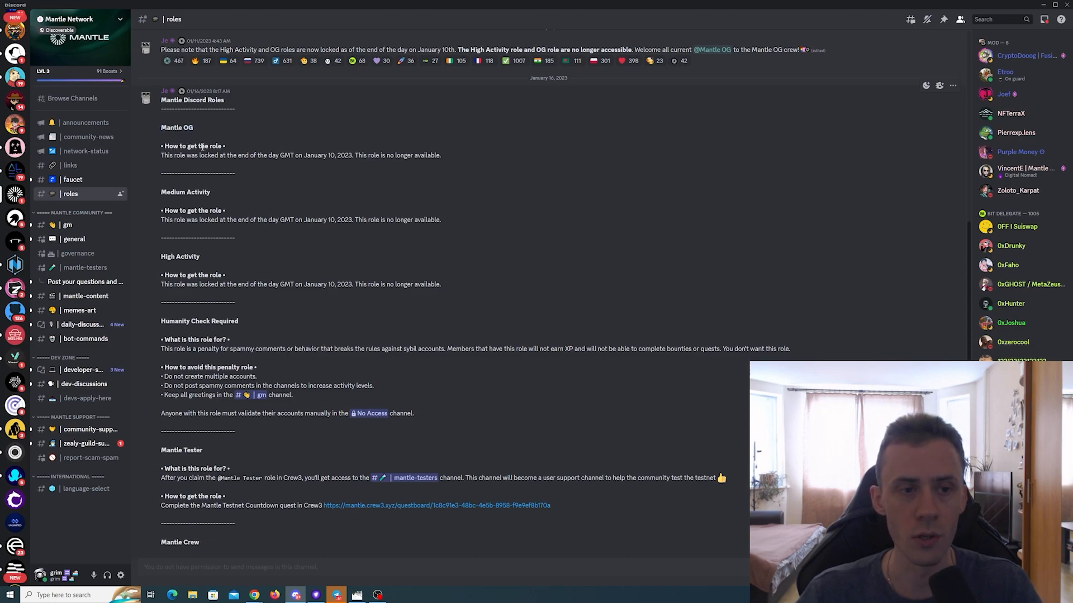
pyautogui.moveTo(203, 155); pyautogui.dragTo(299, 155)
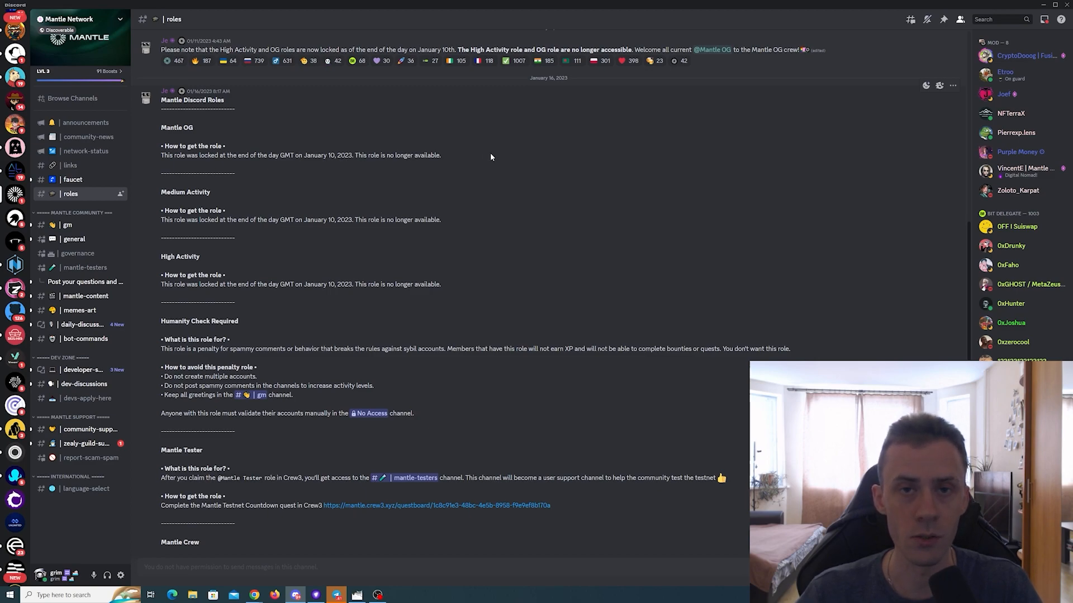
pyautogui.moveTo(306, 223)
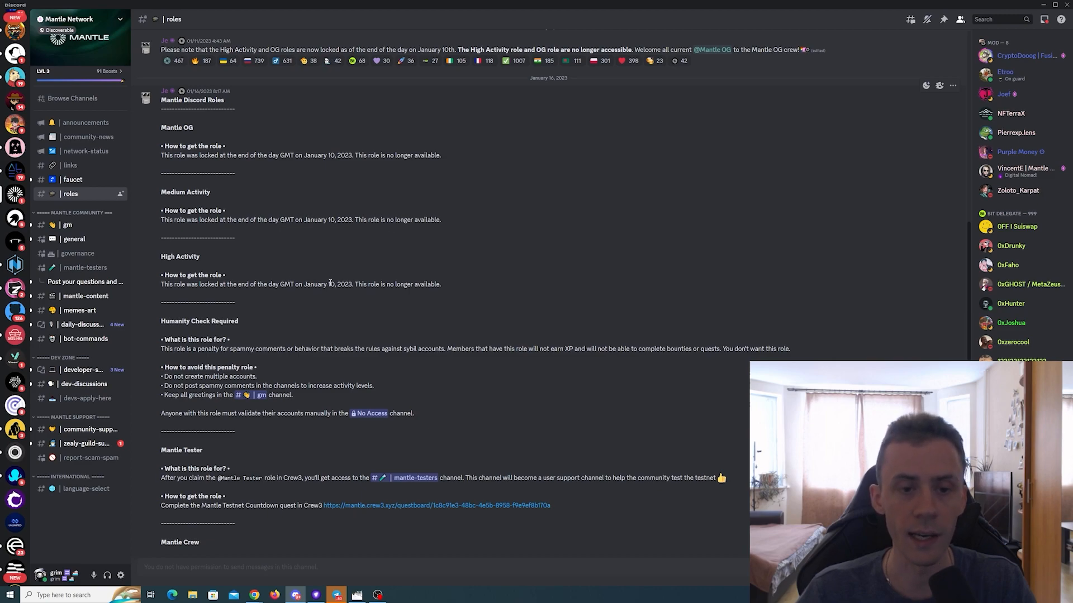
pyautogui.click(89, 429)
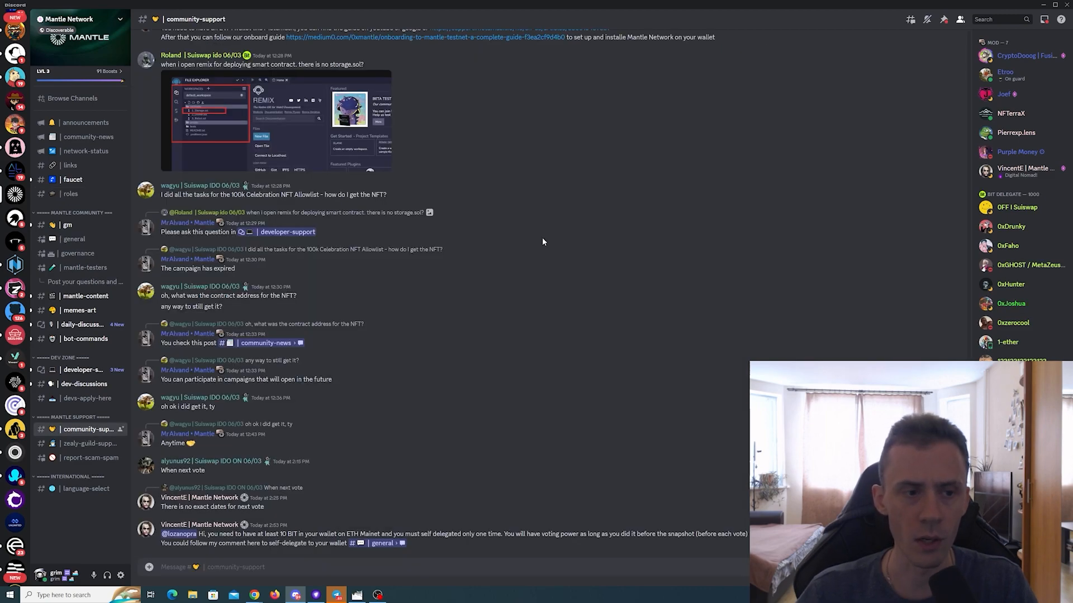
pyautogui.moveTo(511, 279)
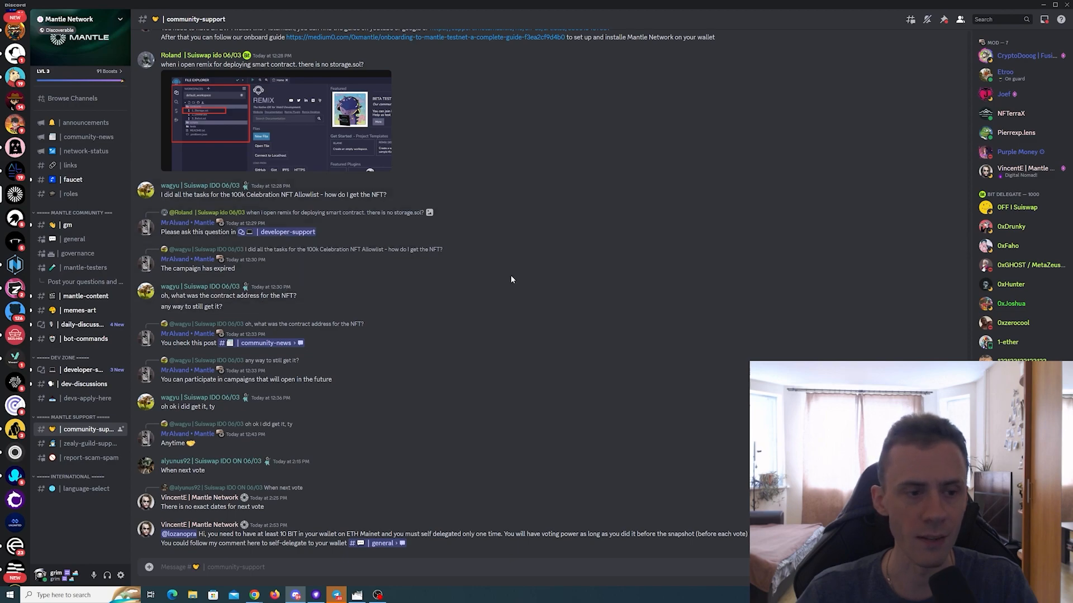
pyautogui.moveTo(68, 286)
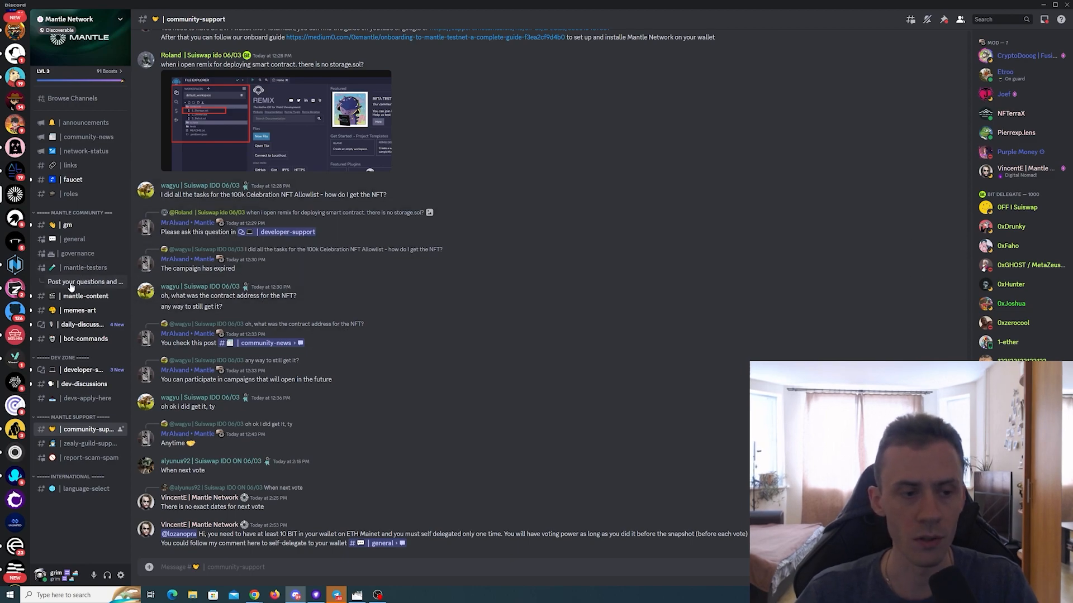
# - Open #mantle-testers and its testnet questions and comments thread, then return to the browser
pyautogui.click(85, 267)
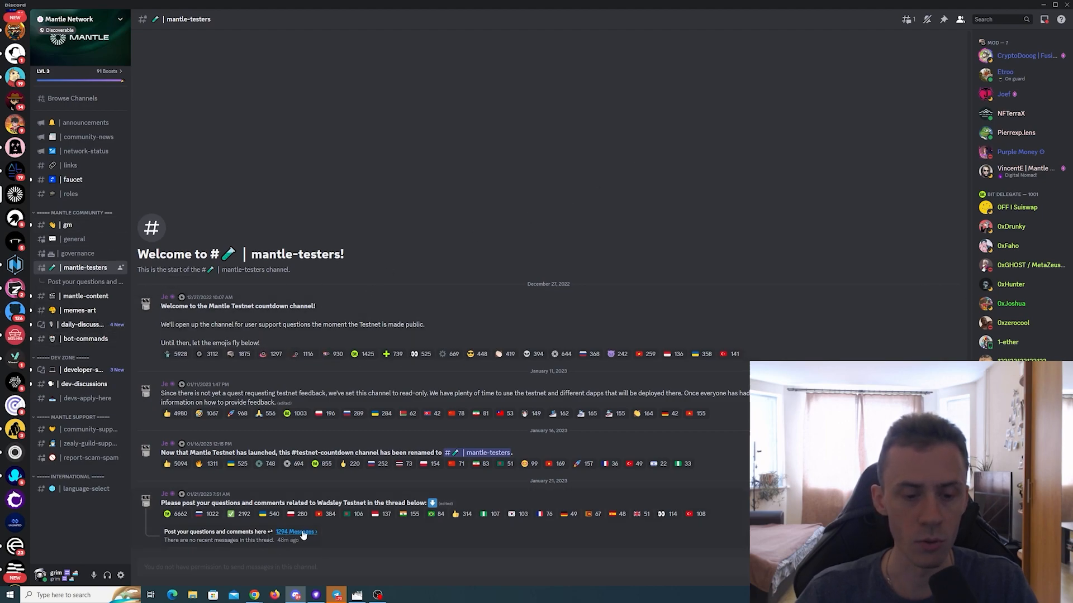
pyautogui.click(295, 532)
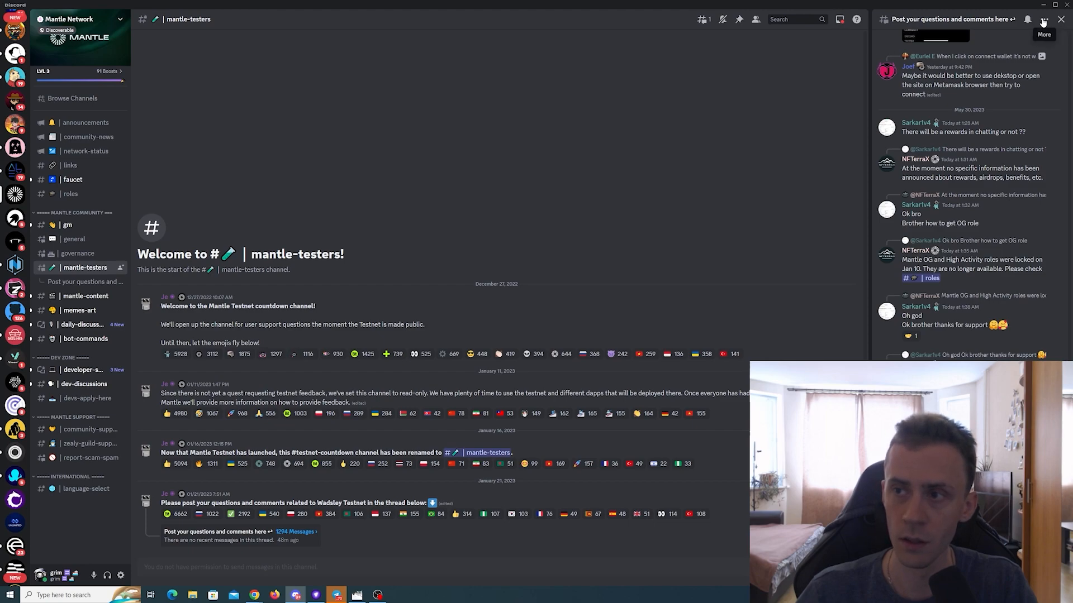
pyautogui.click(1044, 19)
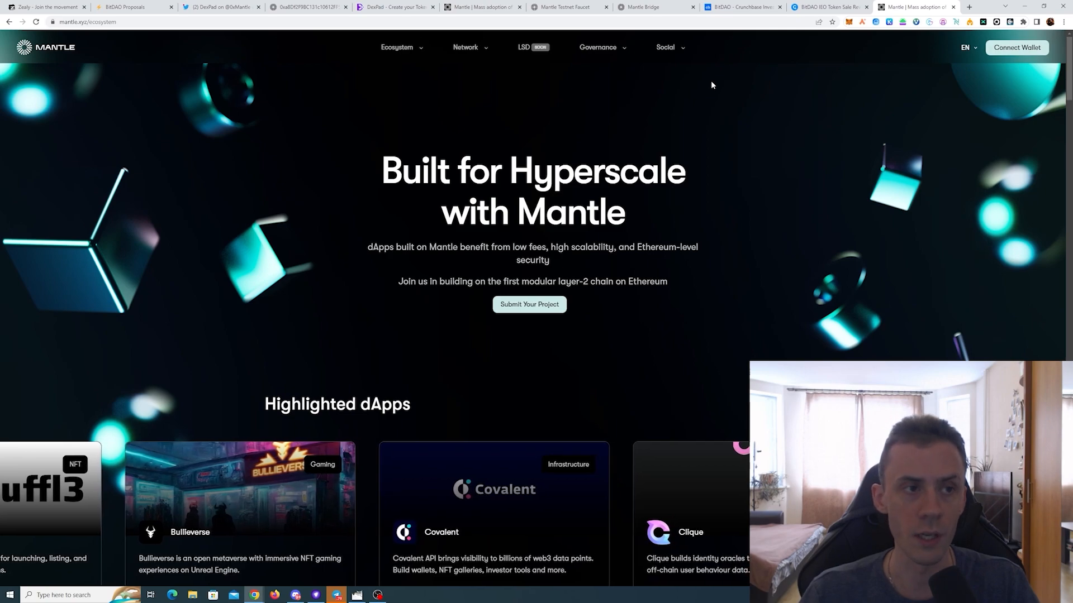
# - Check the Zealy tab, then filter Explore All dApps on mantle.xyz/ecosystem to Gaming
pyautogui.click(45, 7)
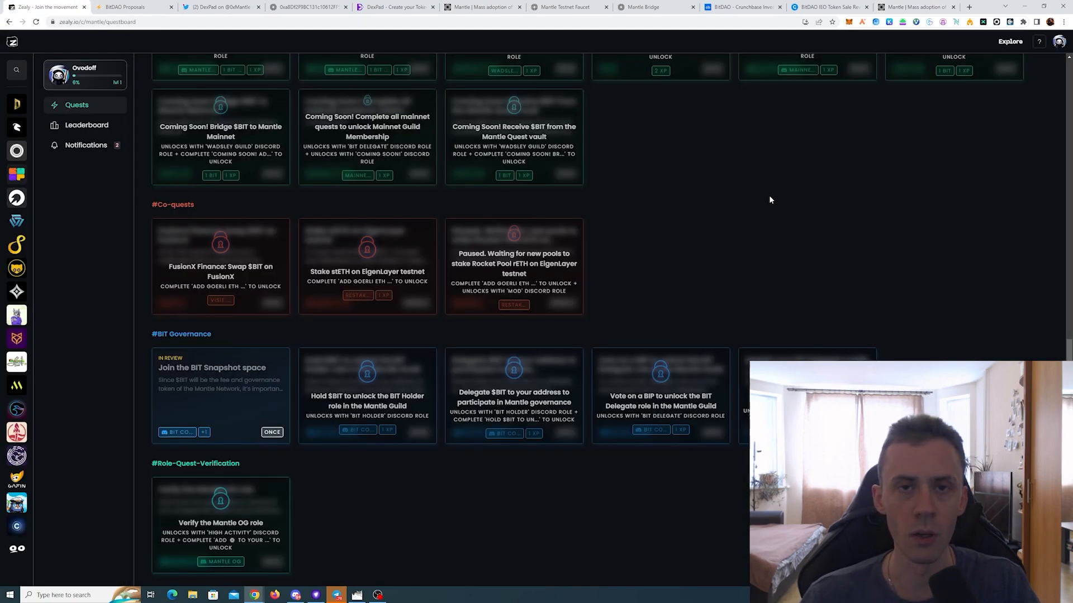
pyautogui.scroll(3)
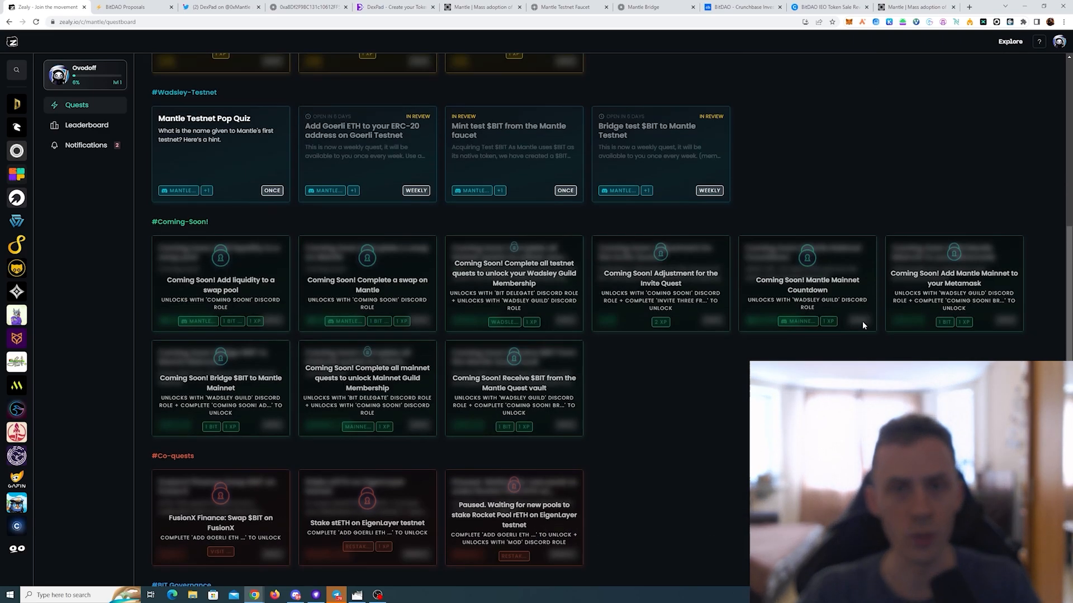
pyautogui.scroll(-3)
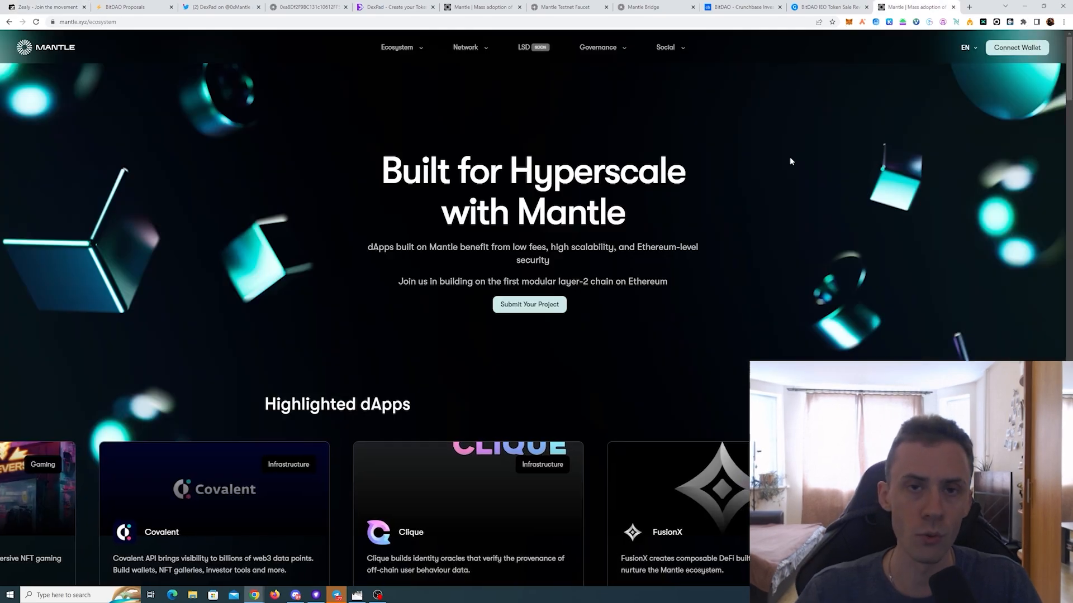
pyautogui.scroll(-3)
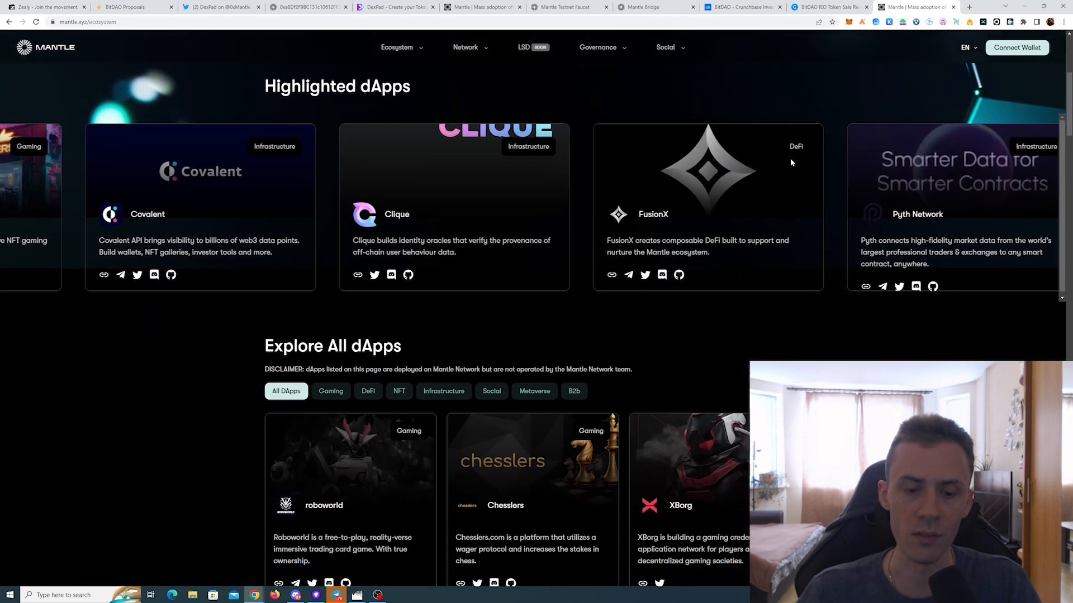
pyautogui.scroll(-3)
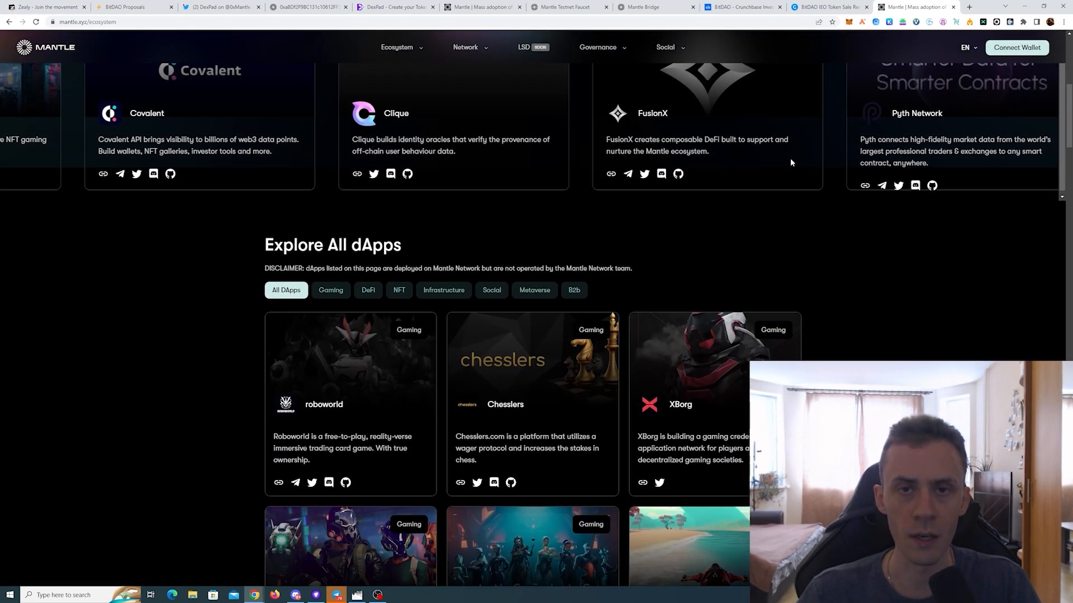
pyautogui.click(330, 290)
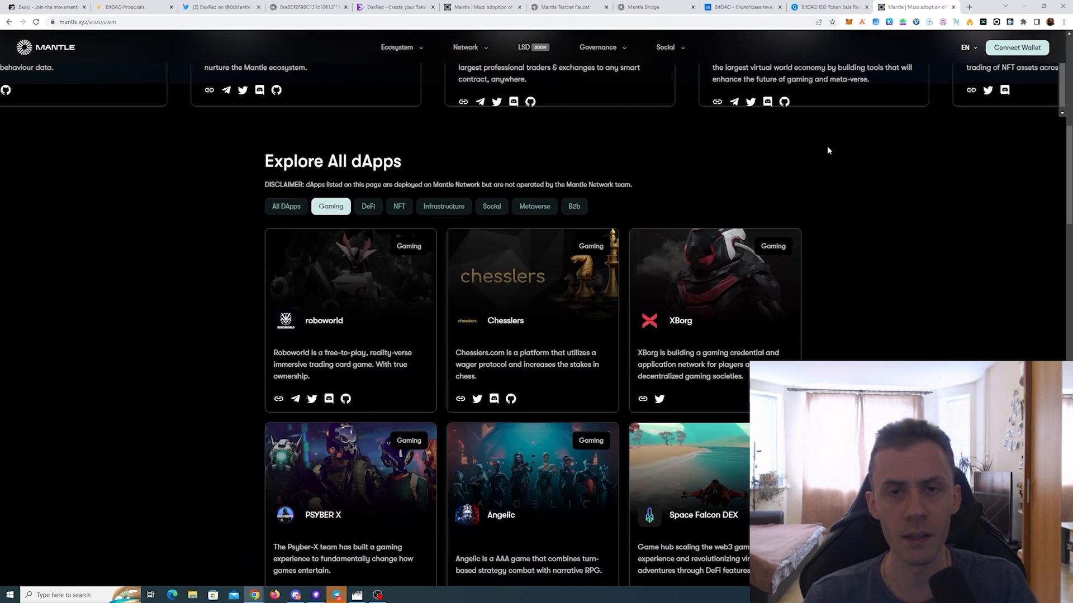